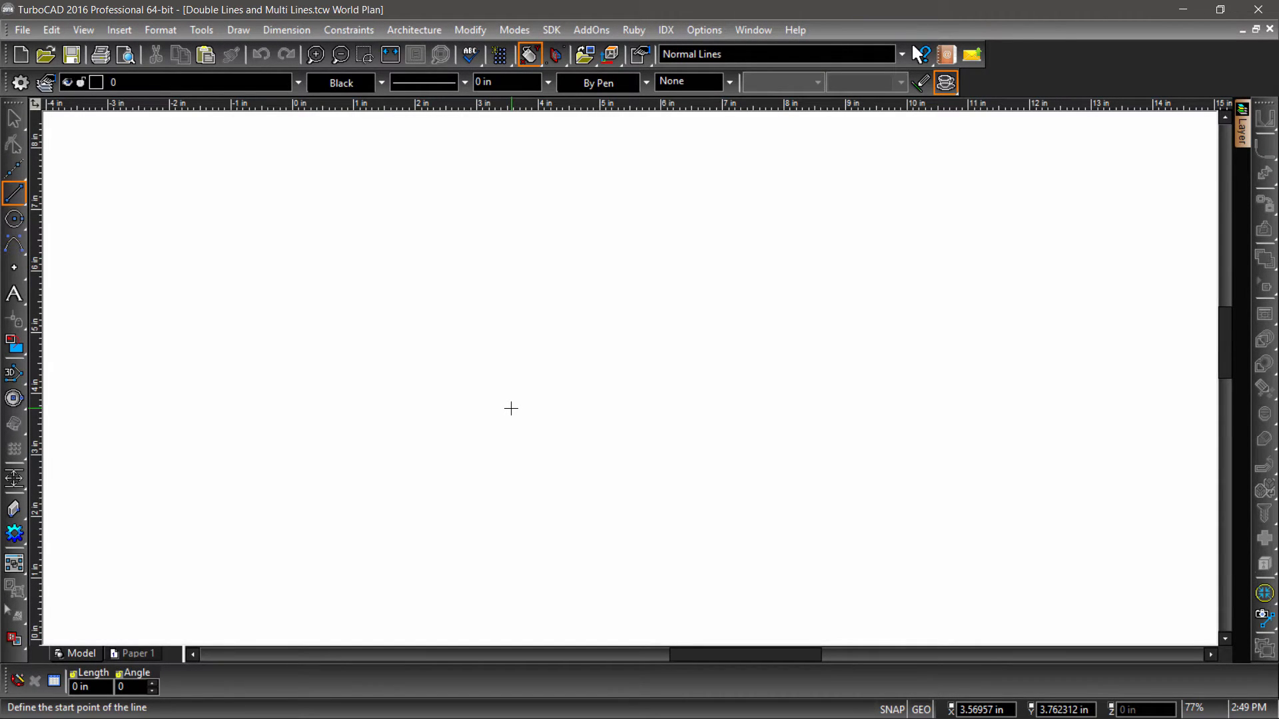
mouse_move(905, 190)
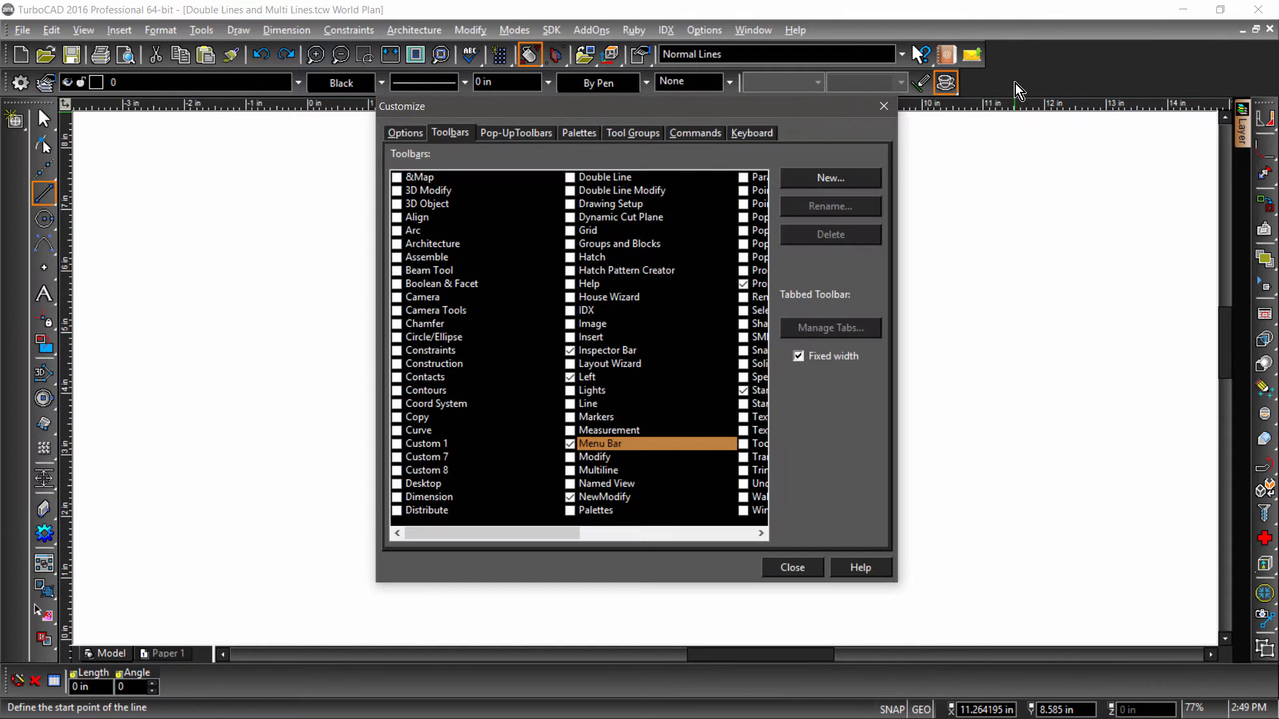
- Show the Double Line, Double Line Modify and Multiline toolbars via Tools > Customize
left_click(571, 177)
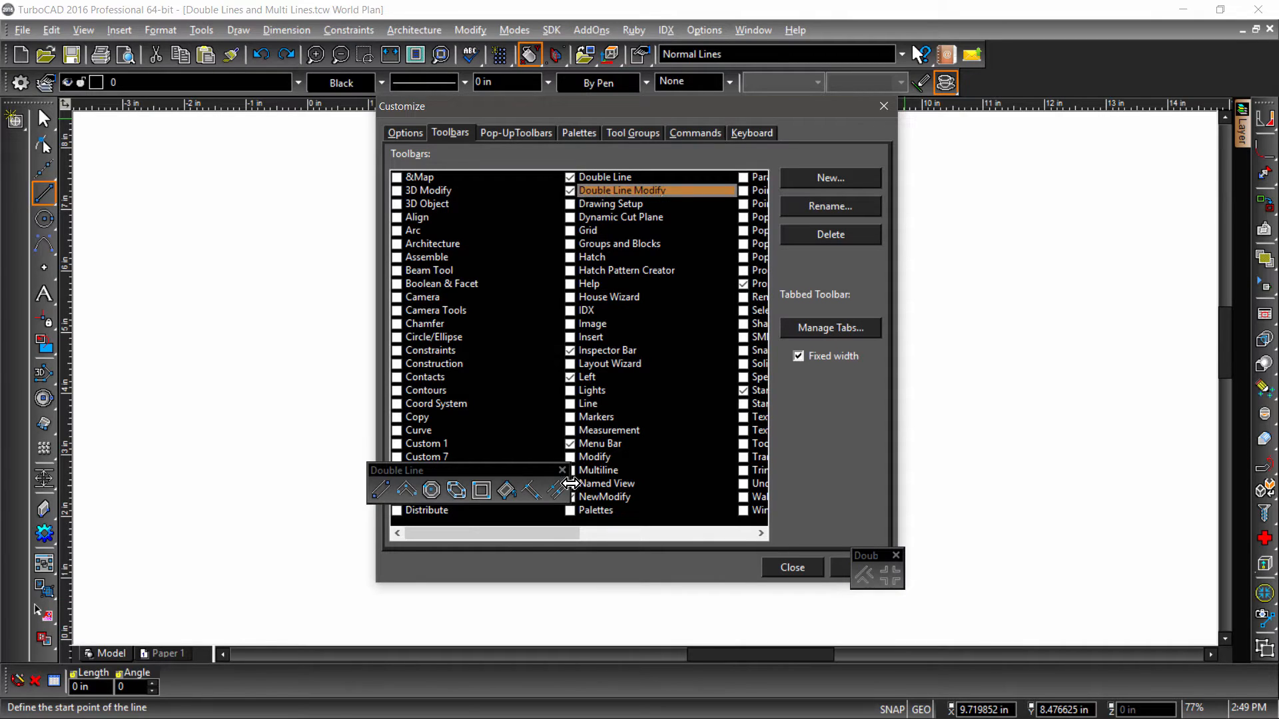
left_click(569, 470)
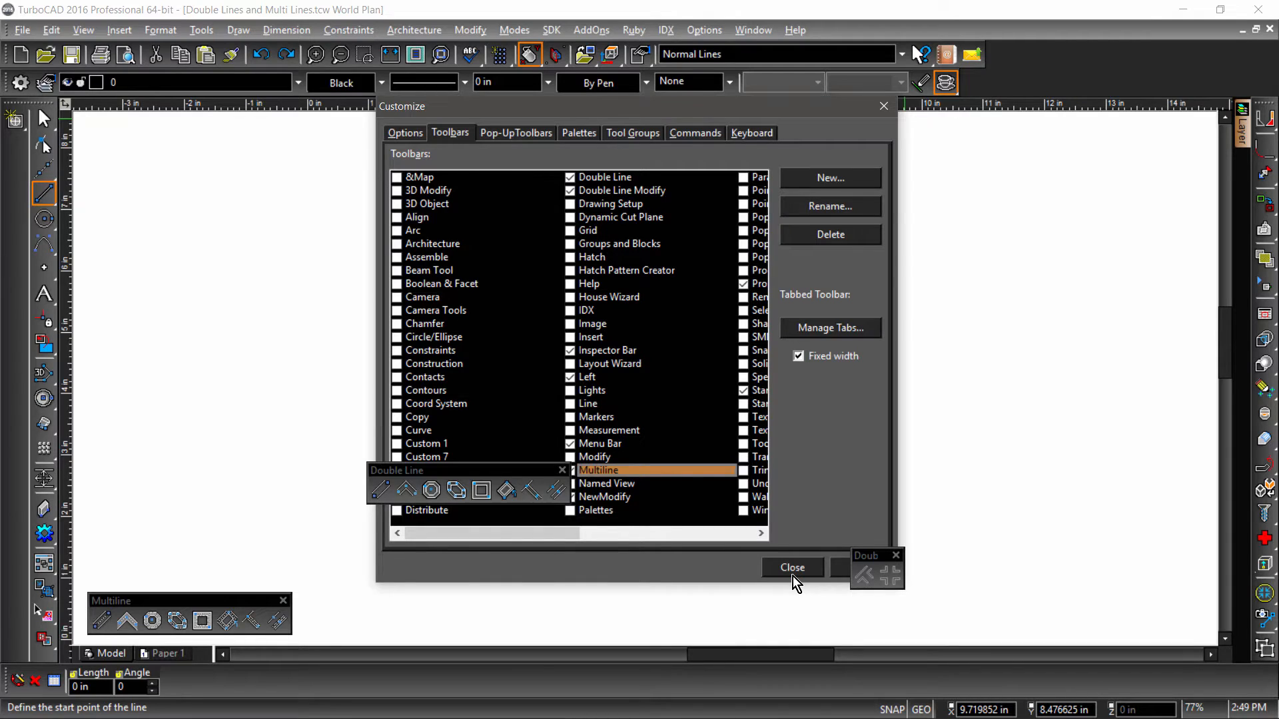
left_click(790, 567)
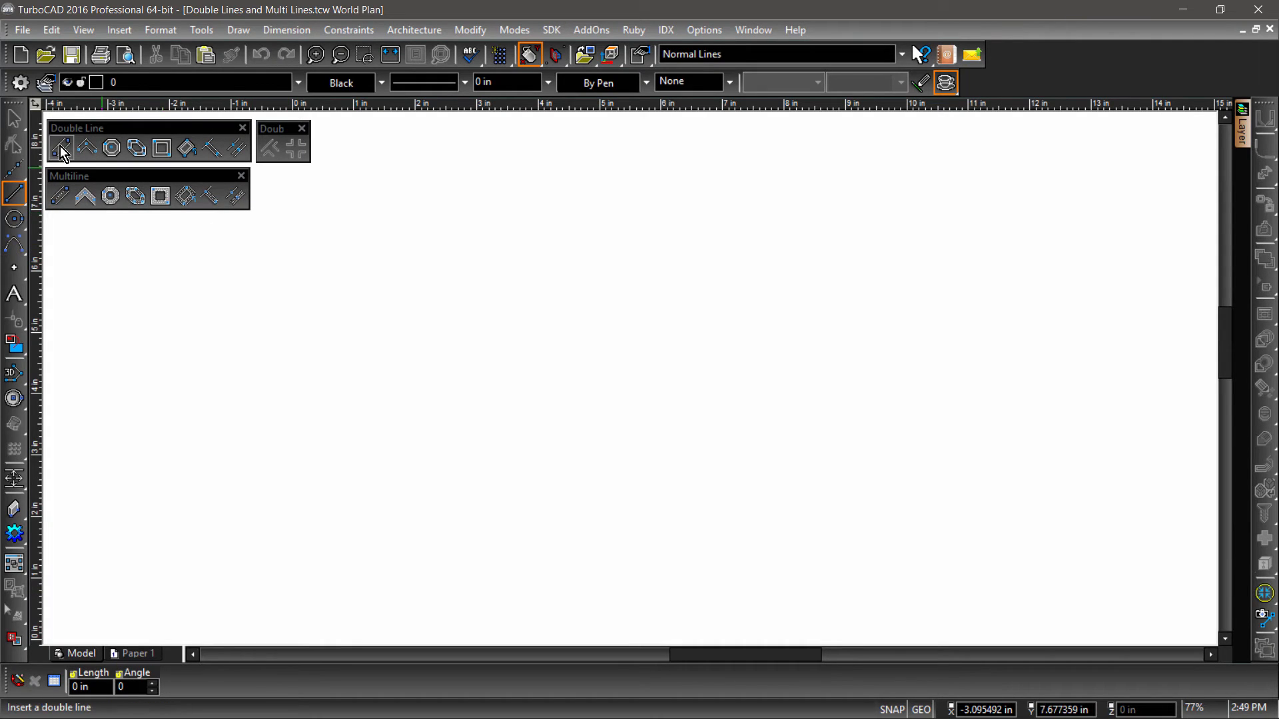
- Activate the Double Line tool with the Normal DoubleLines style
left_click(59, 148)
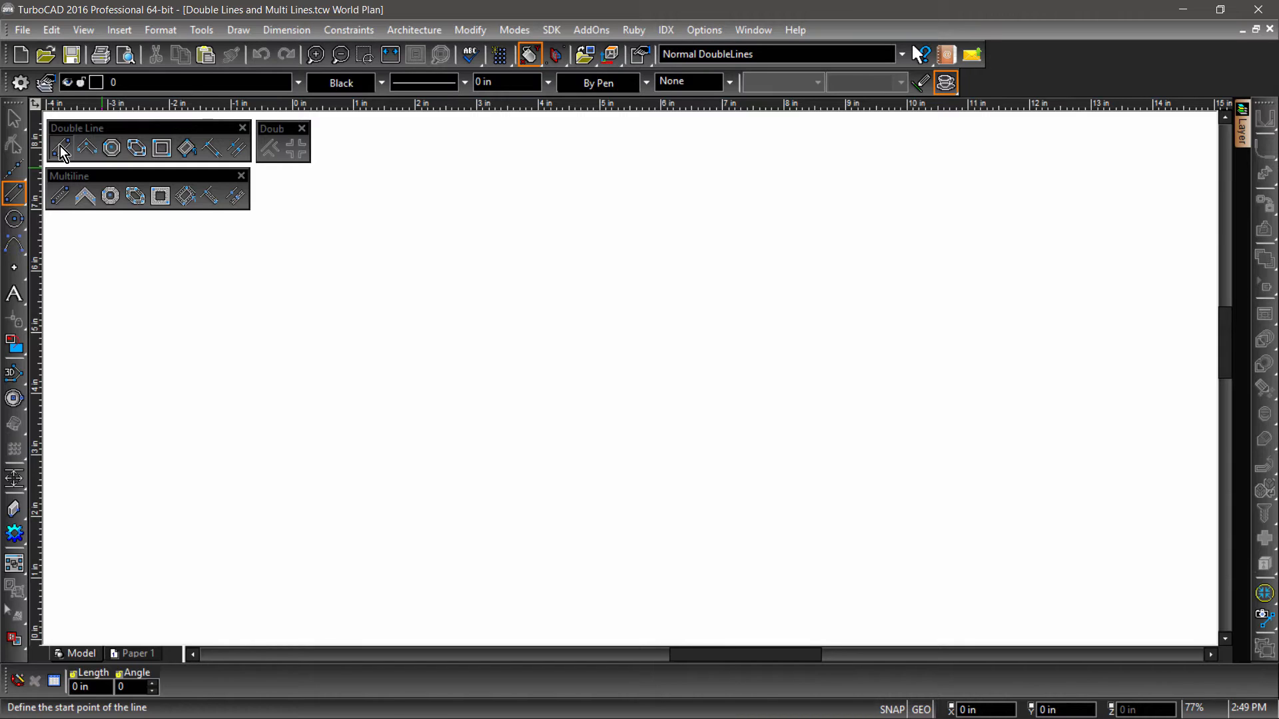
mouse_move(64, 165)
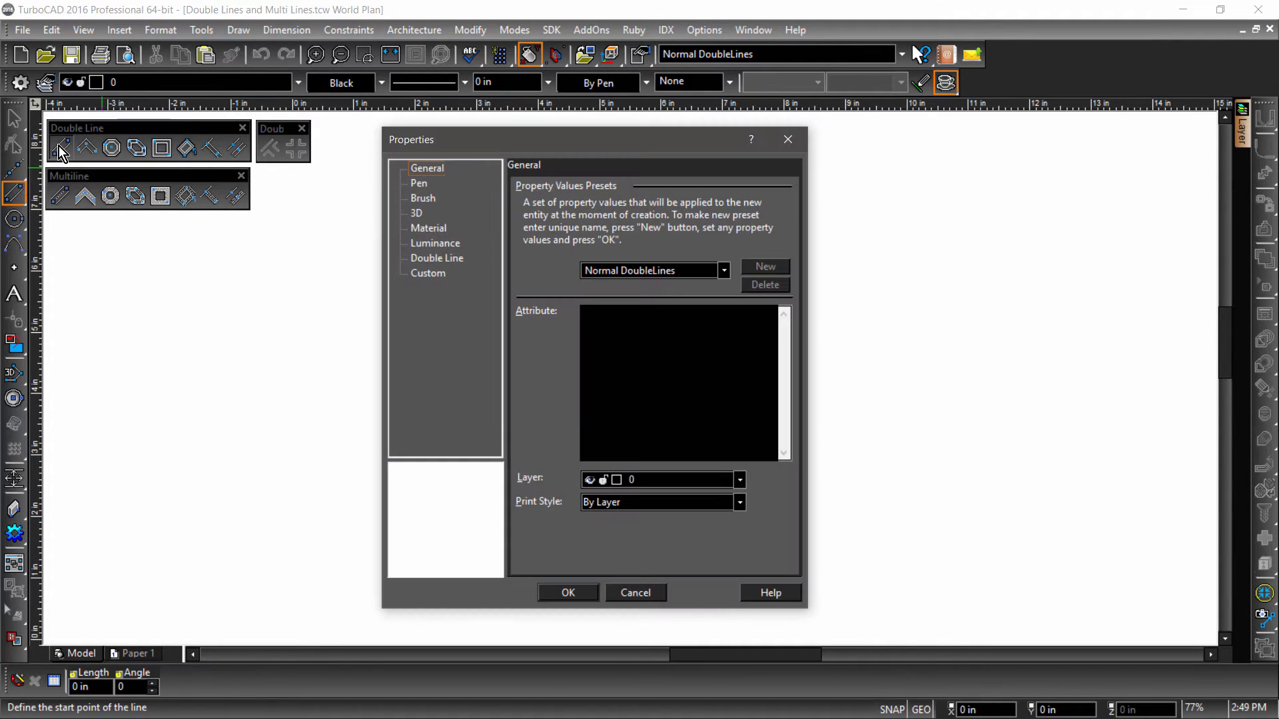
- Set double line separation 2 with both start and end caps
left_click(437, 257)
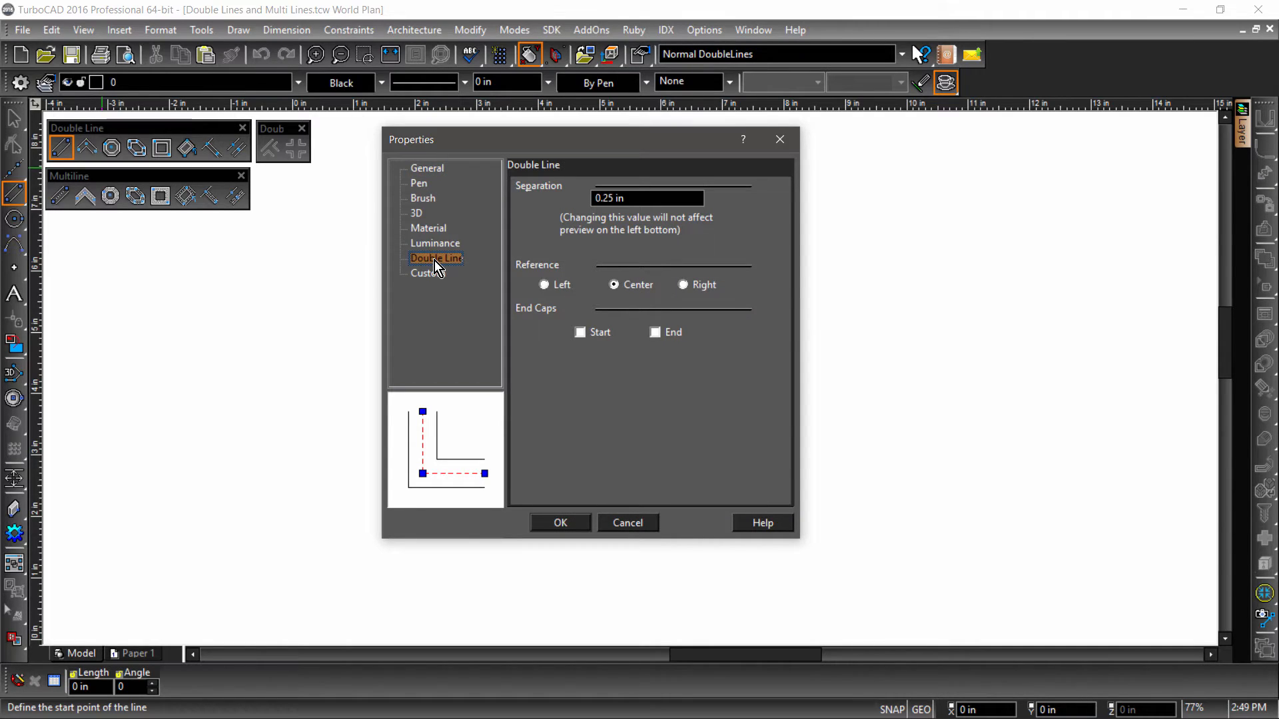
mouse_move(618, 235)
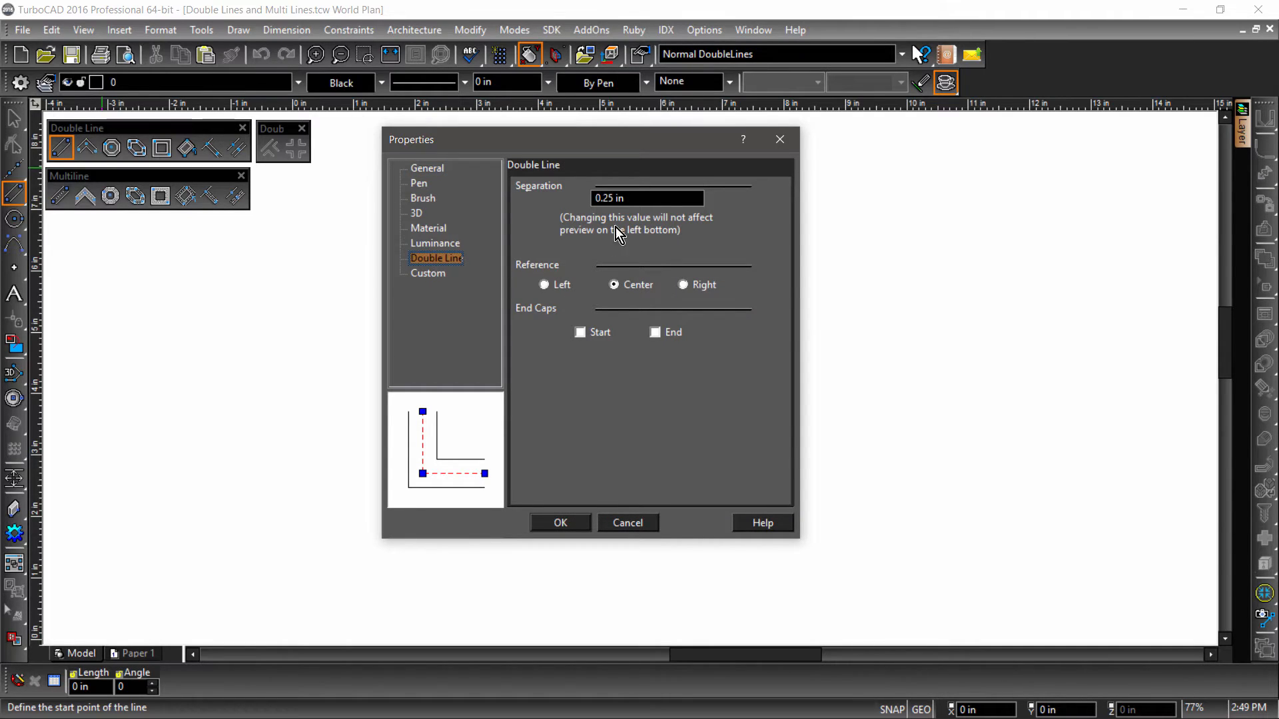
left_click(647, 199)
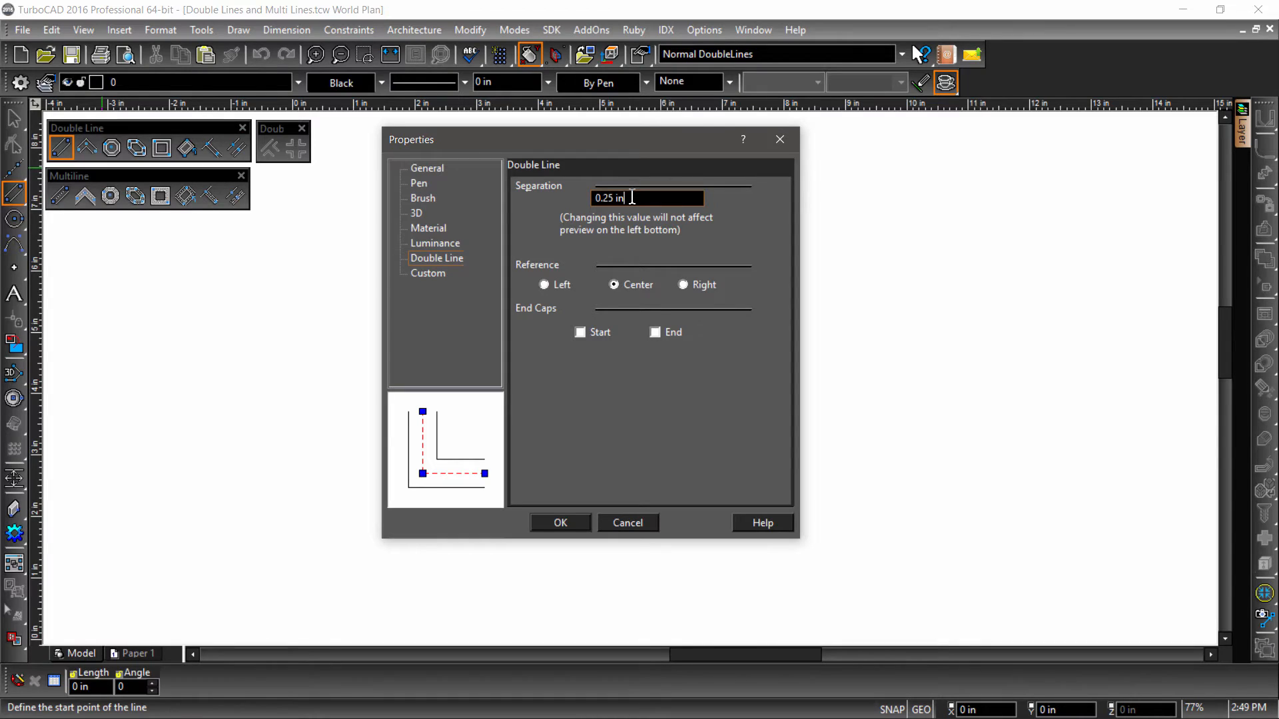
triple_click(645, 198)
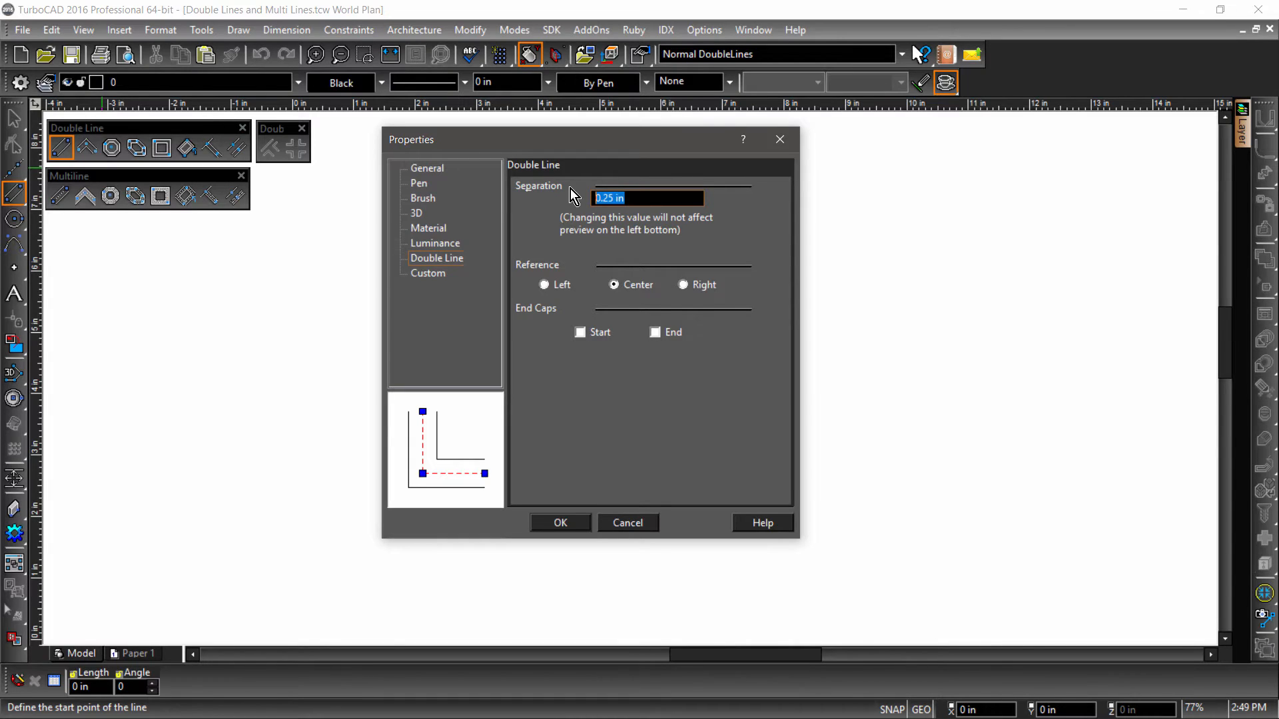
type("2")
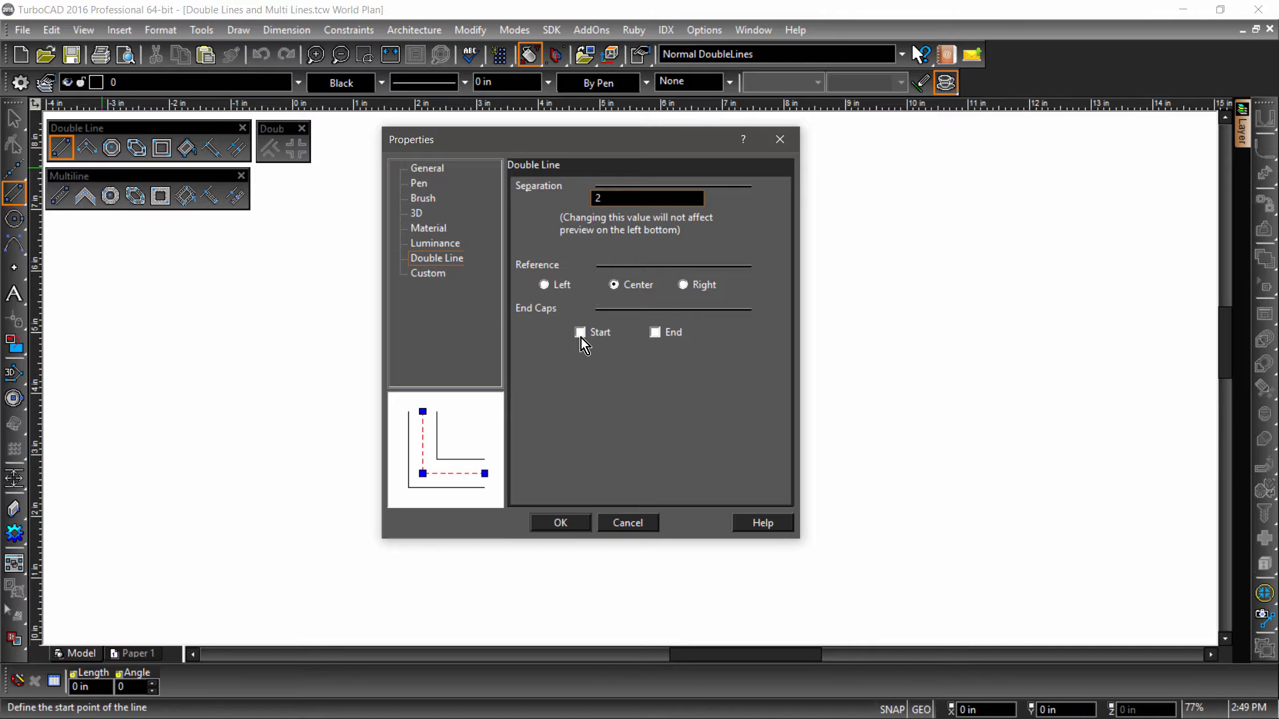
left_click(579, 332)
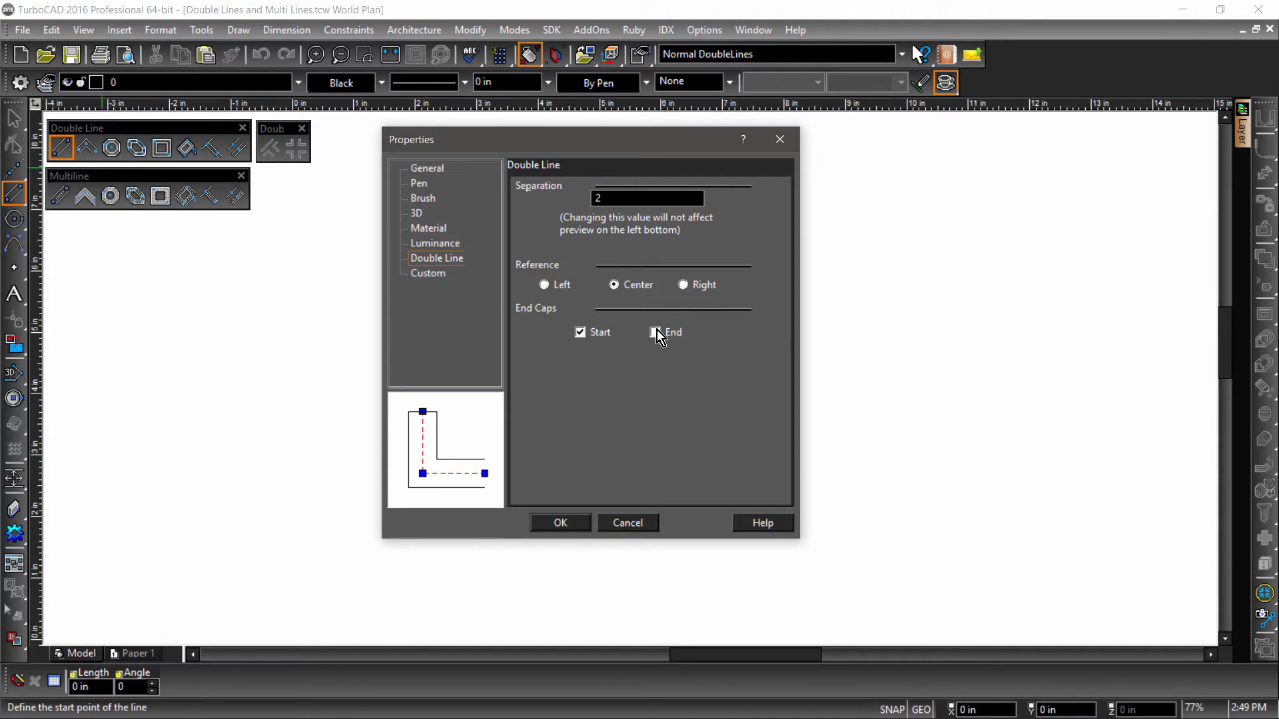
left_click(655, 332)
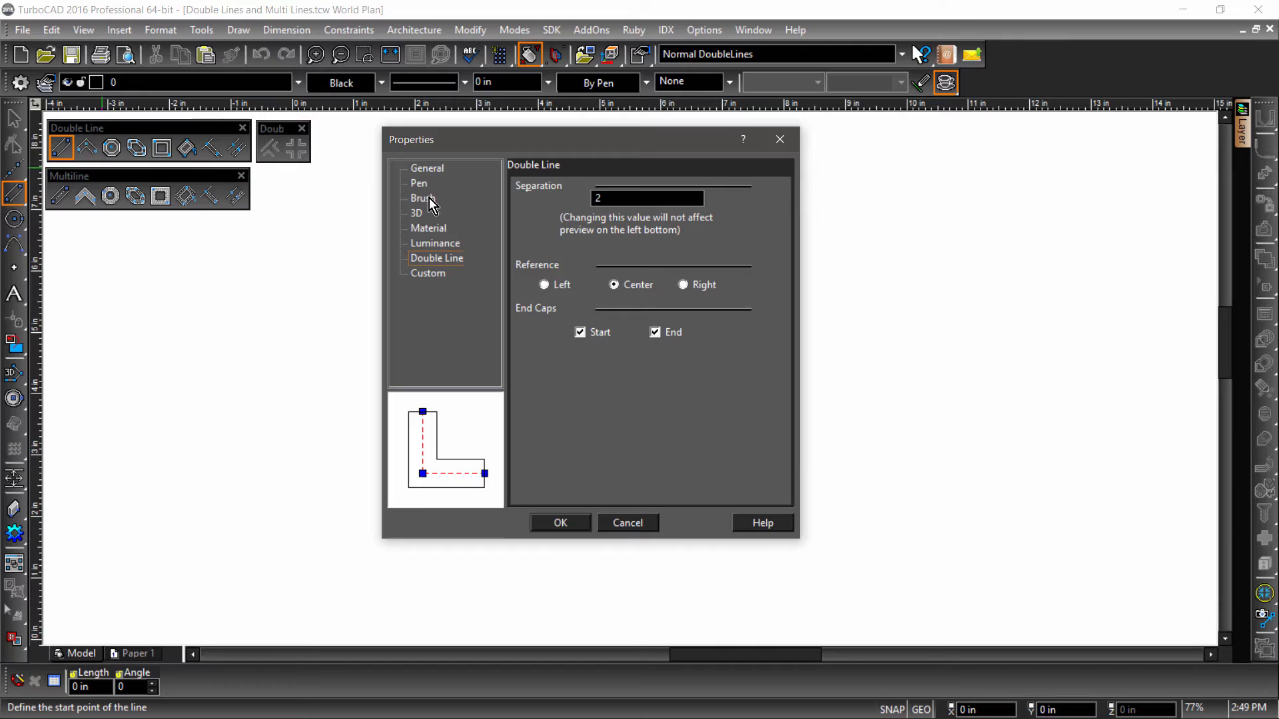
mouse_move(426, 190)
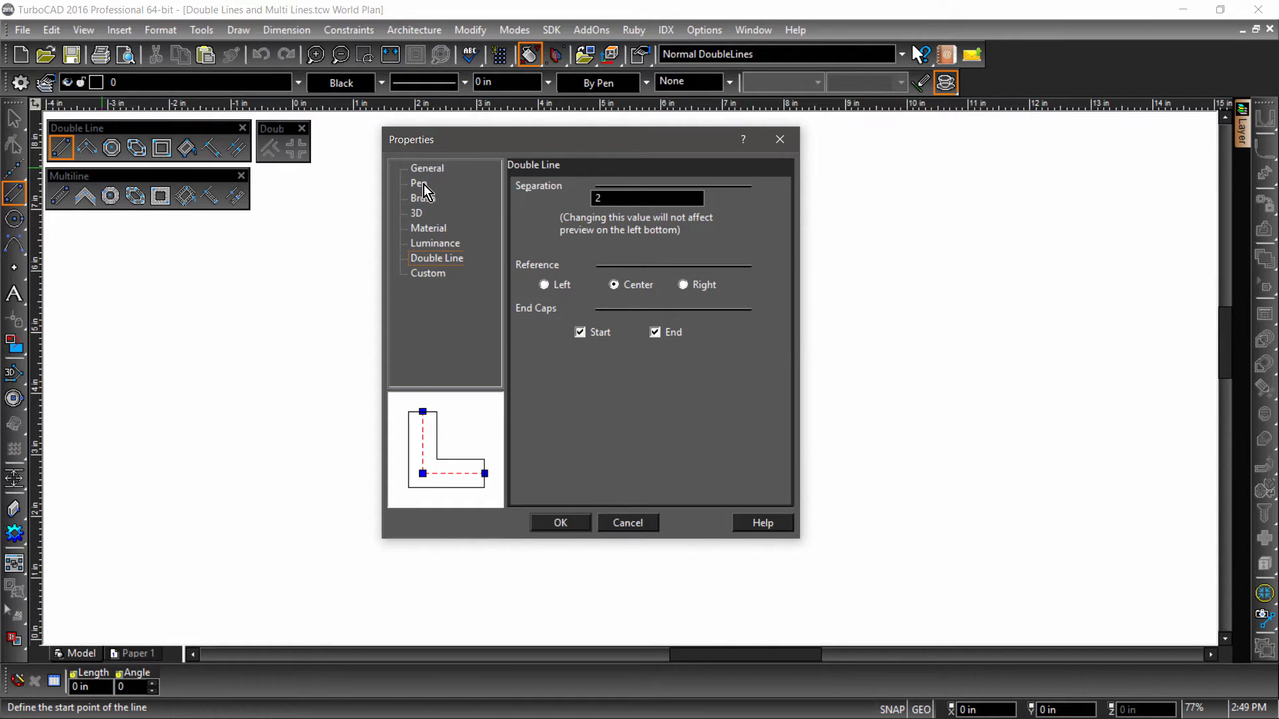
- Give the double line a 0.05 in pen width and solid red brush fill
left_click(419, 182)
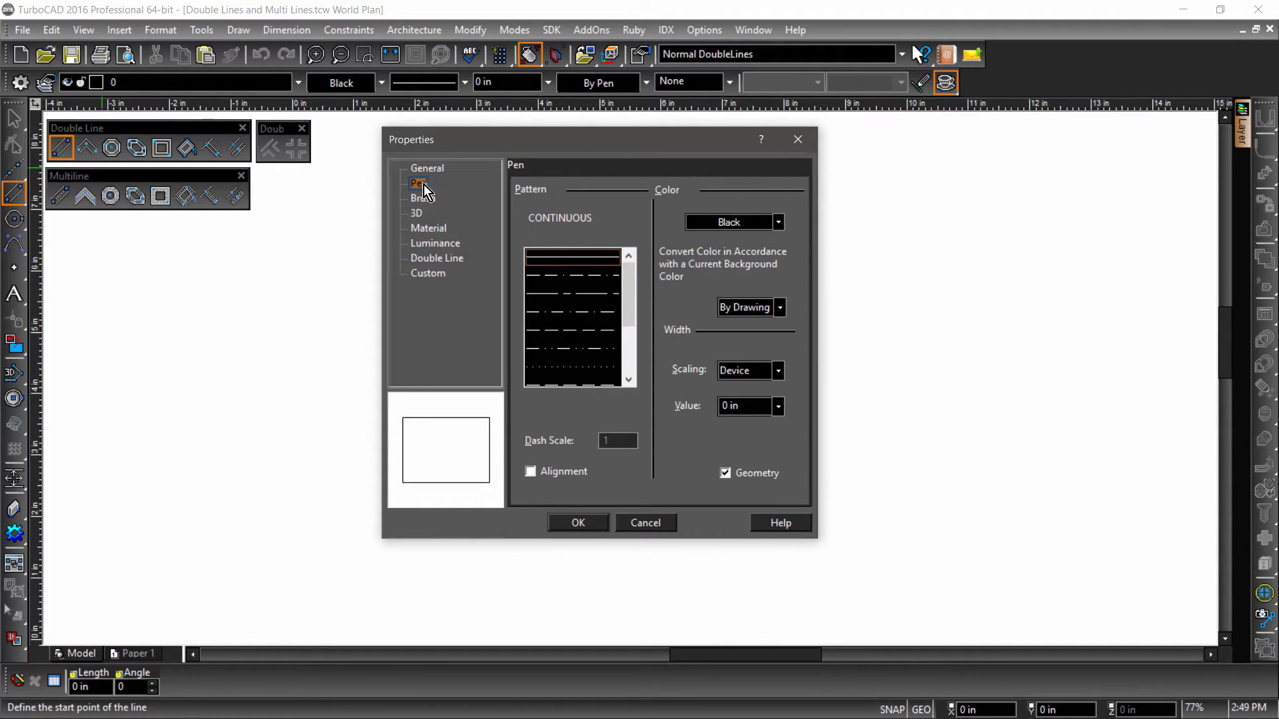
mouse_move(777, 419)
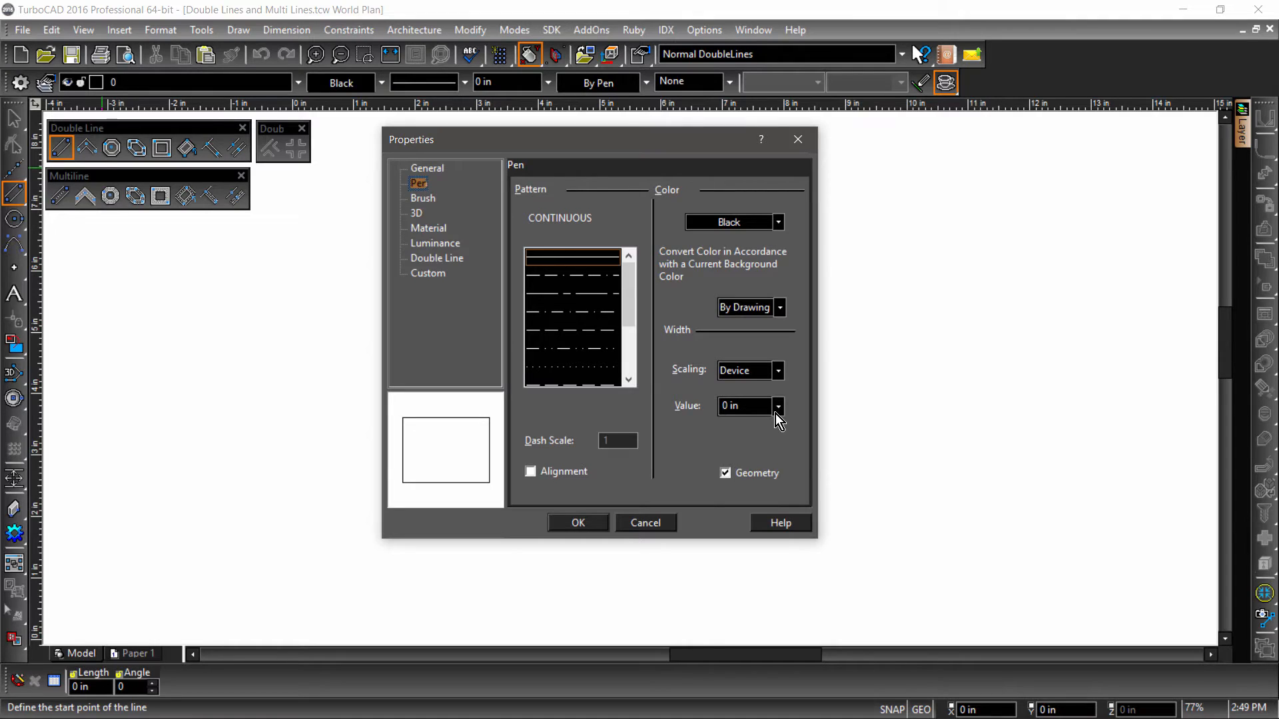
left_click(776, 406)
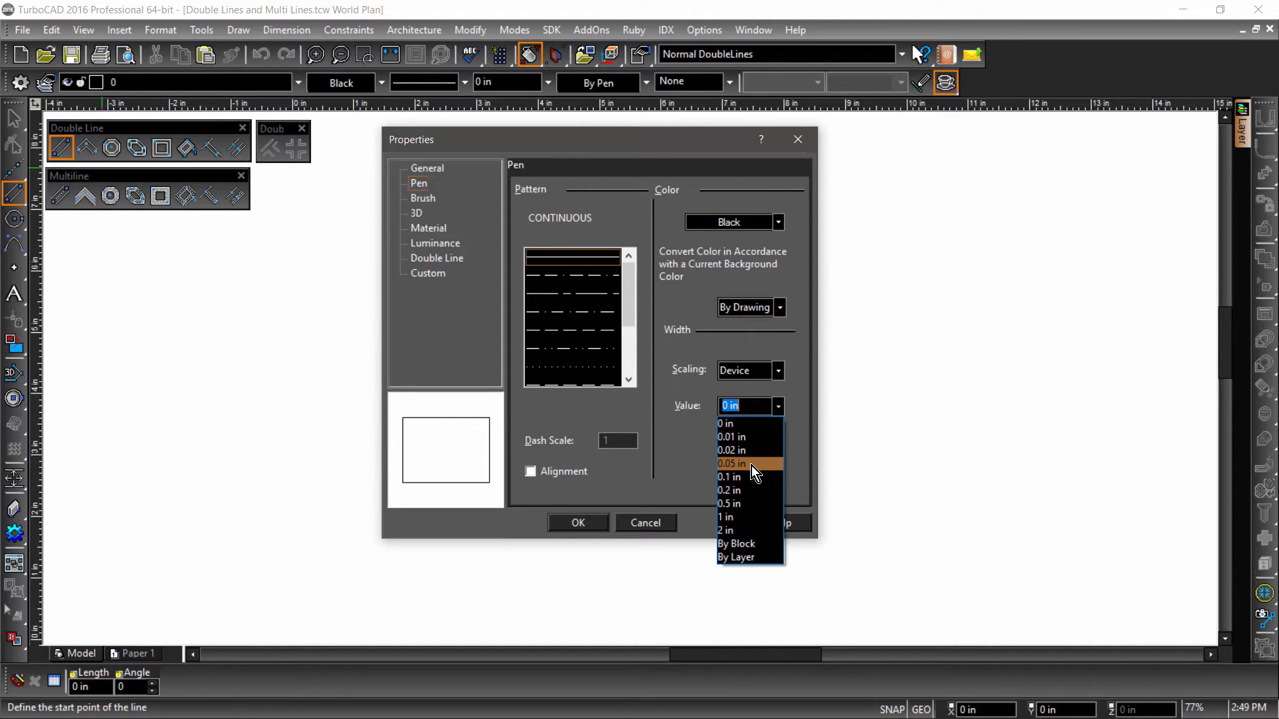
left_click(422, 198)
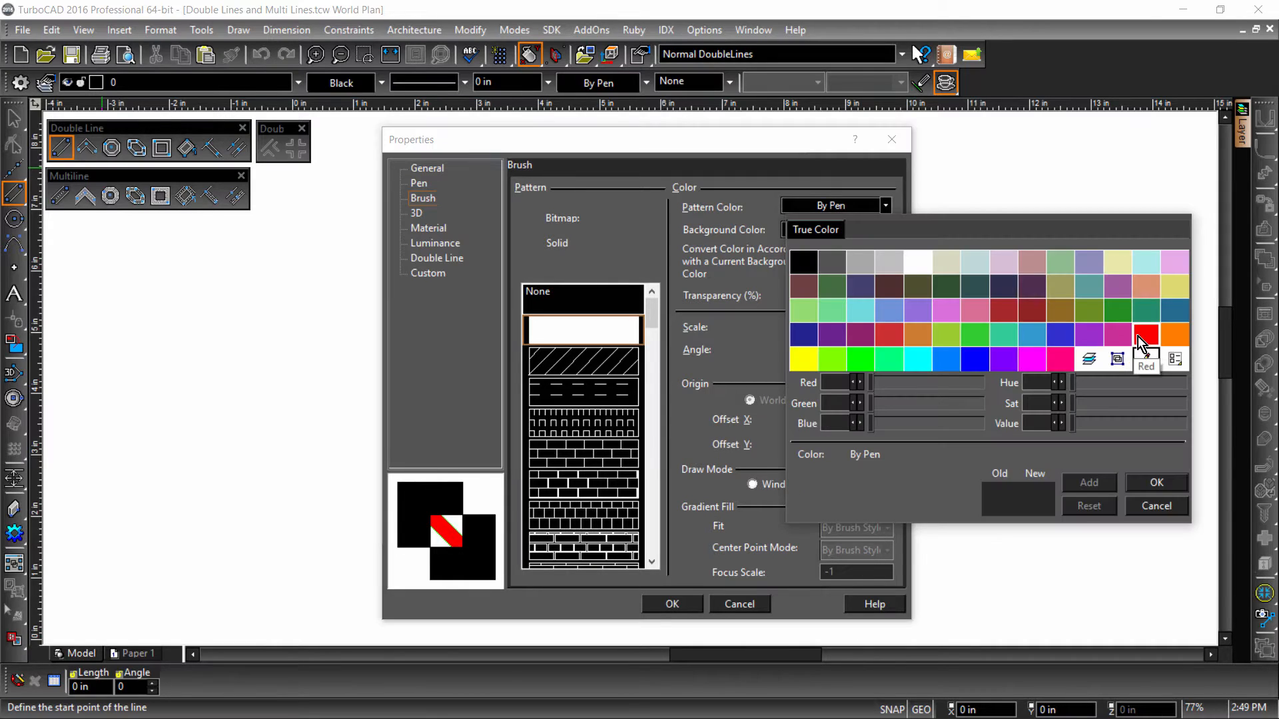
left_click(1157, 482)
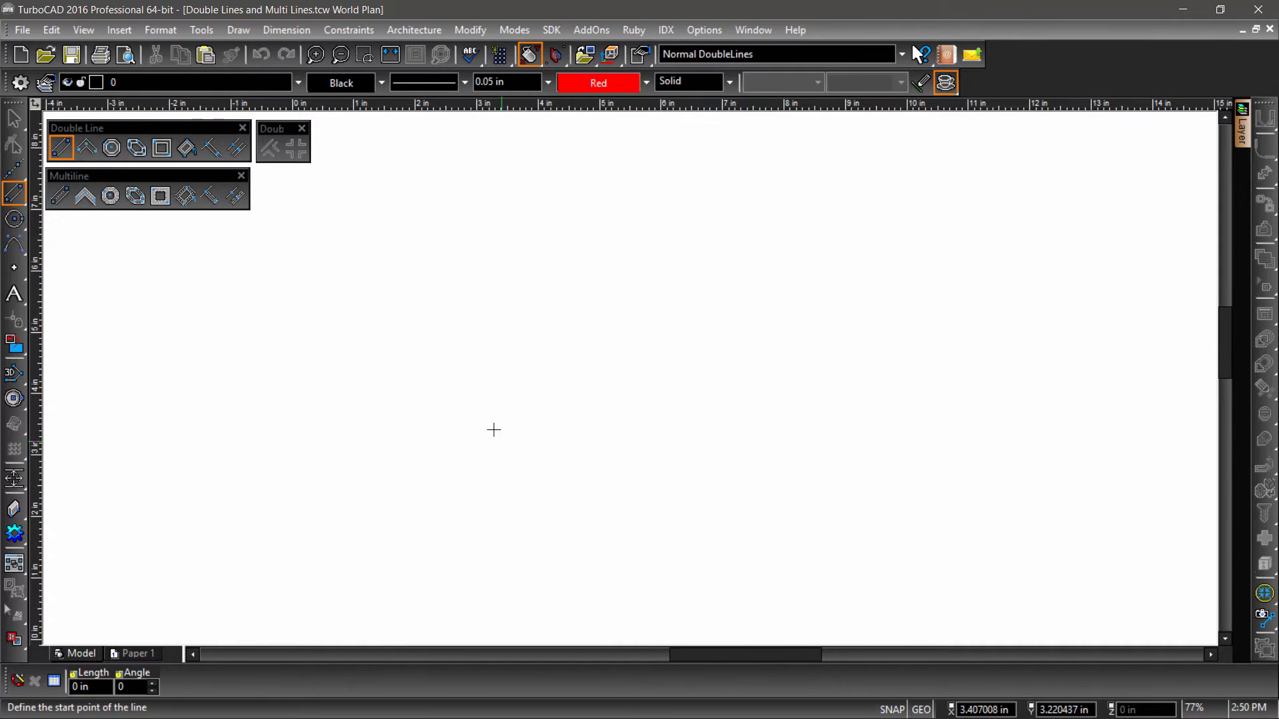
mouse_move(140, 426)
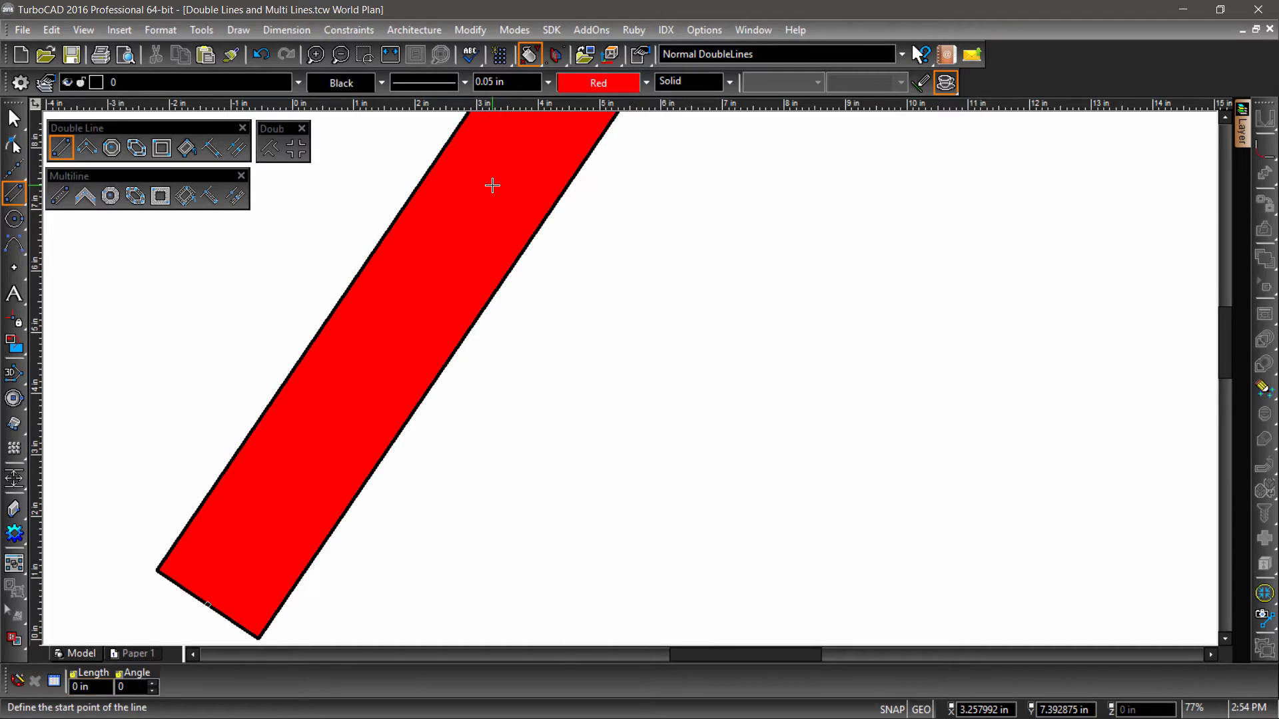
- Draw a horizontal red double line crossing both diagonals and return to the Select tool
scroll("down", 3)
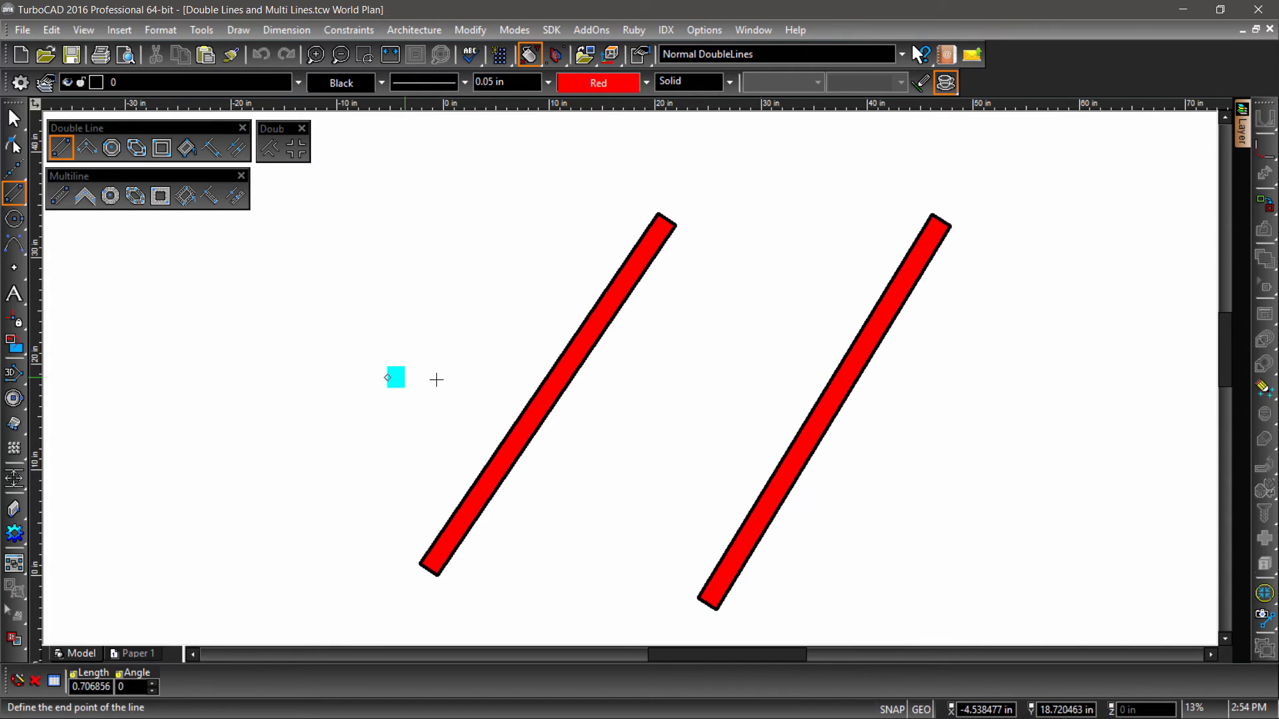
left_click(1044, 378)
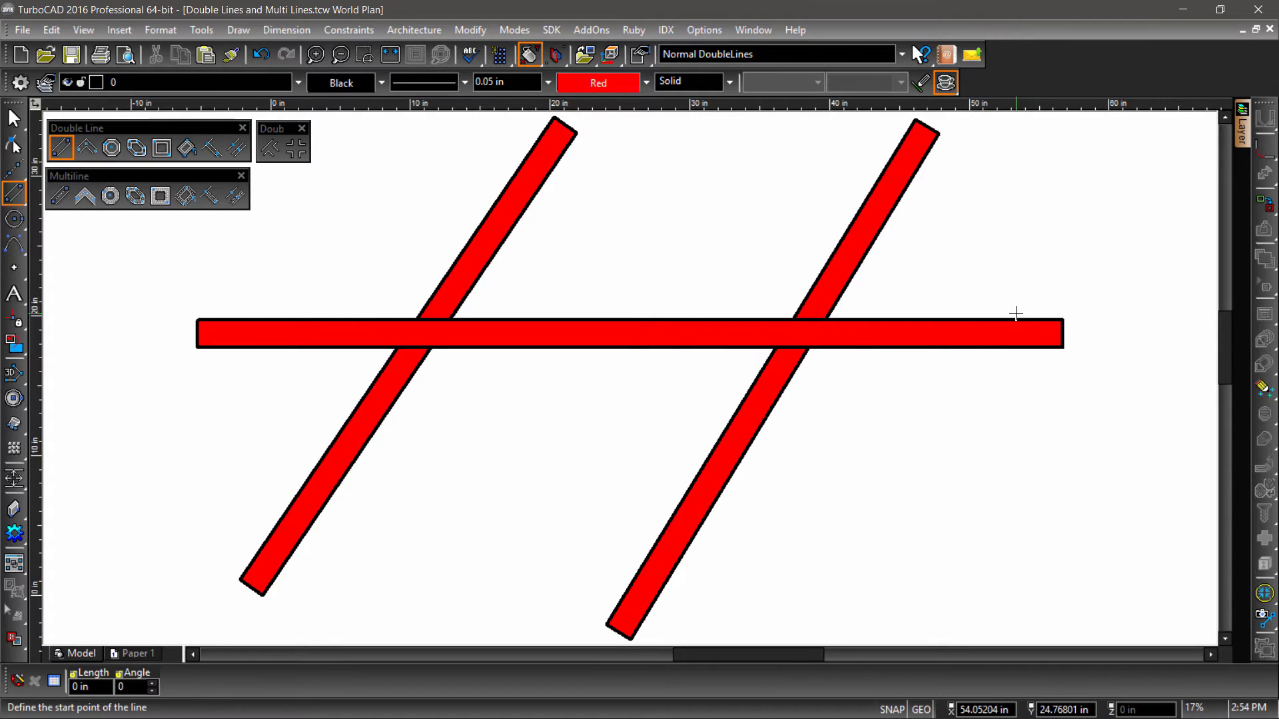
left_click(13, 117)
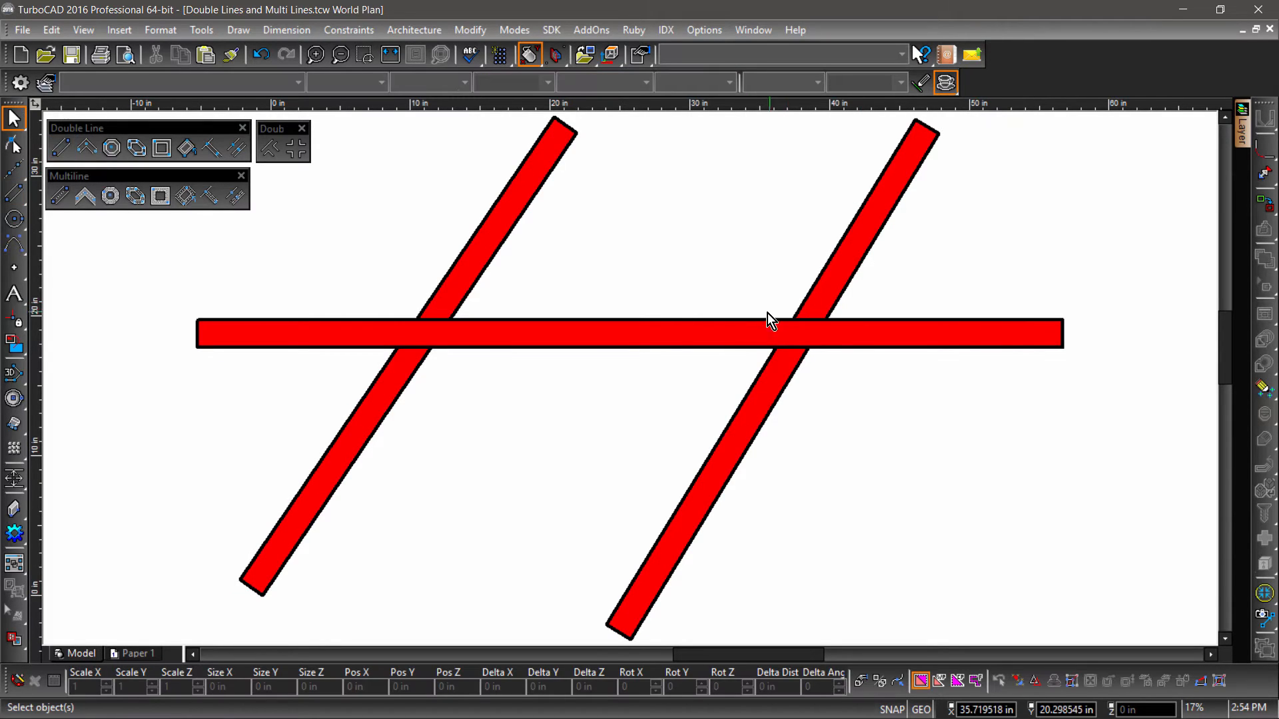
left_click(627, 332)
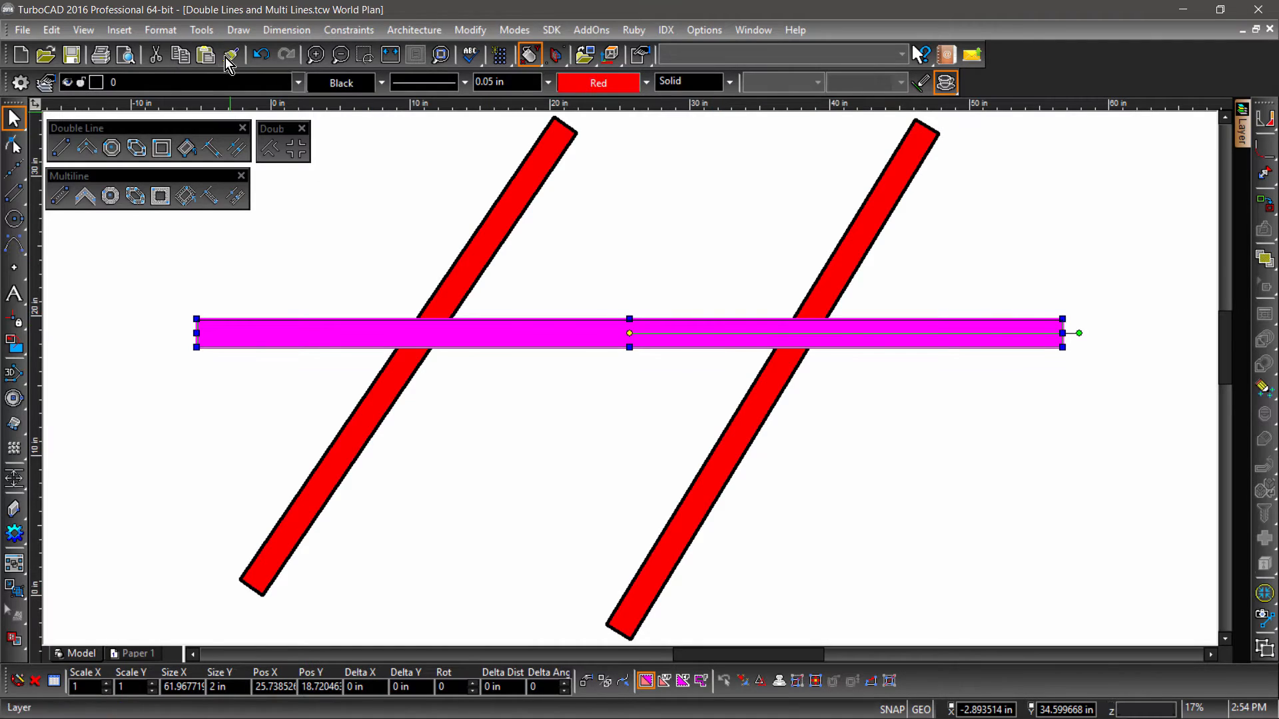
left_click(201, 30)
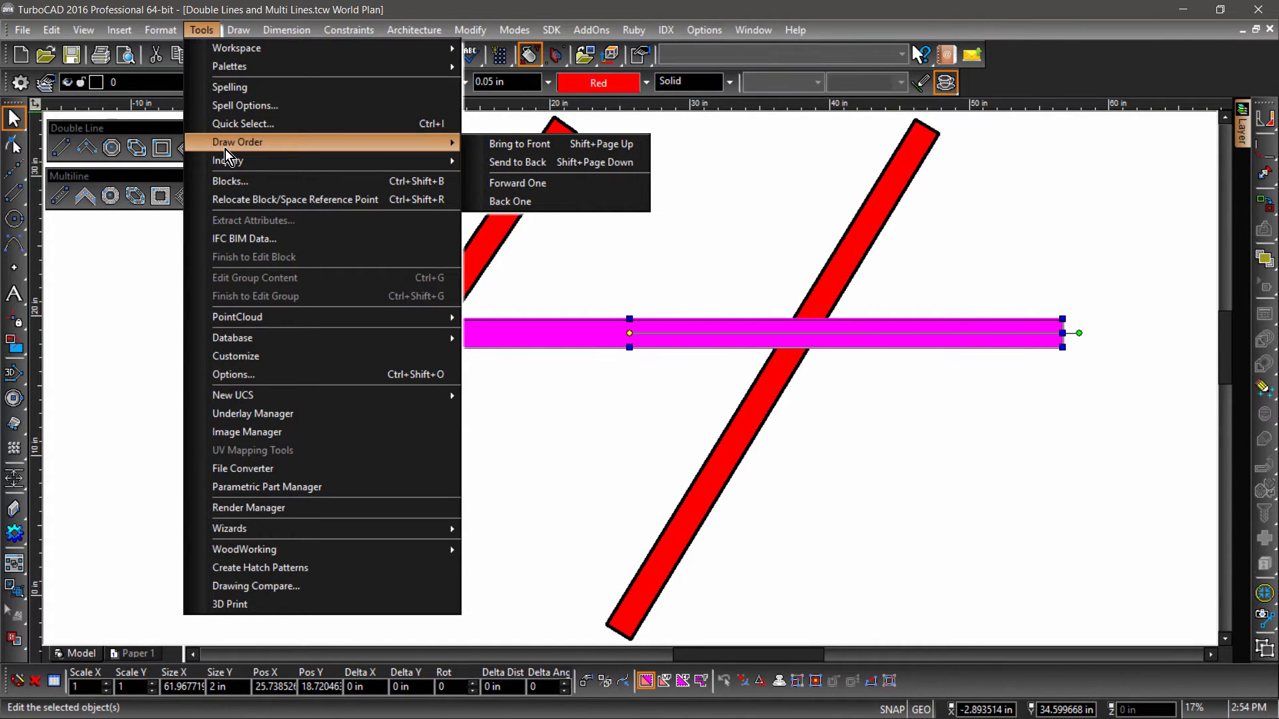
mouse_move(517, 161)
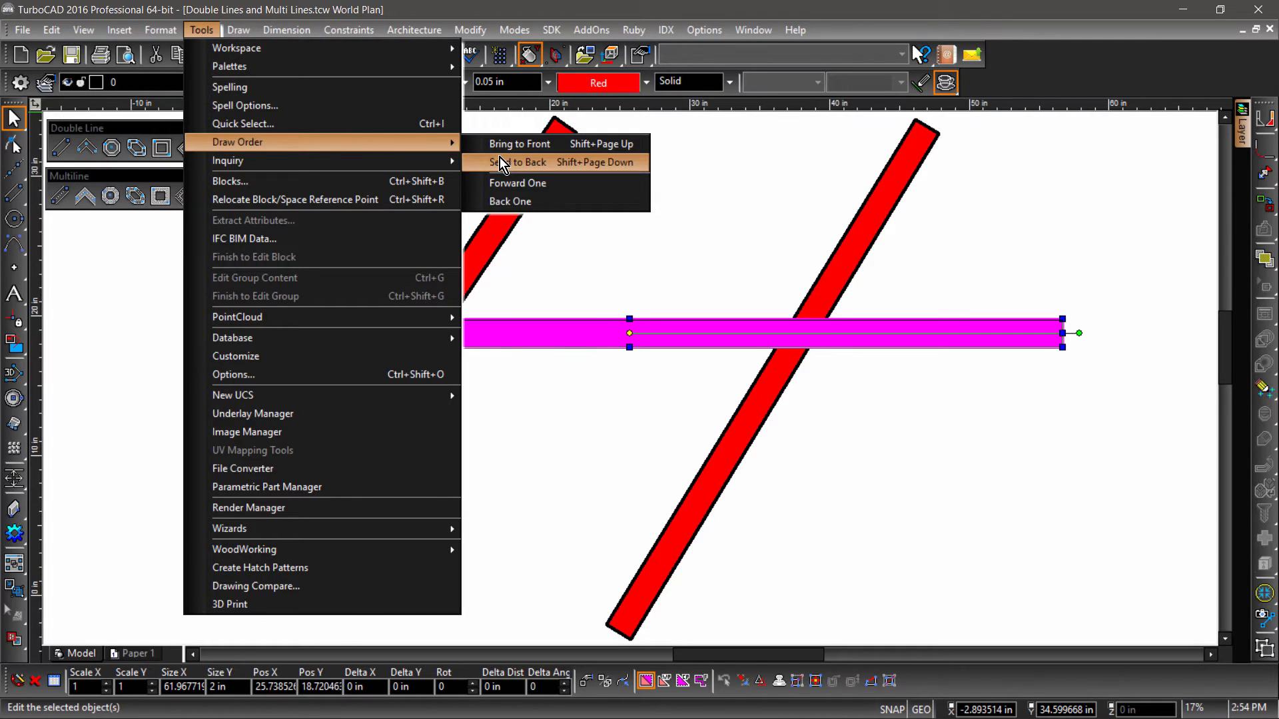
left_click(517, 161)
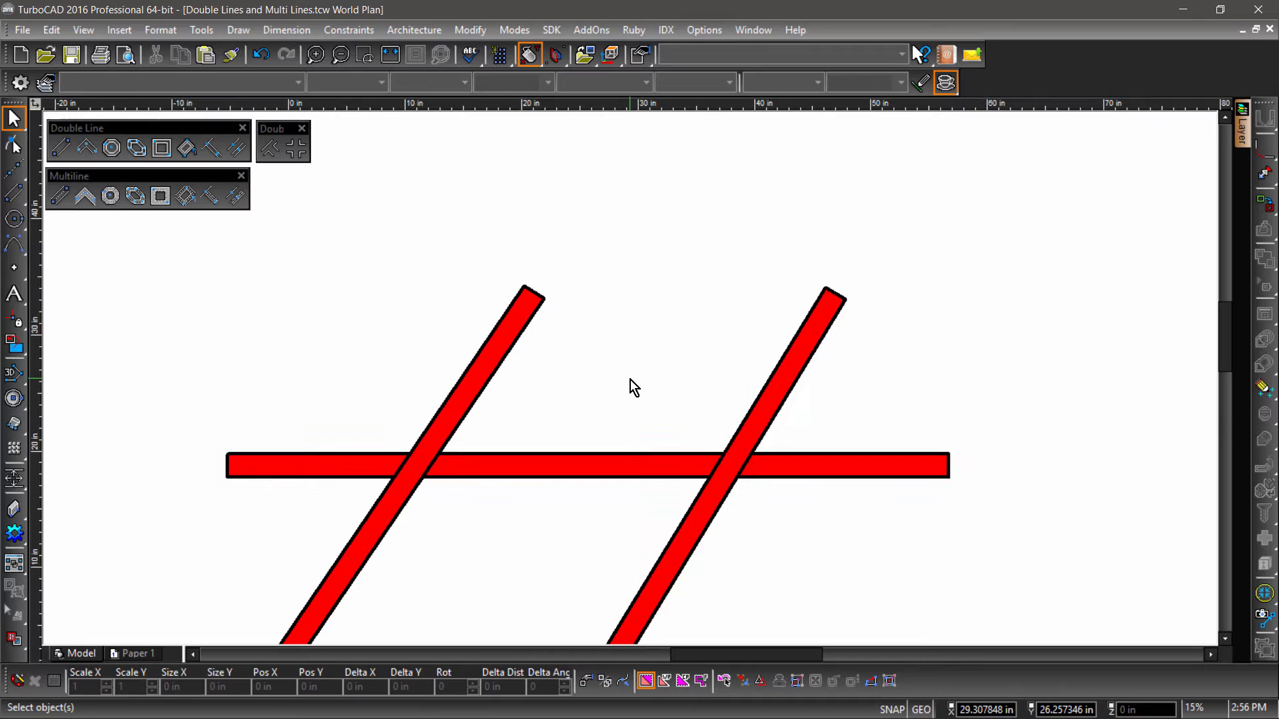
scroll("down", 3)
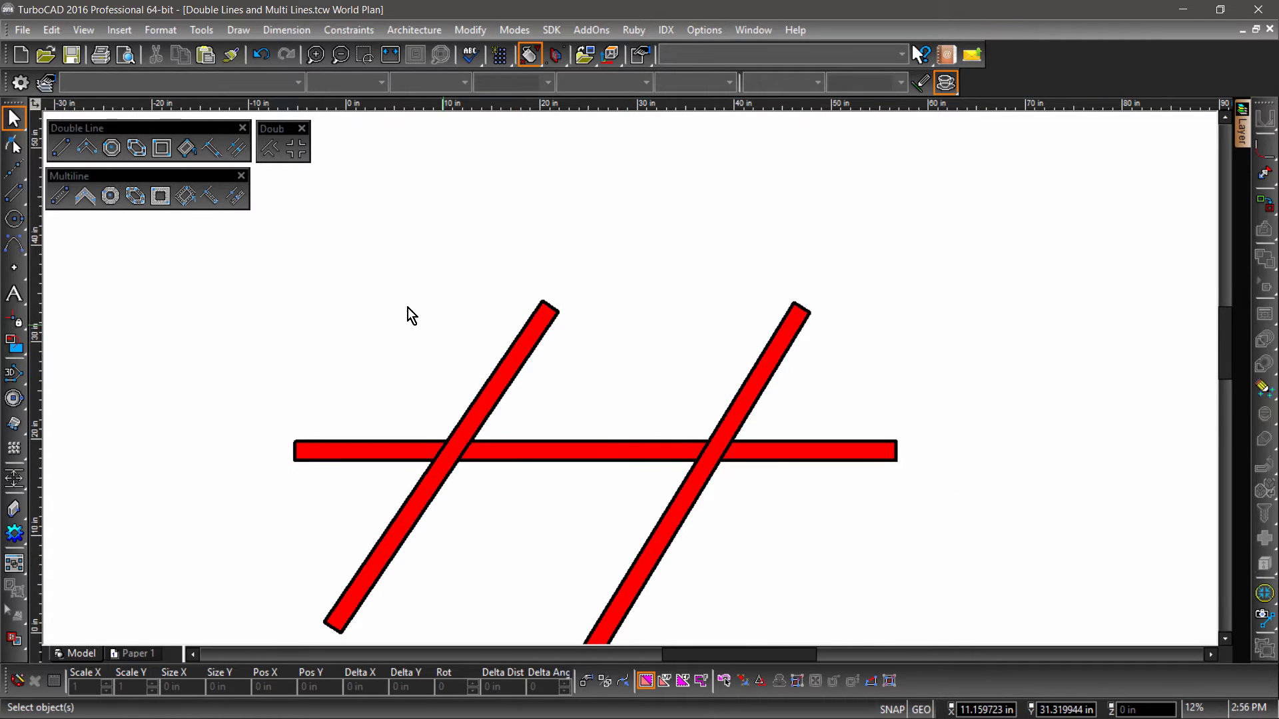
mouse_move(87, 148)
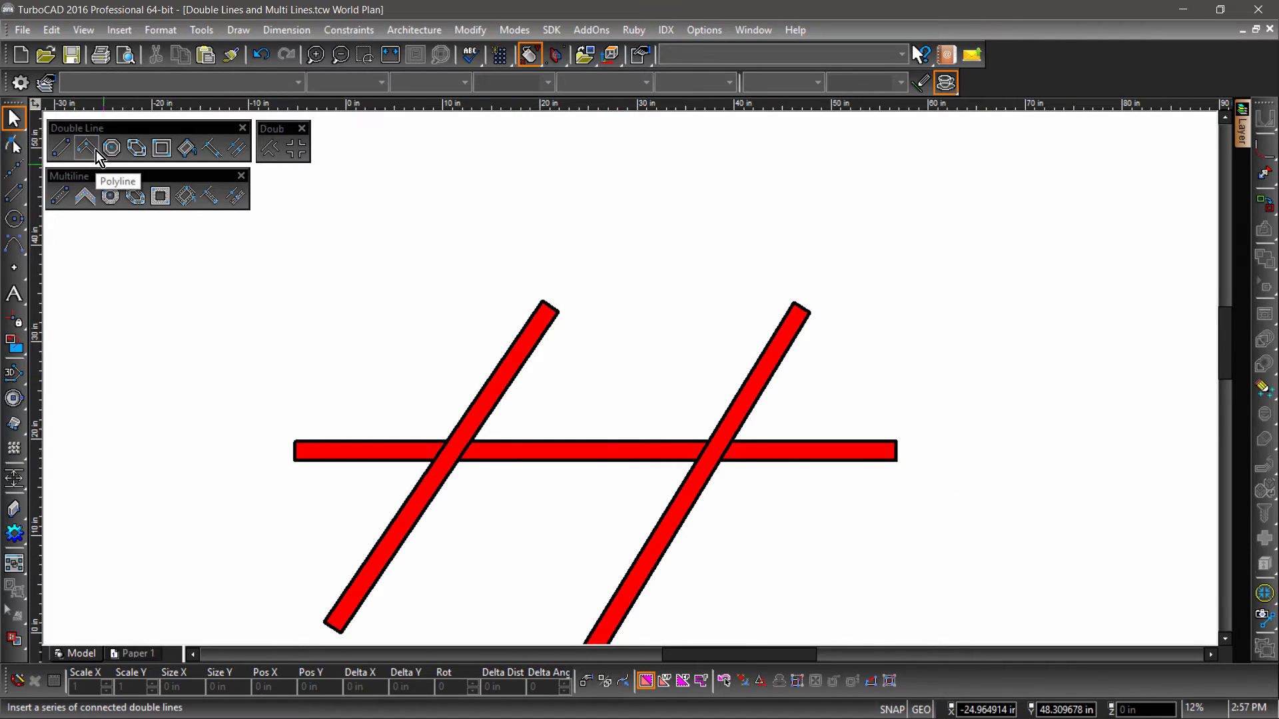
- Draw a winding double-line polyline from between the diagonal bars, taking one segment back with One Step Back
left_click(85, 148)
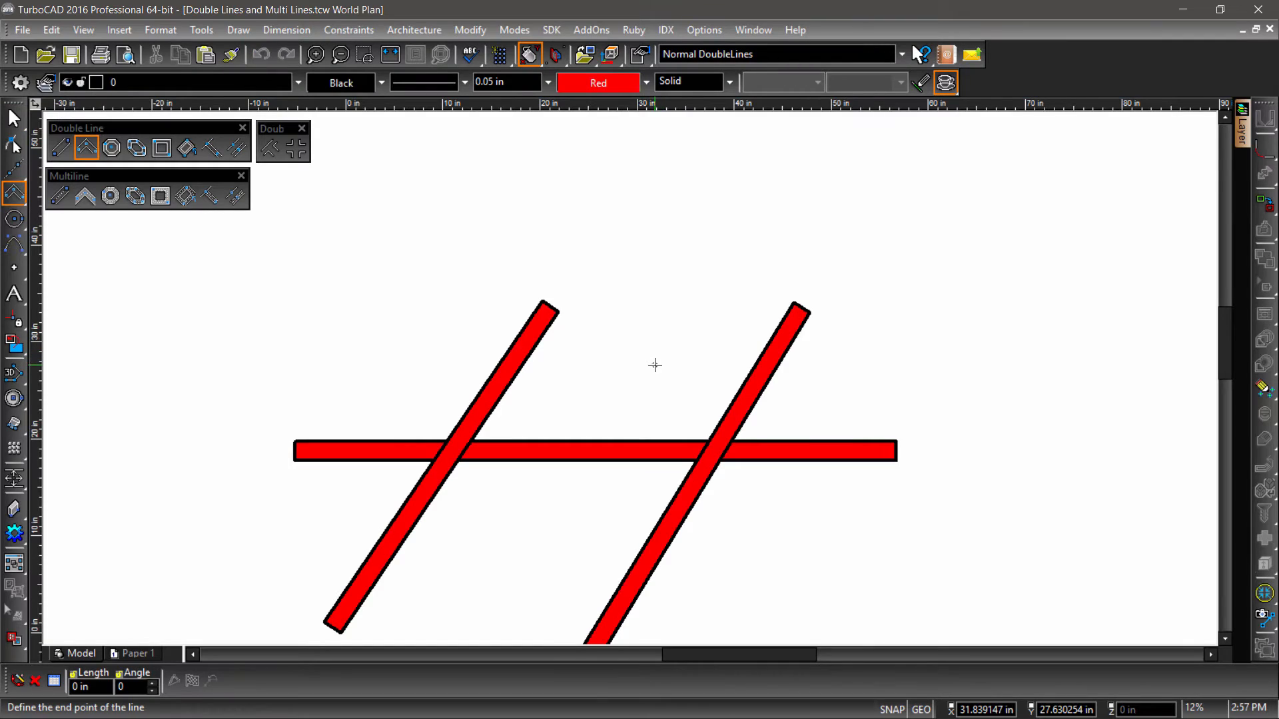
left_click(711, 214)
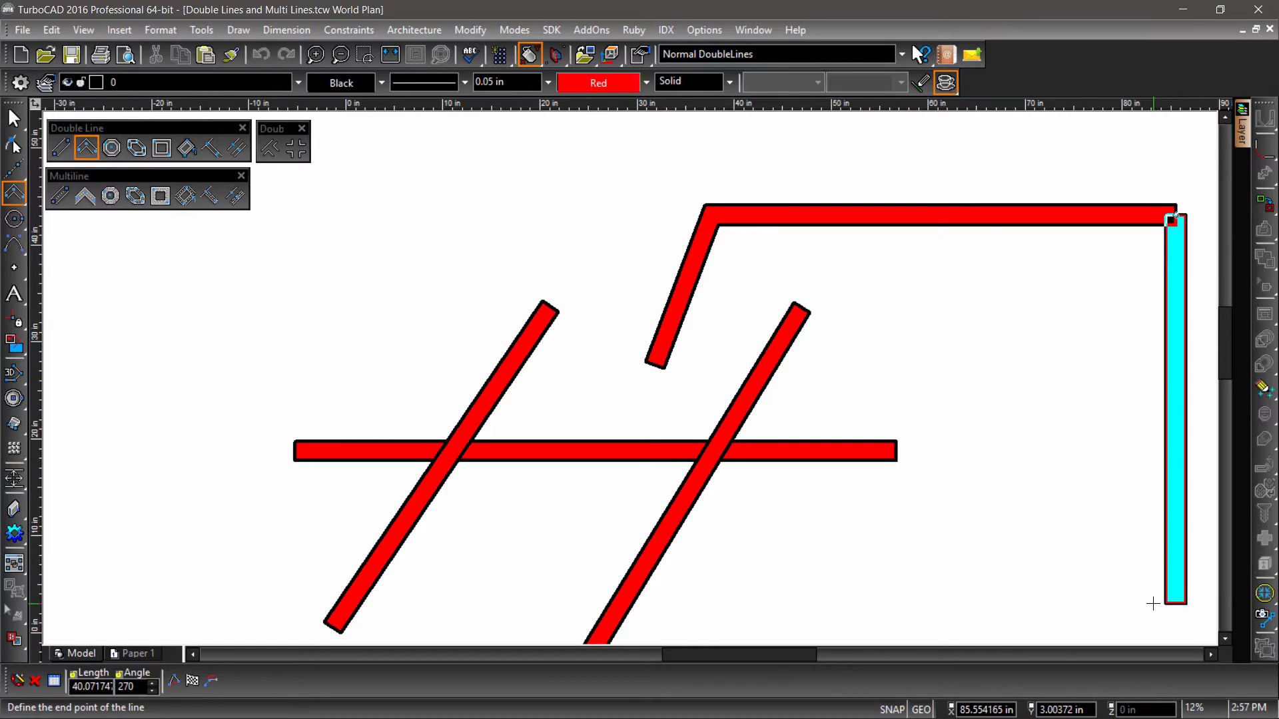
left_click(884, 608)
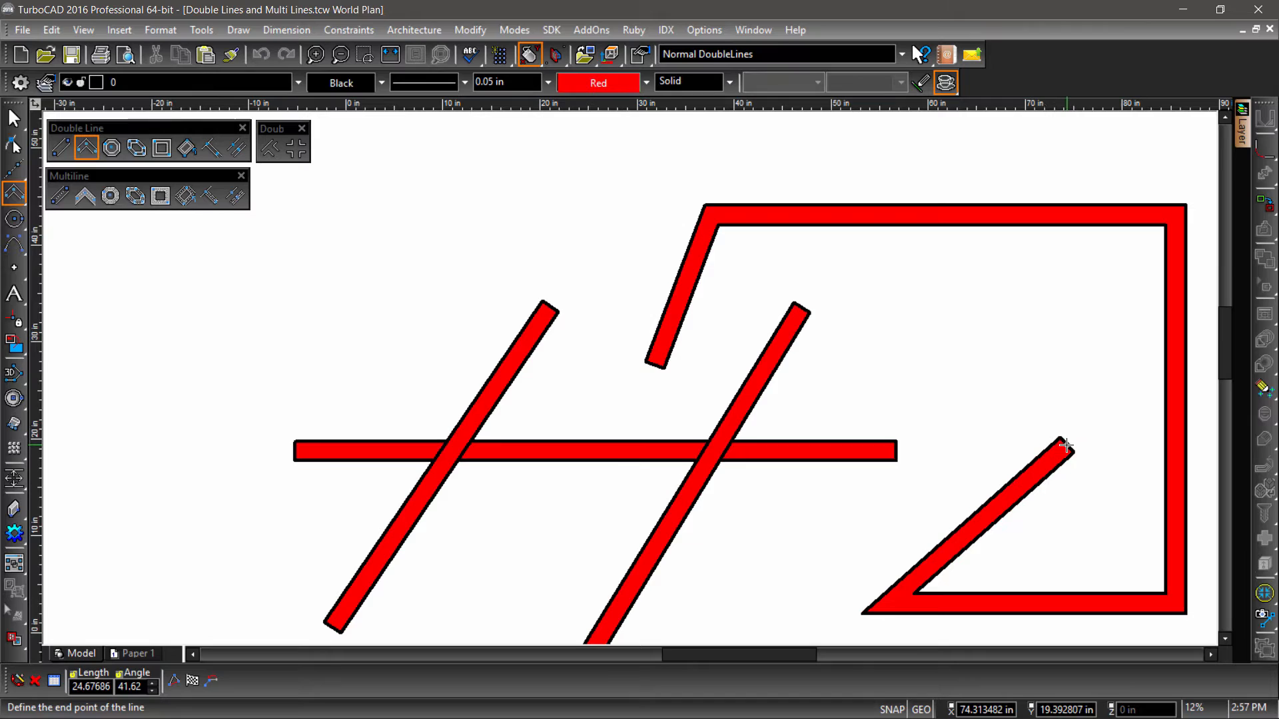
right_click(1065, 445)
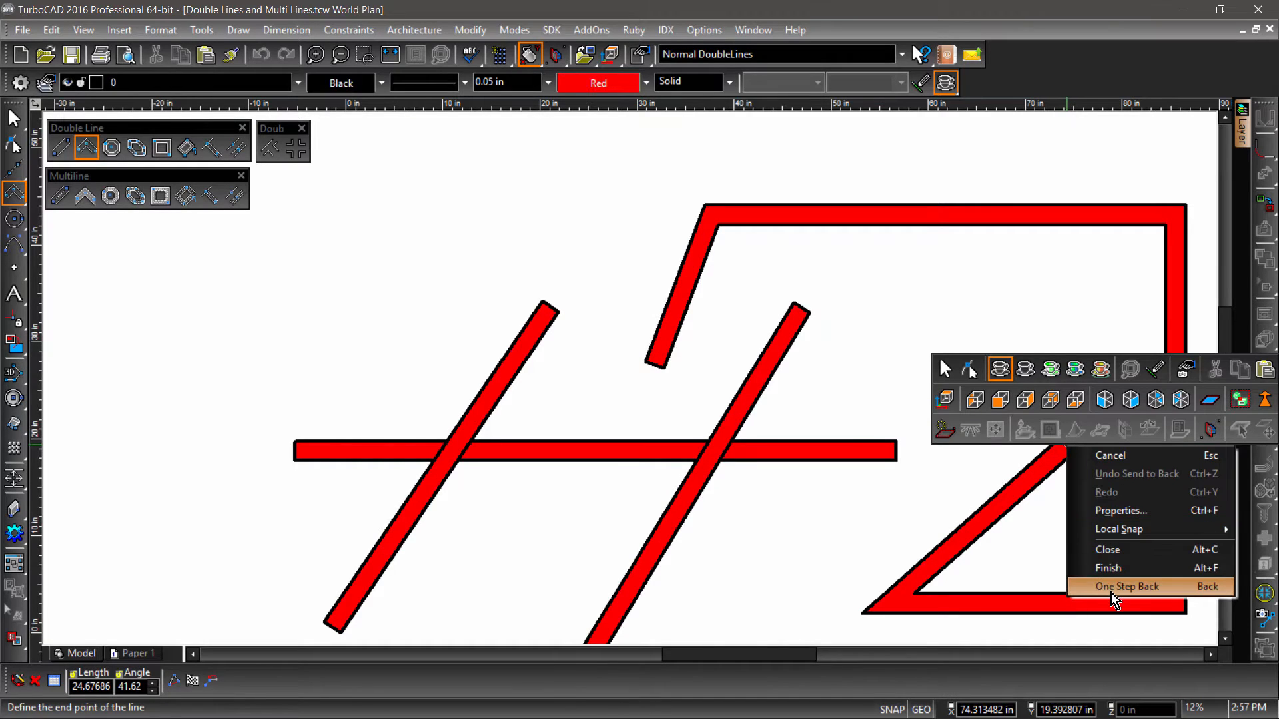
left_click(1127, 587)
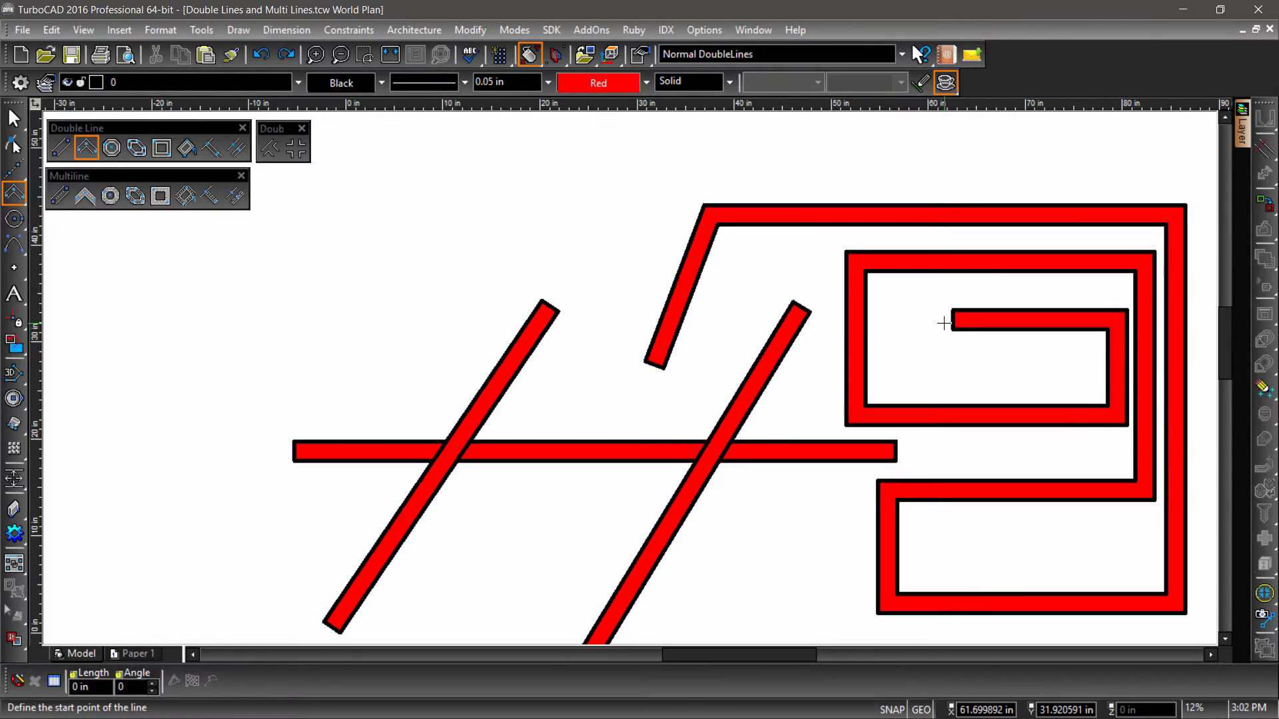
left_click(111, 148)
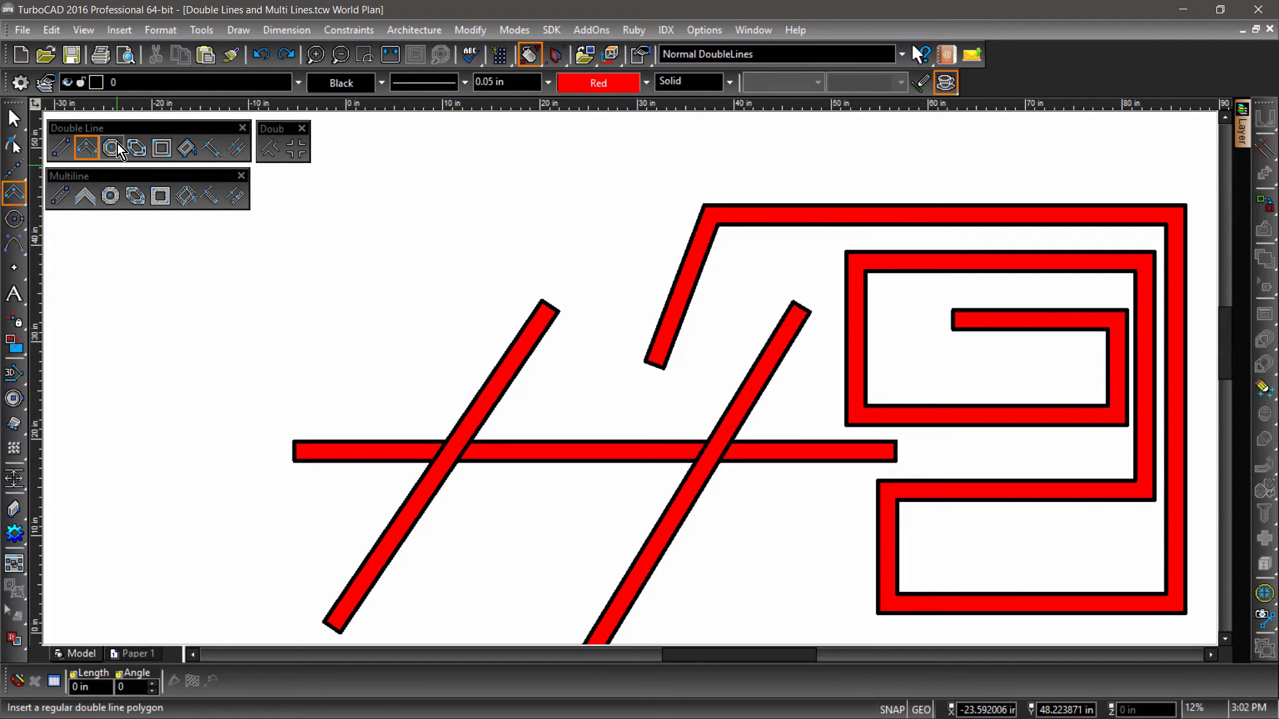
mouse_move(114, 148)
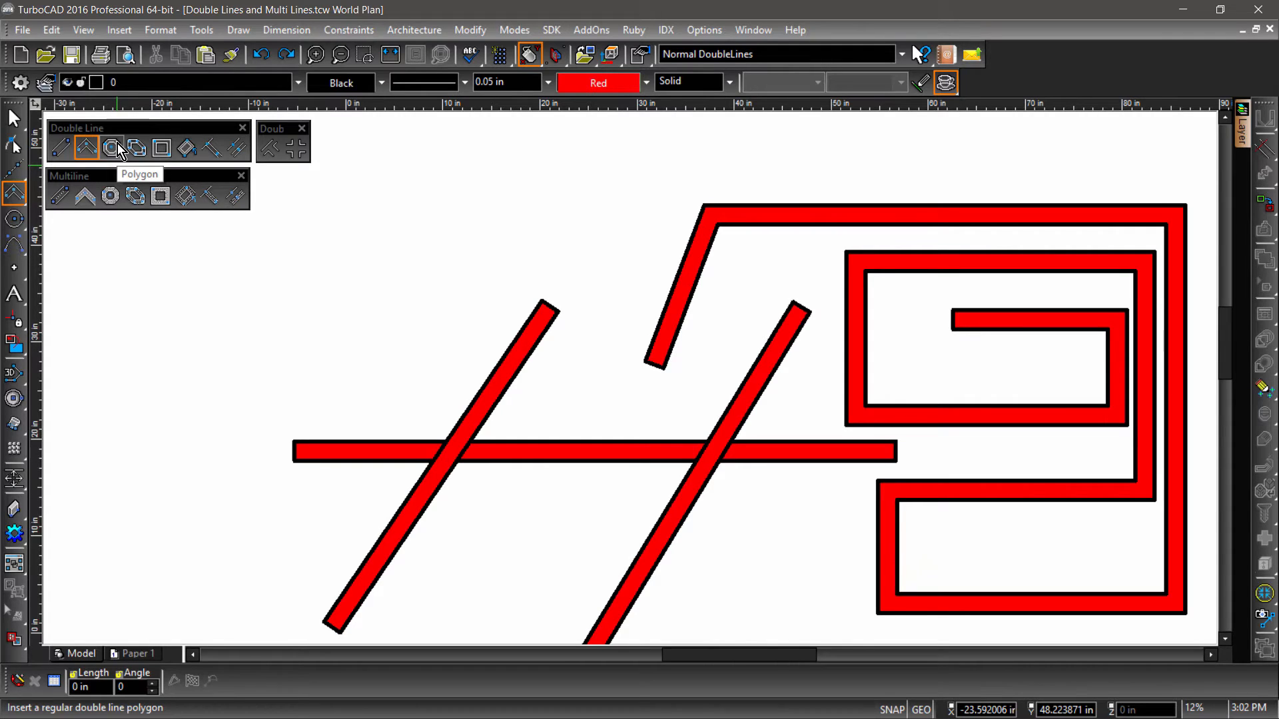
- Draw an eight-sided double-line polygon at upper left and select it
left_click(110, 147)
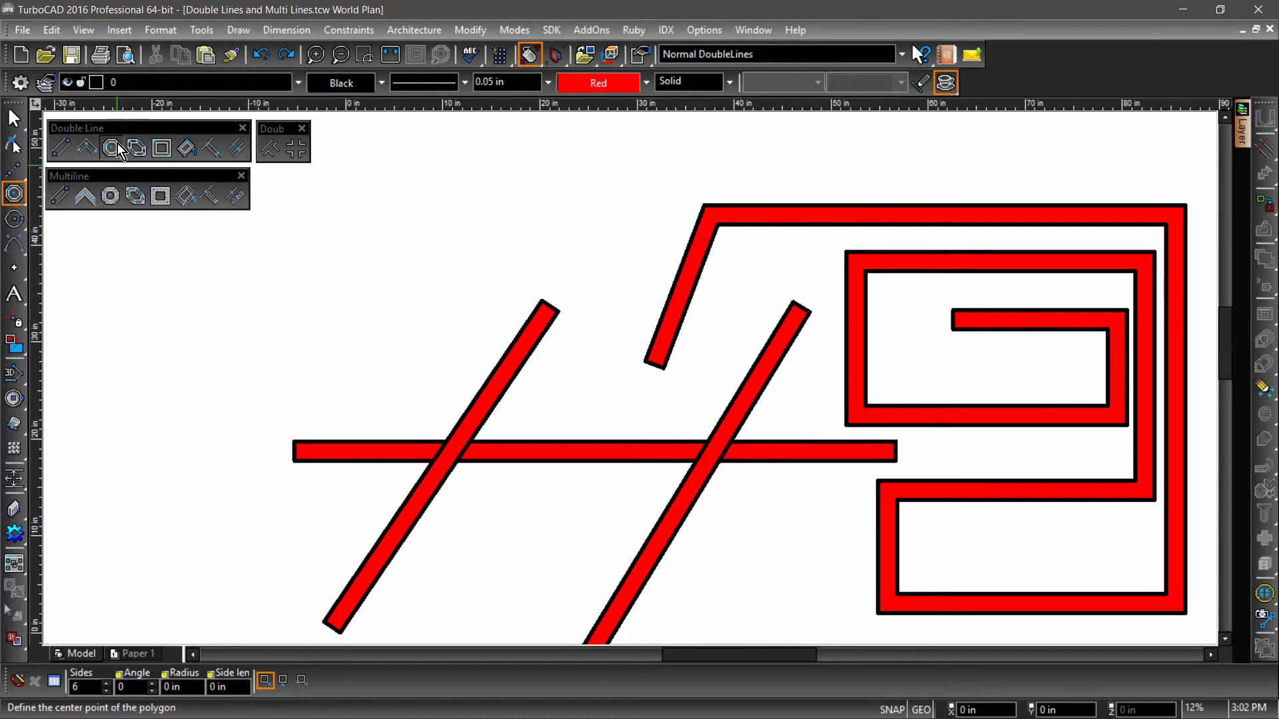
left_click(112, 148)
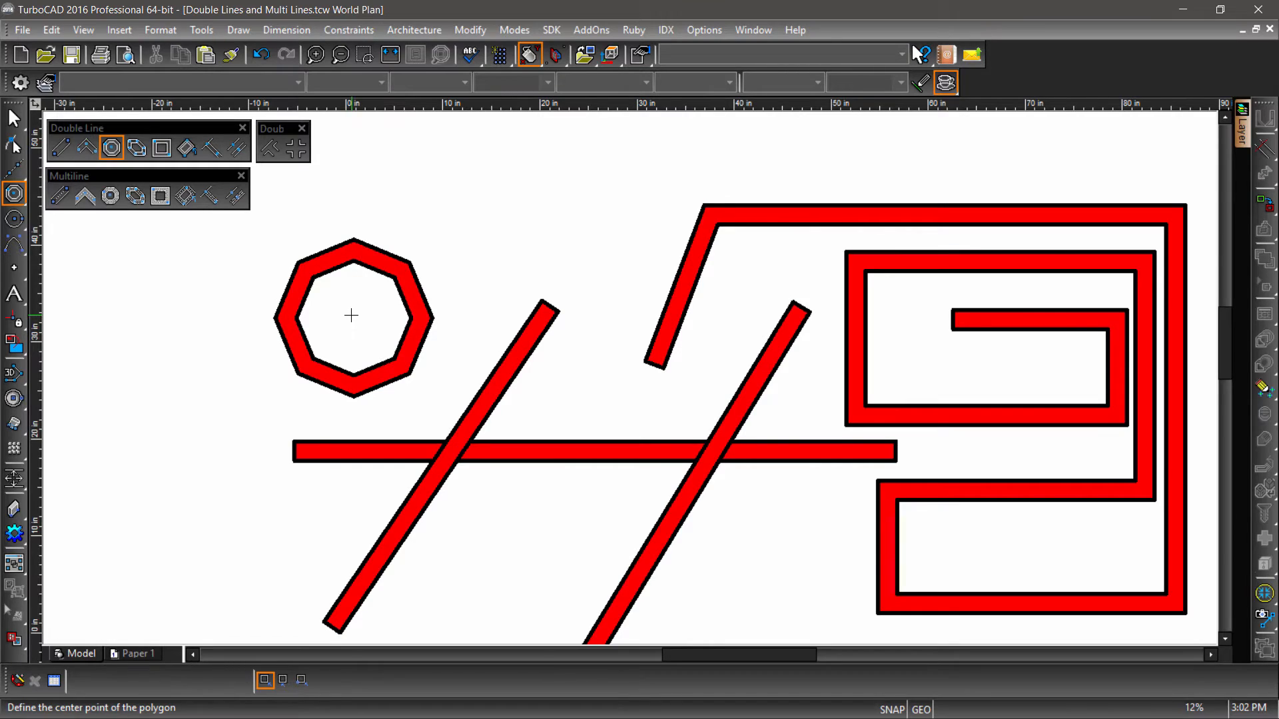
left_click(13, 117)
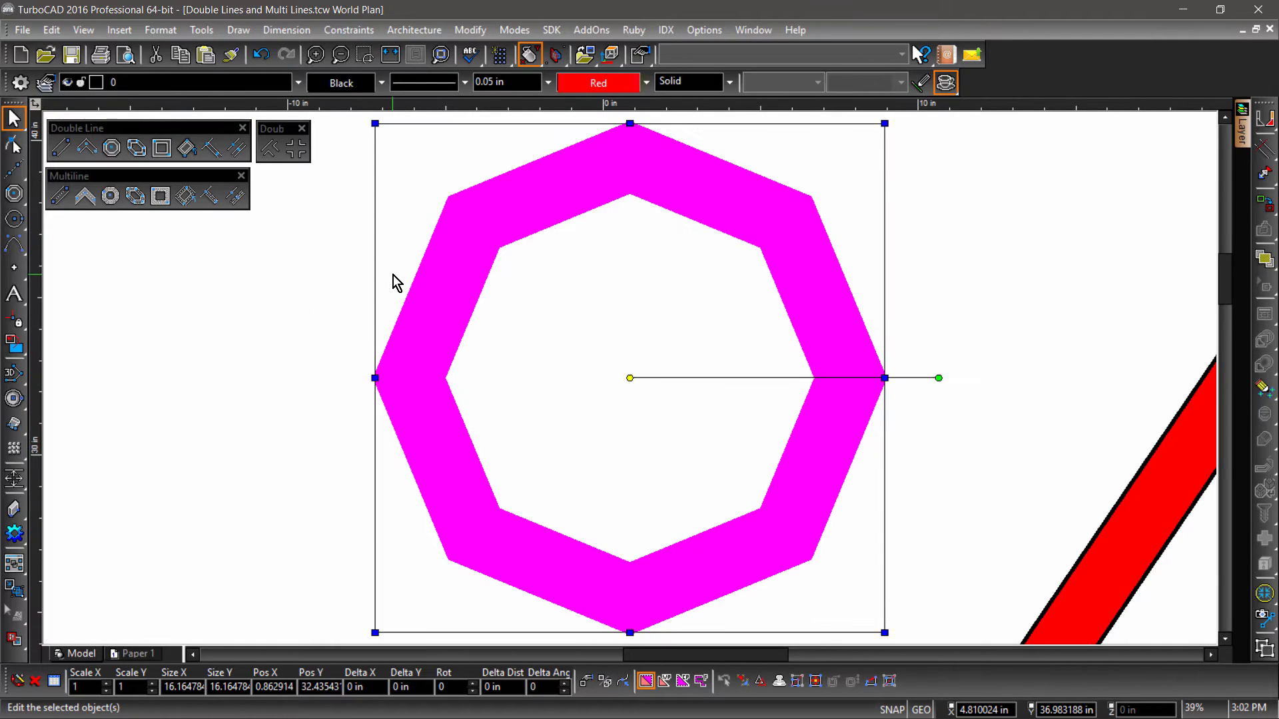
mouse_move(554, 303)
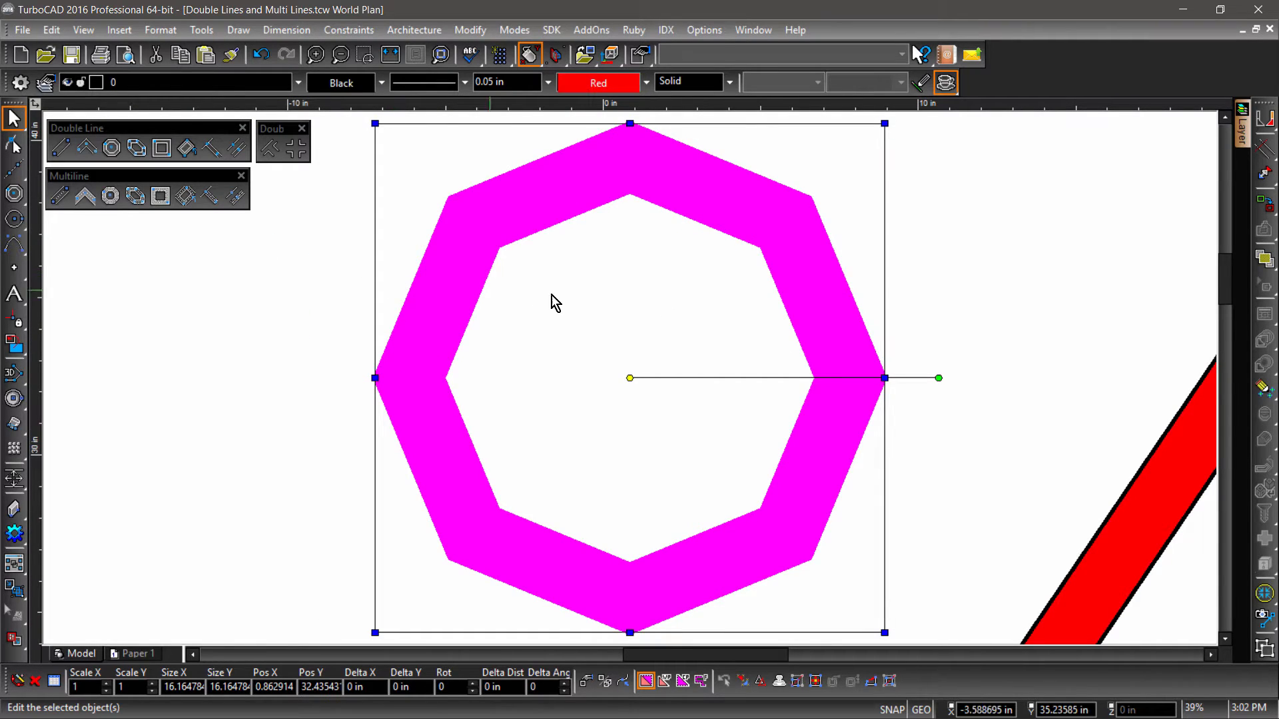
mouse_move(886, 279)
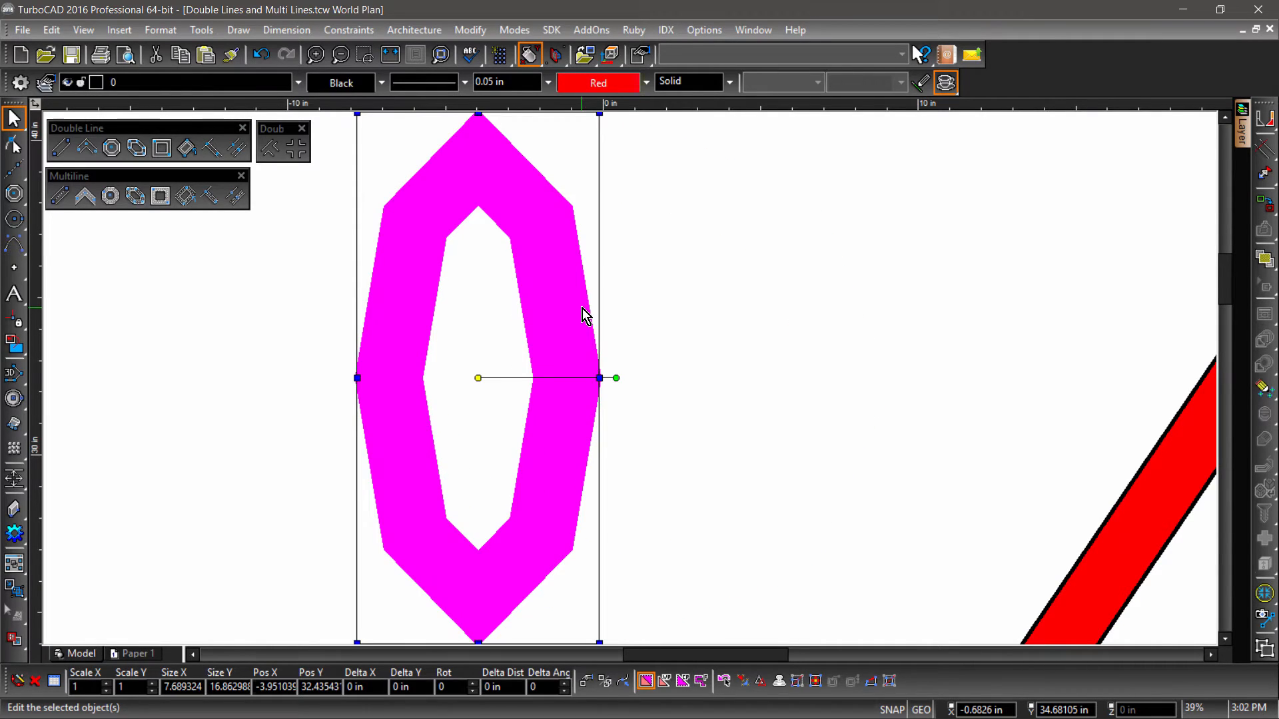
- Deselect the octagon after squeezing it to half its width
left_click(692, 321)
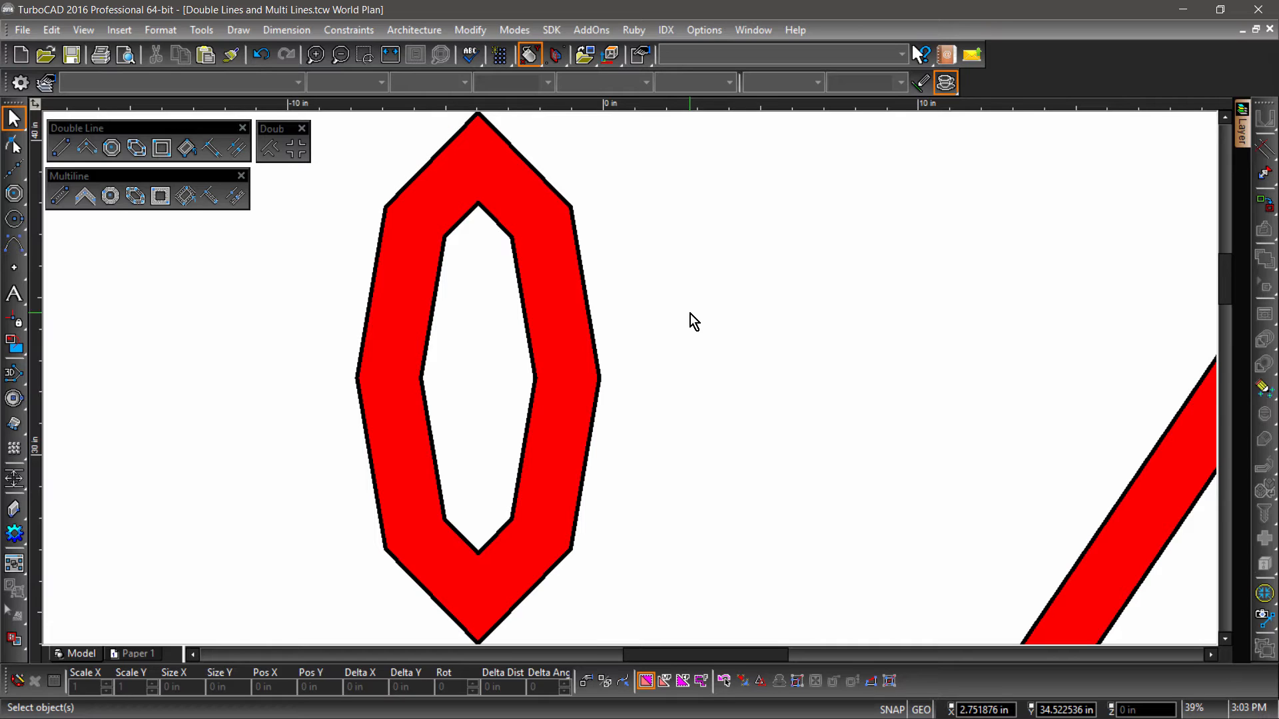
mouse_move(675, 305)
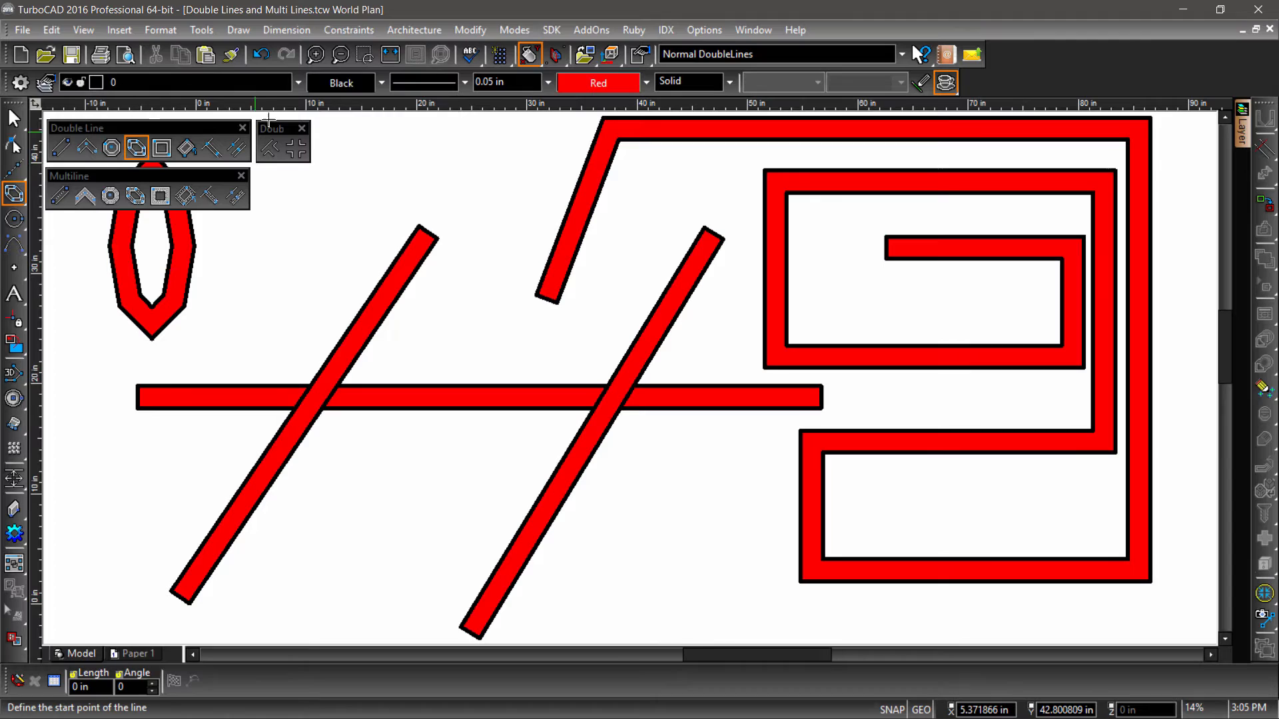
- Draw a four-cornered double-line border around all shapes and close it with Finish
scroll("down", 3)
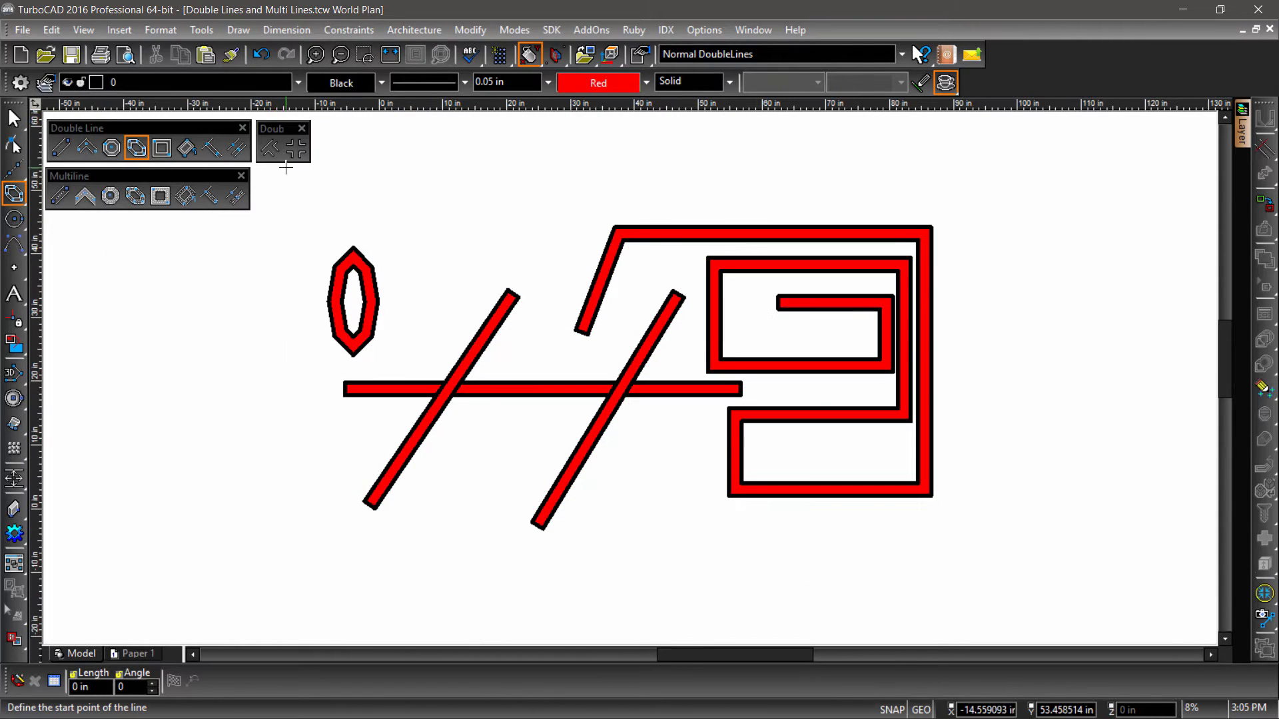
left_click(268, 192)
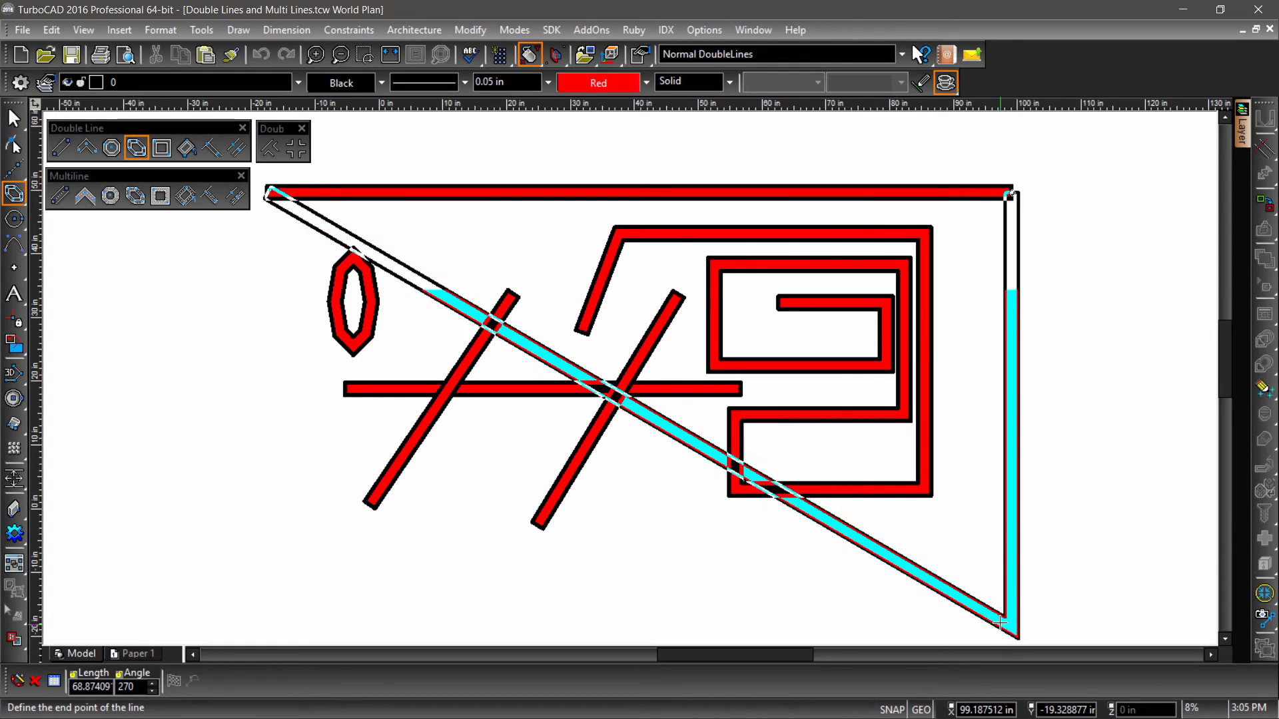
left_click(58, 612)
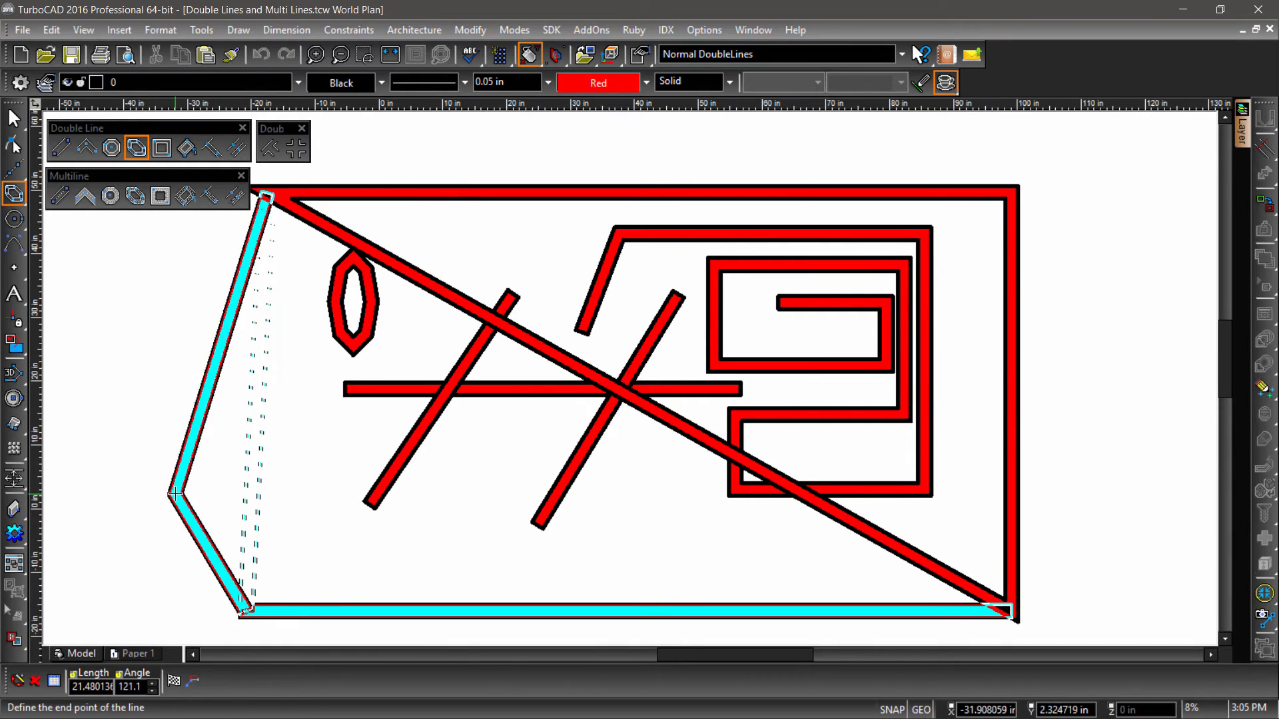
right_click(142, 404)
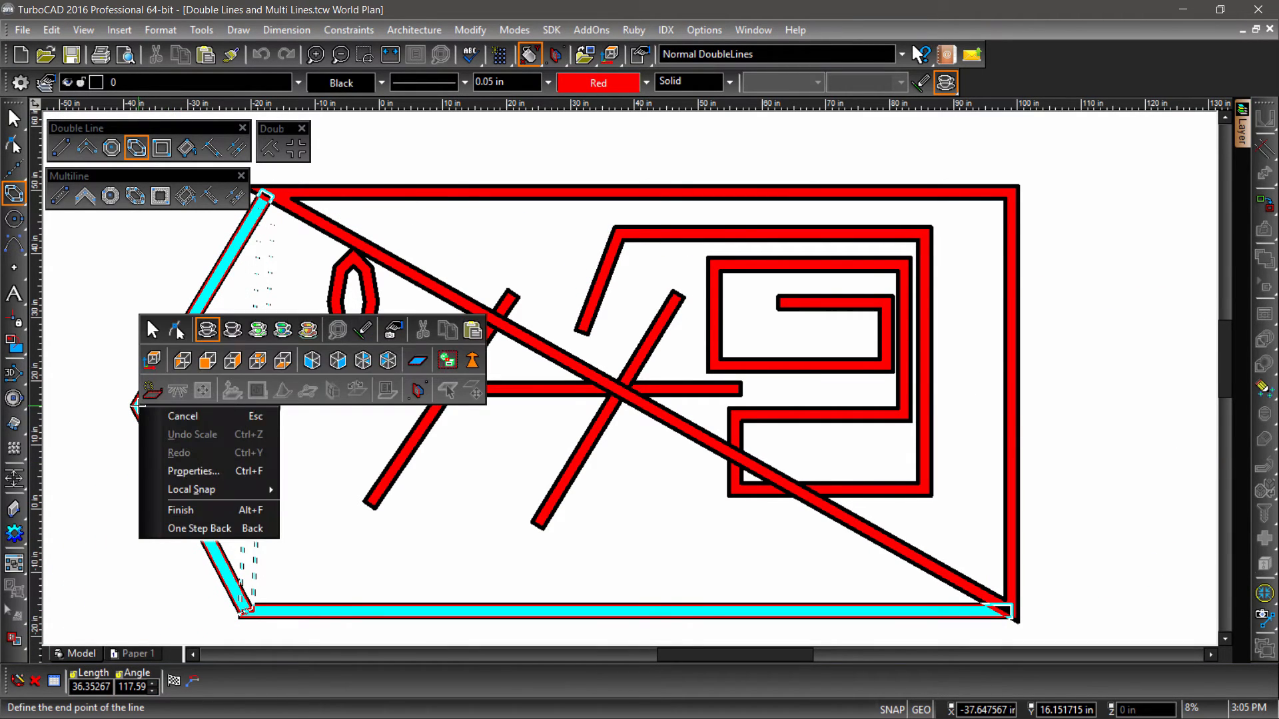
left_click(183, 416)
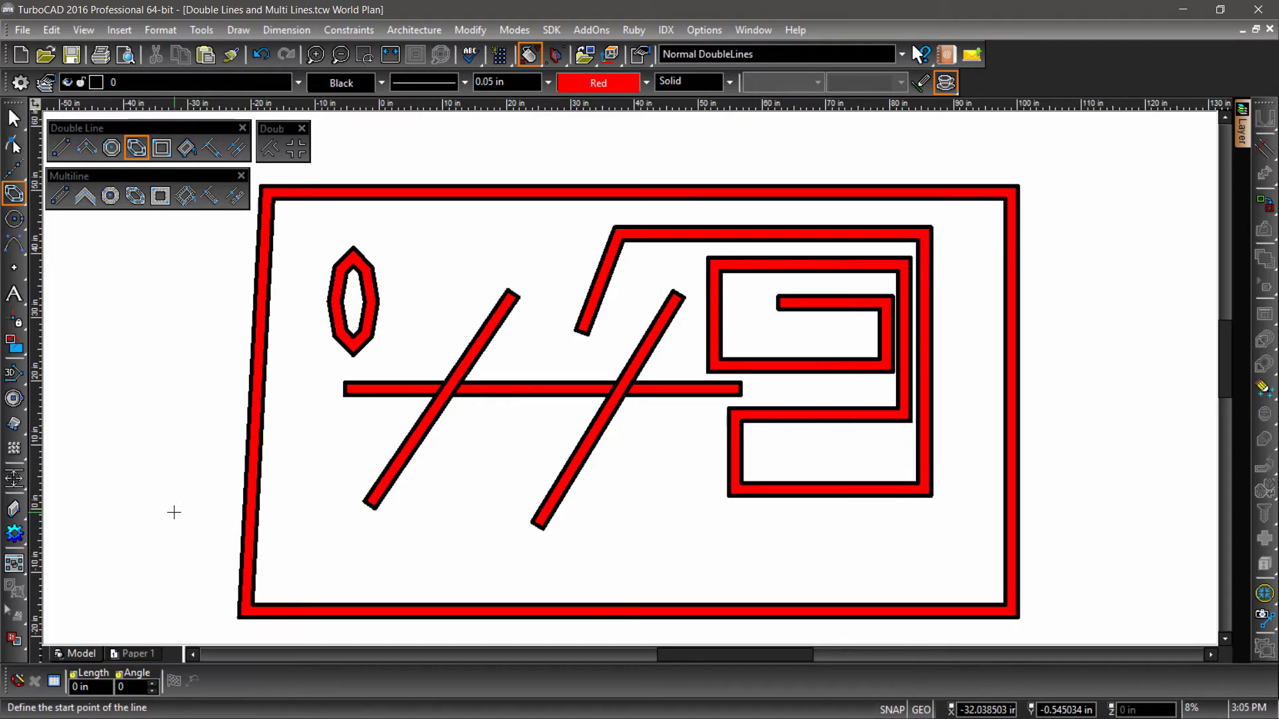
mouse_move(176, 472)
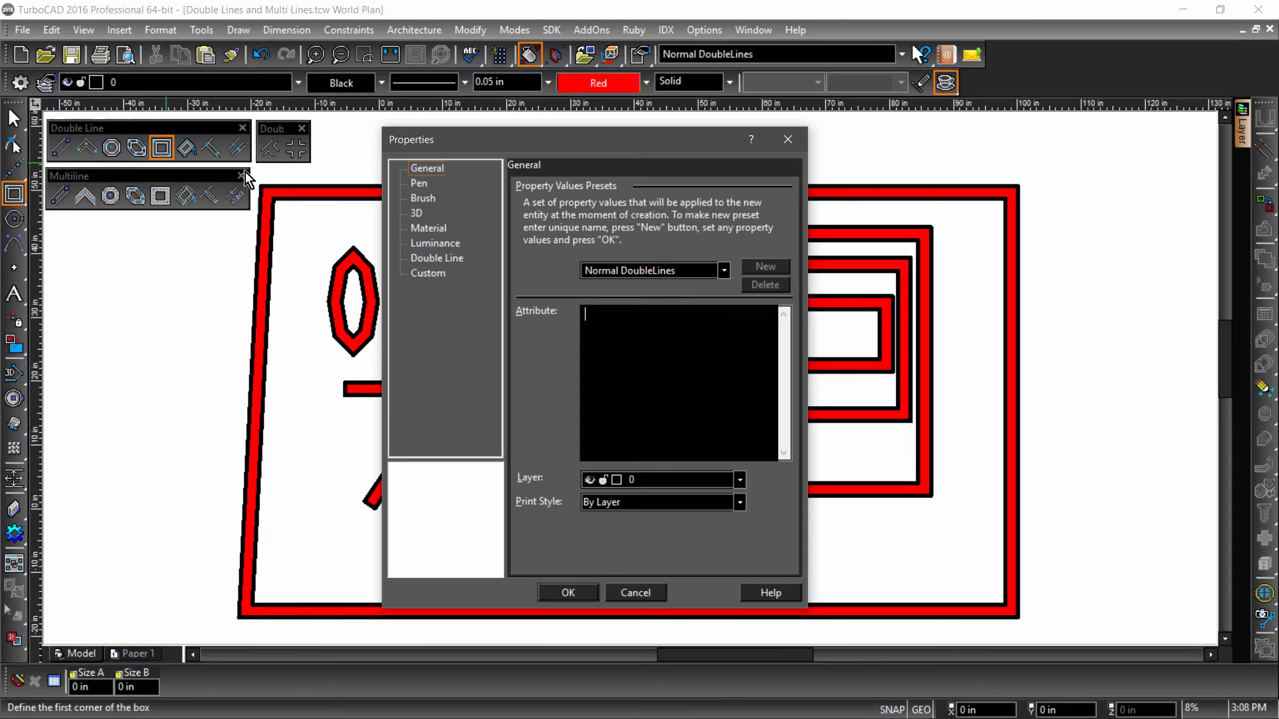
- Confirm the Double Line Rectangle settings of 2 in separation, Left reference
left_click(437, 257)
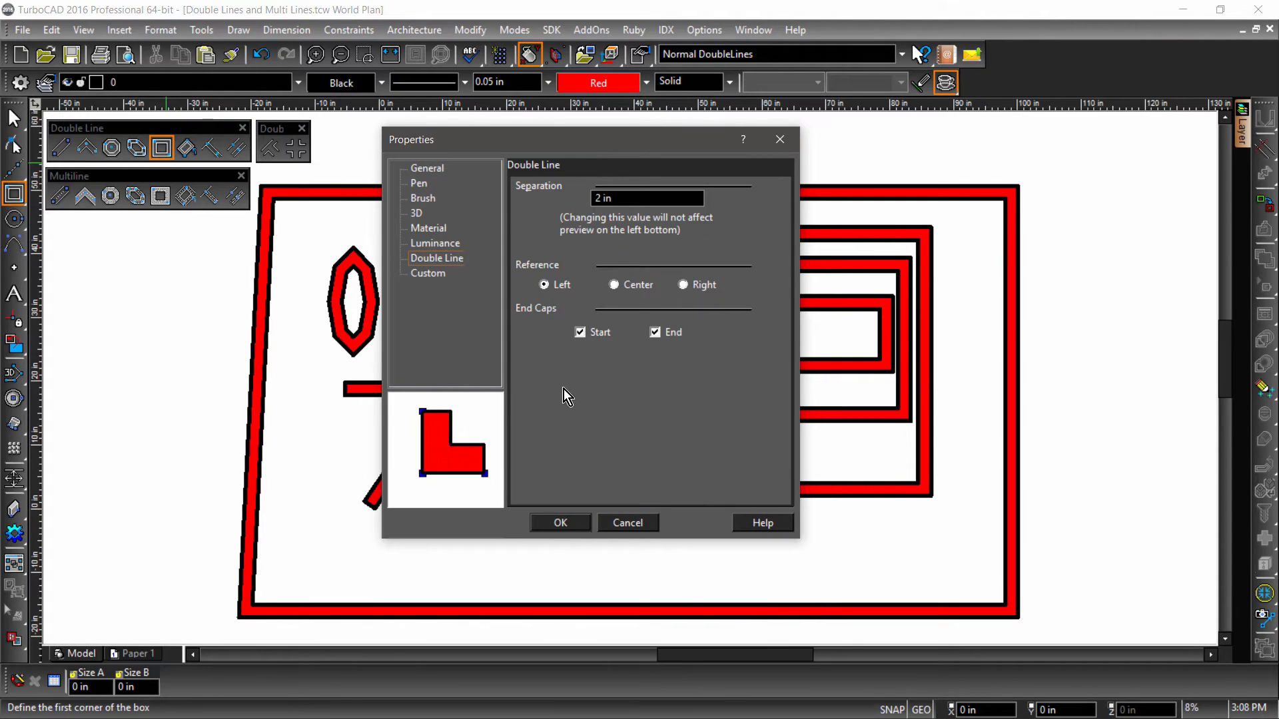
left_click(559, 522)
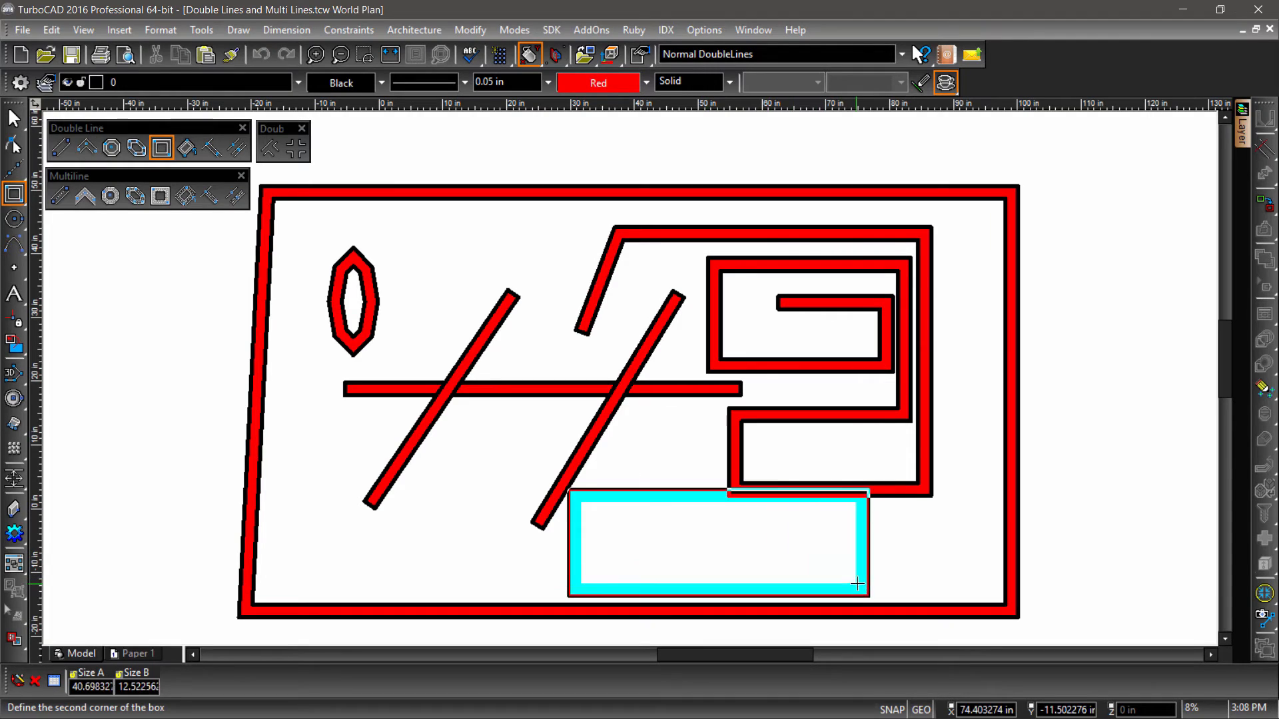
mouse_move(946, 583)
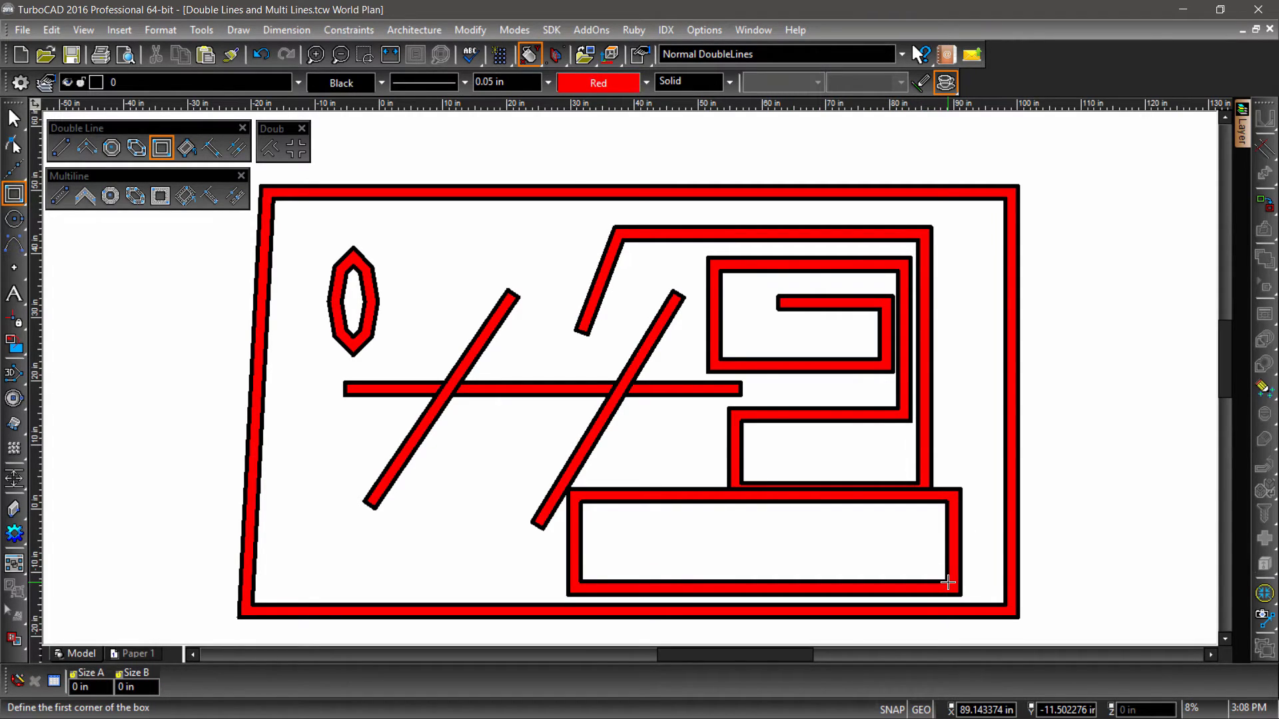
- Set the Rotated Rectangle double-line tool to Right reference for the tilted rectangle
left_click(185, 148)
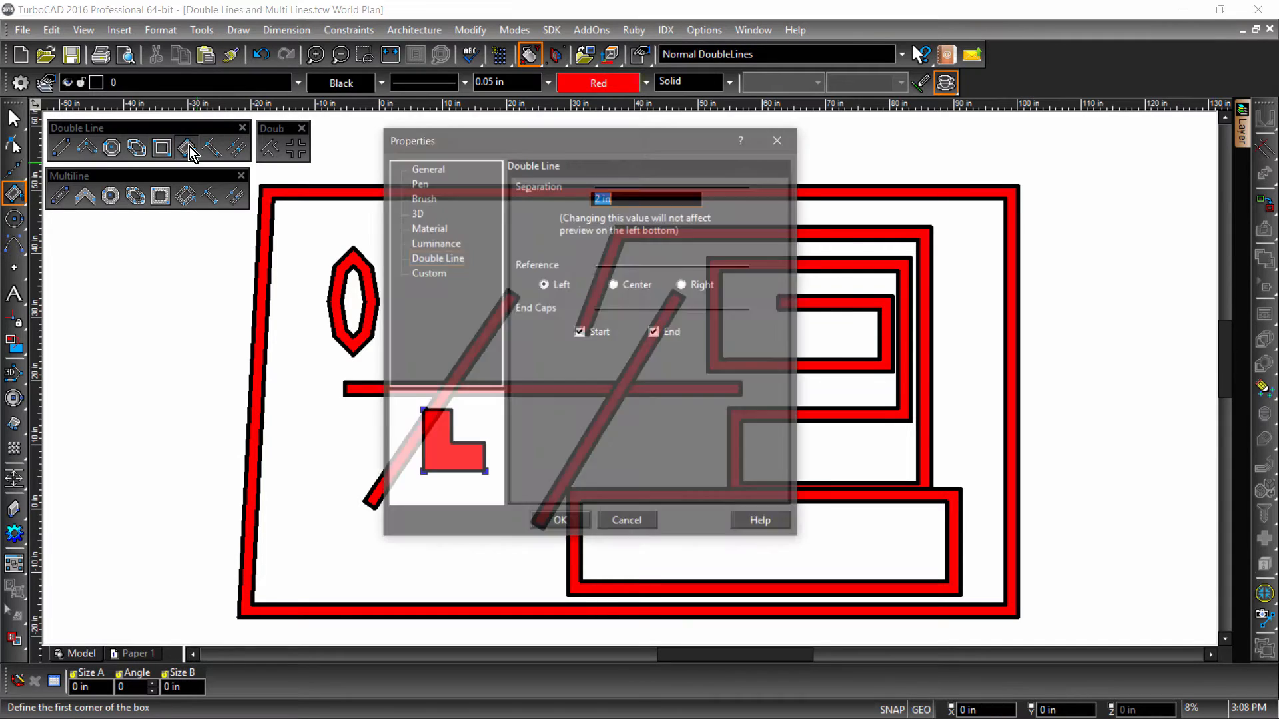
left_click(682, 285)
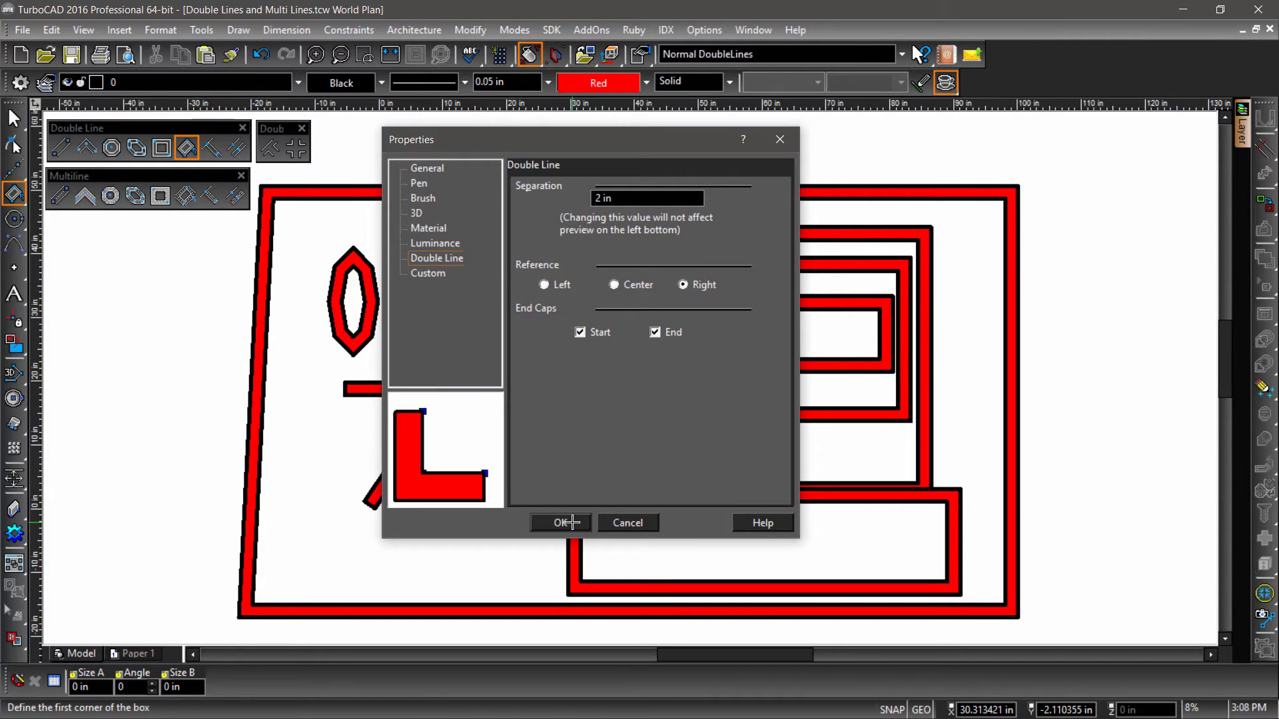
left_click(560, 522)
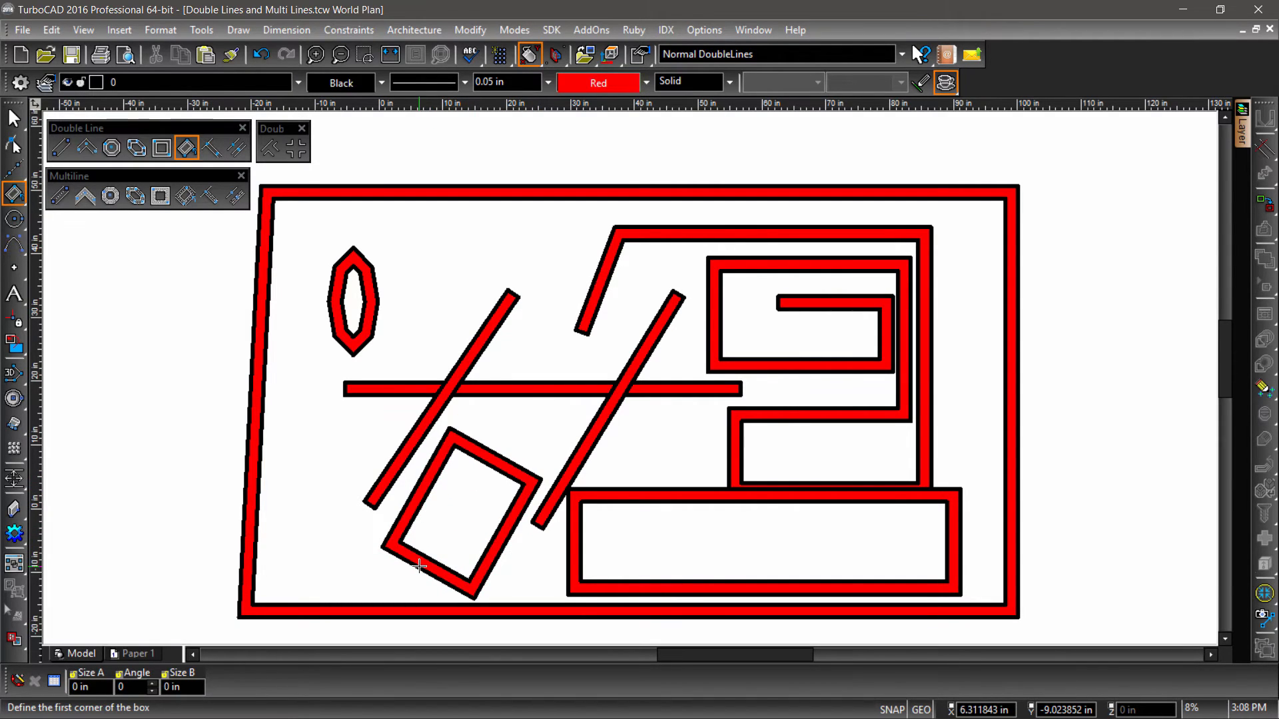
mouse_move(420, 561)
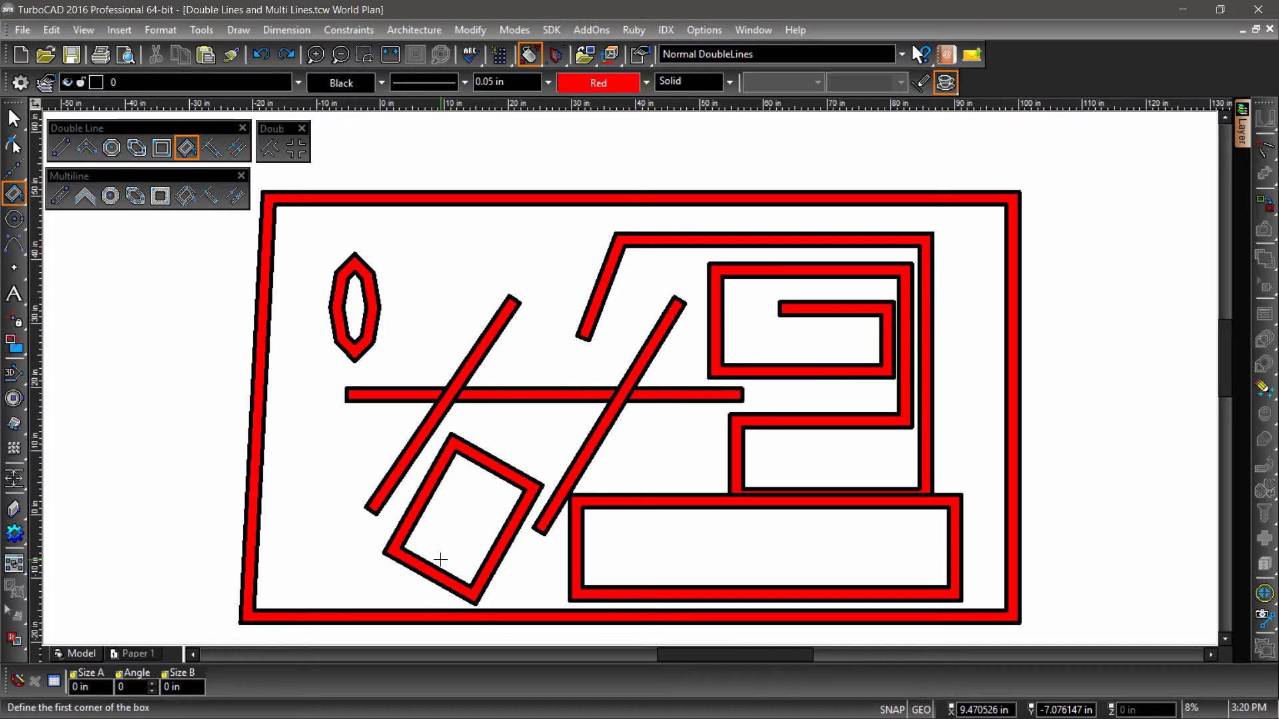
mouse_move(394, 504)
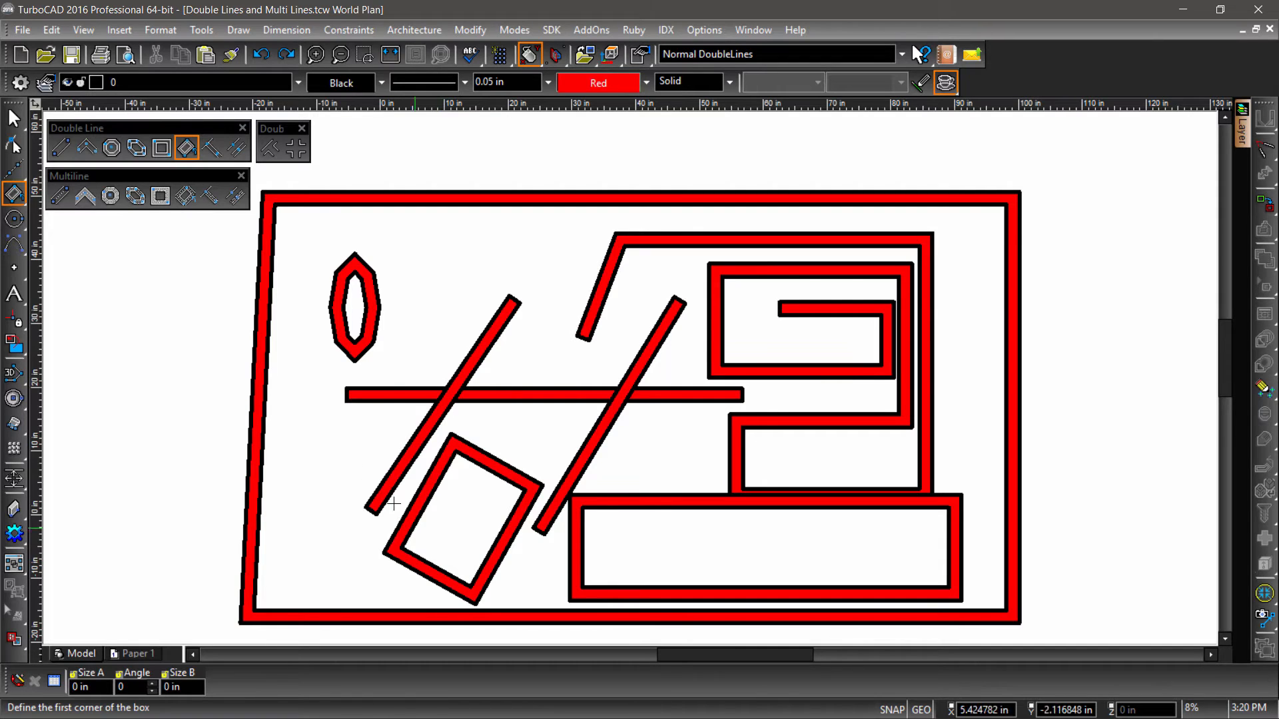
- Place a perpendicular double line of length 14 on the short angled wall
left_click(209, 148)
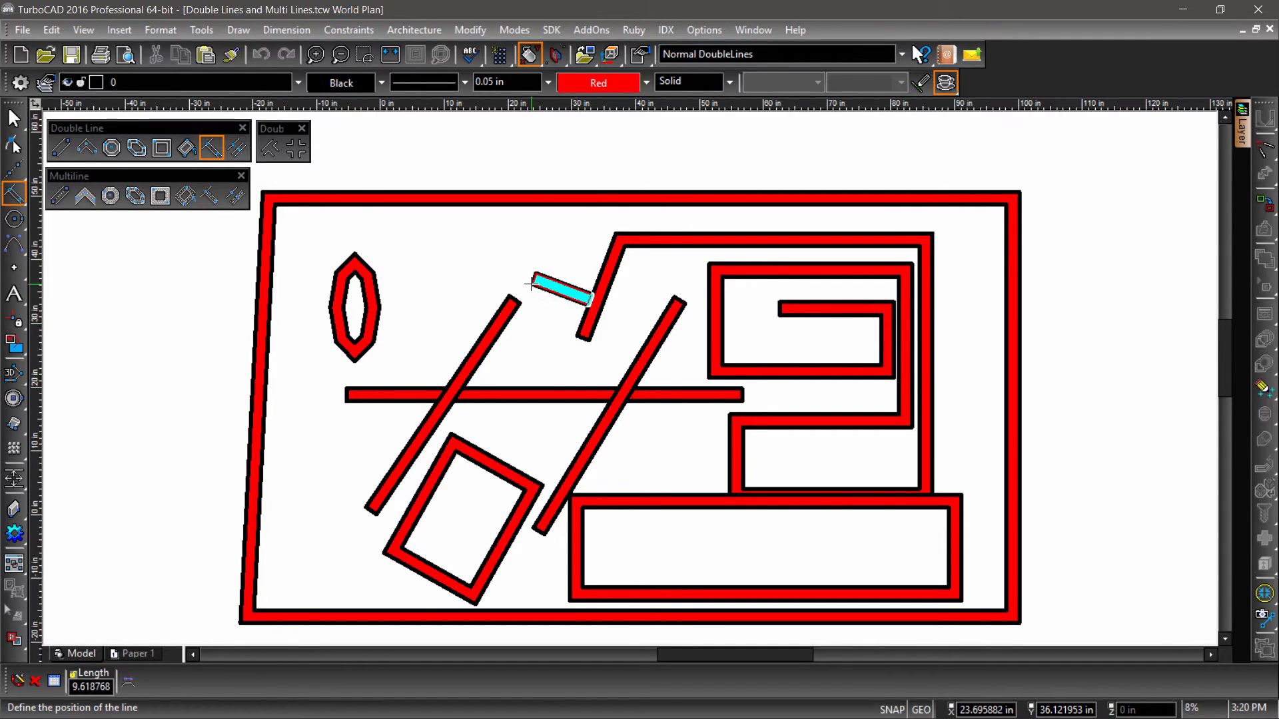
mouse_move(481, 268)
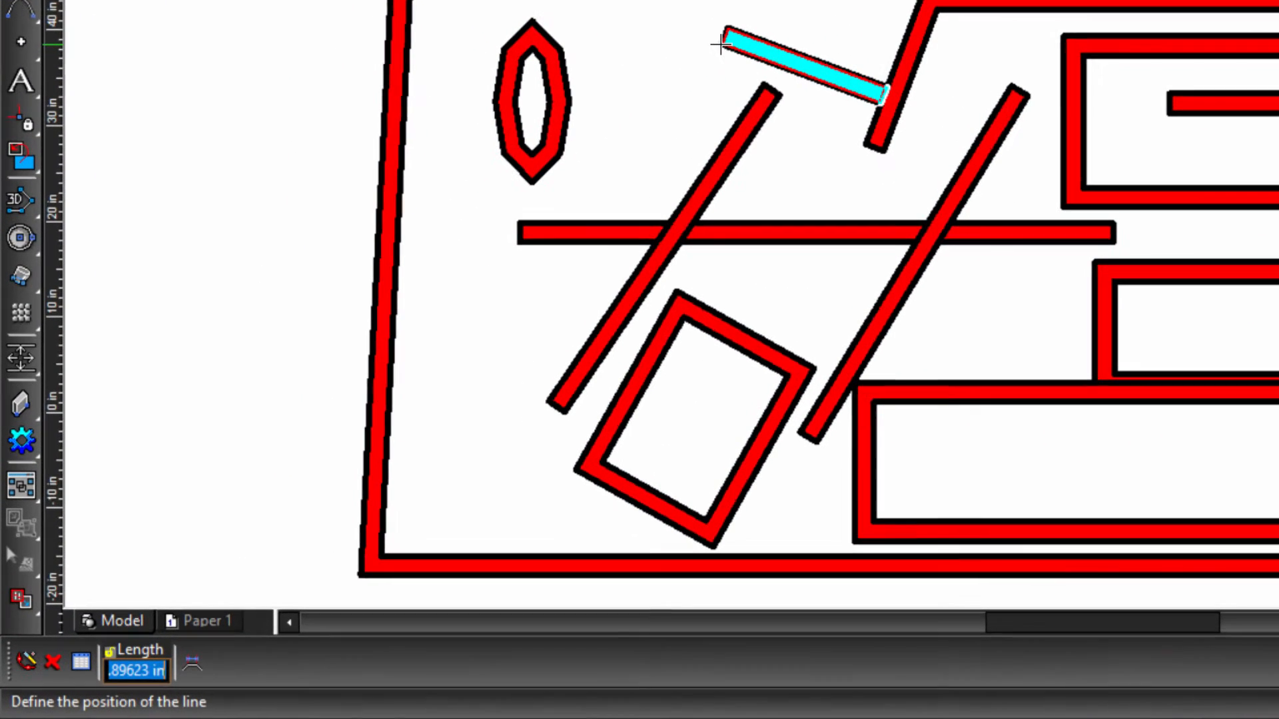
type("14")
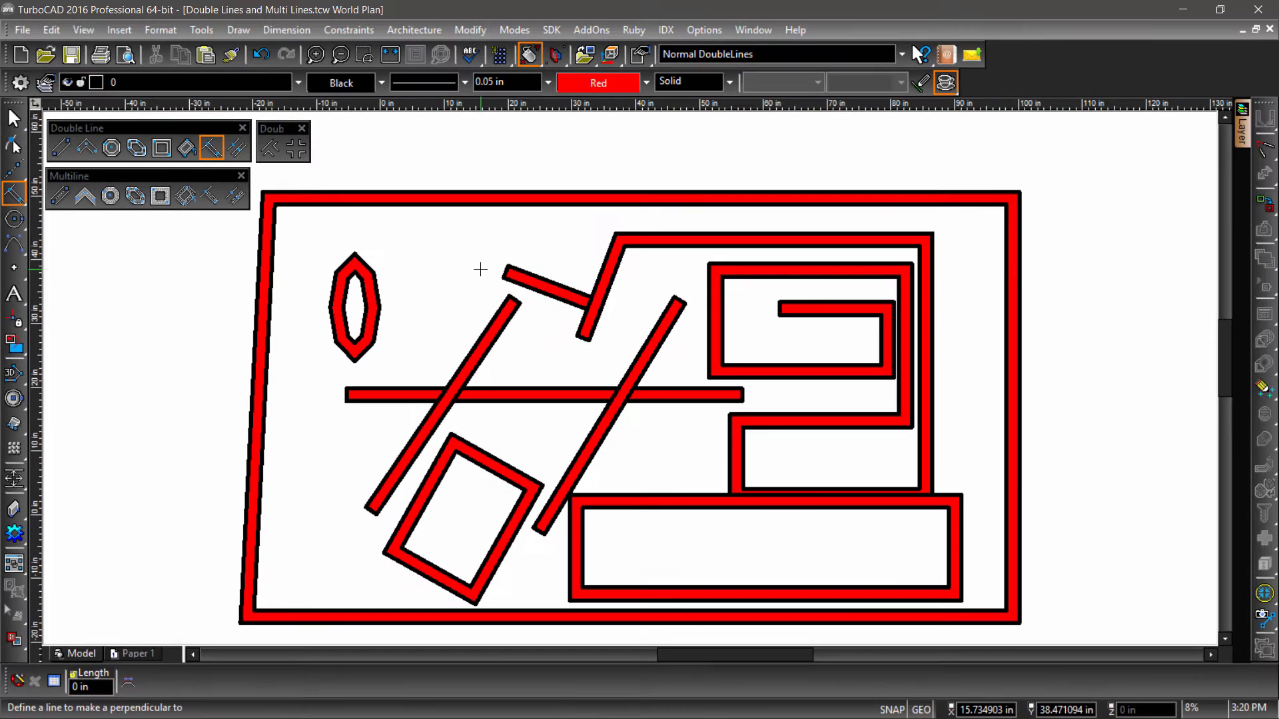
mouse_move(342, 198)
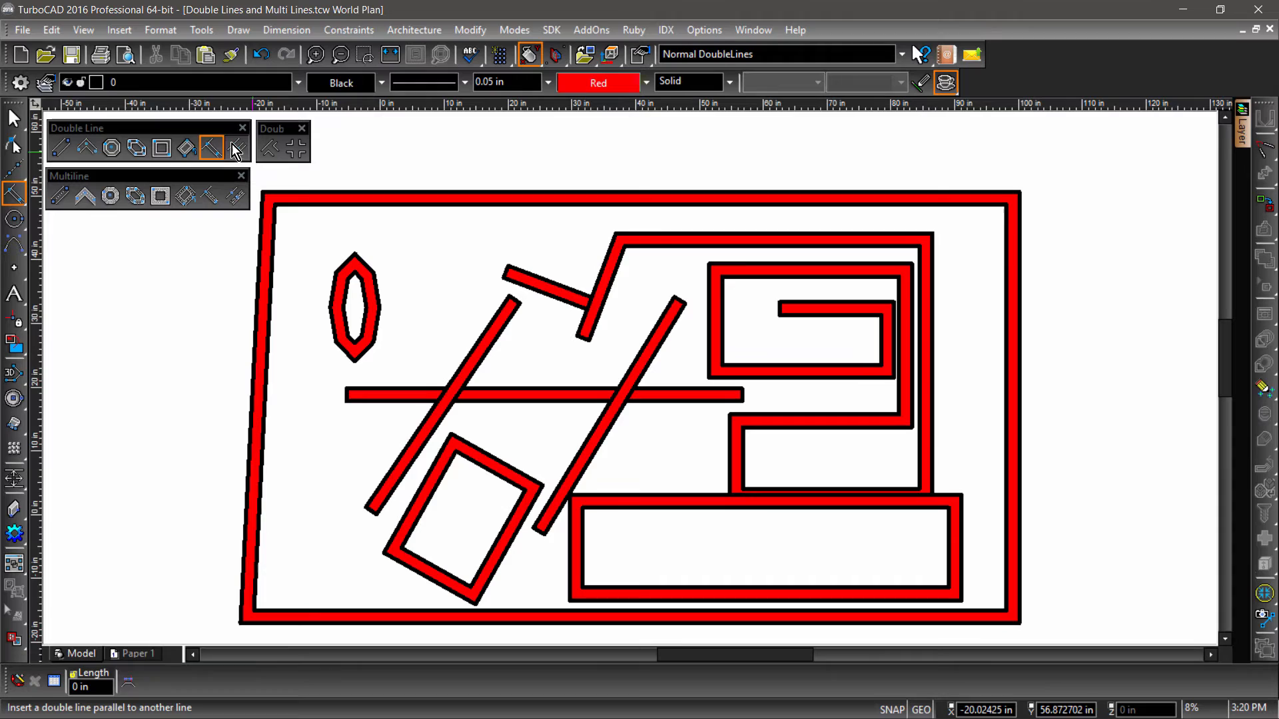
- Place a parallel double line off the left outer wall with Keep Length unchecked
left_click(236, 147)
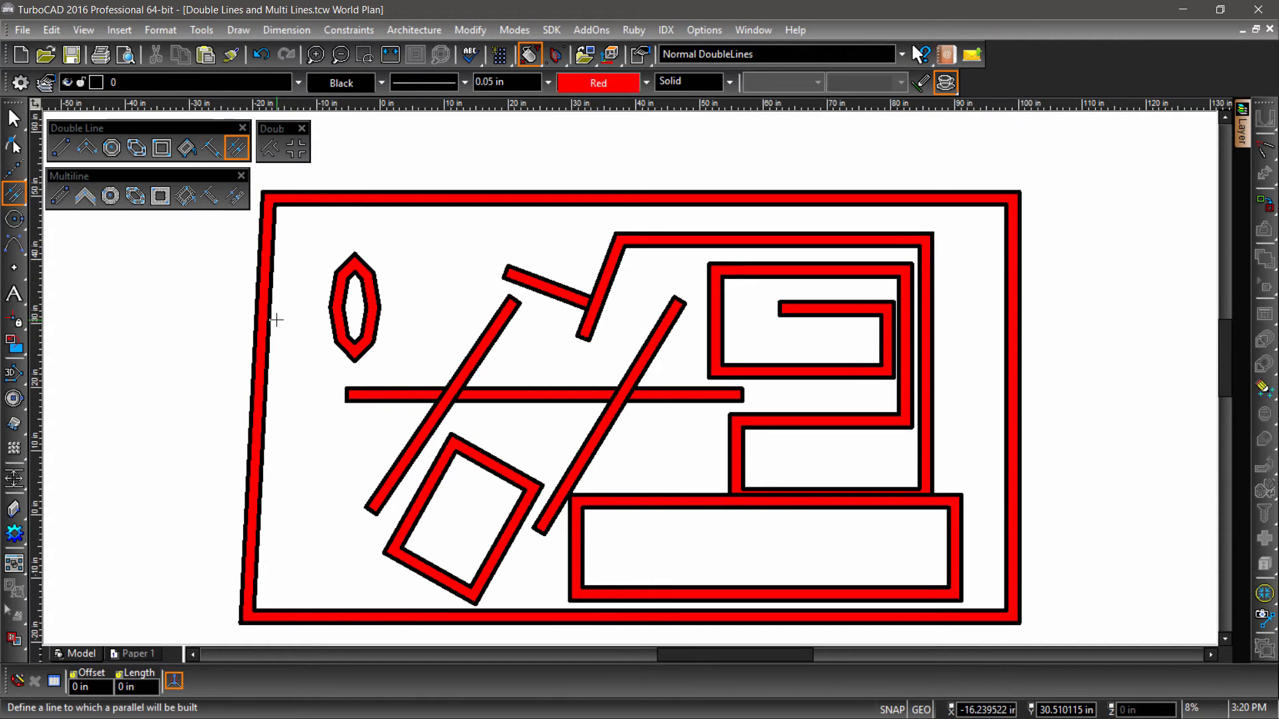
left_click(293, 335)
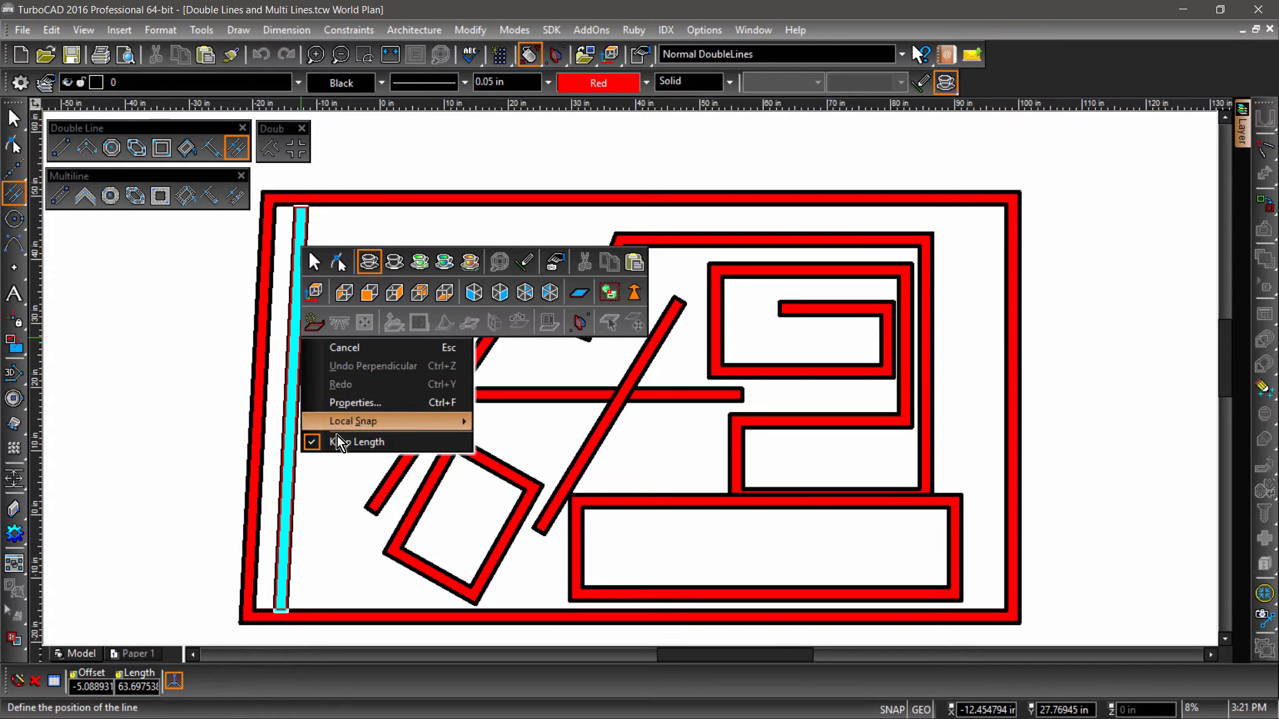
left_click(344, 347)
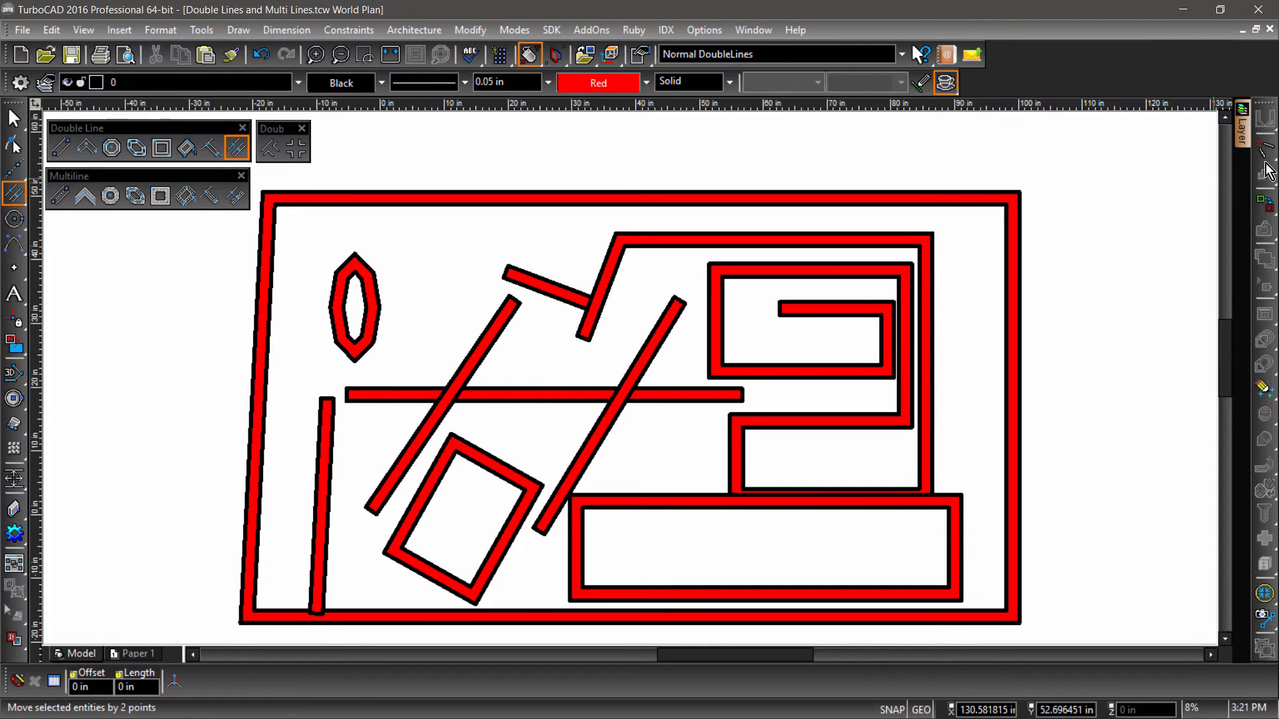
- Fillet the double-line corners with a 1 in radius
left_click(1263, 155)
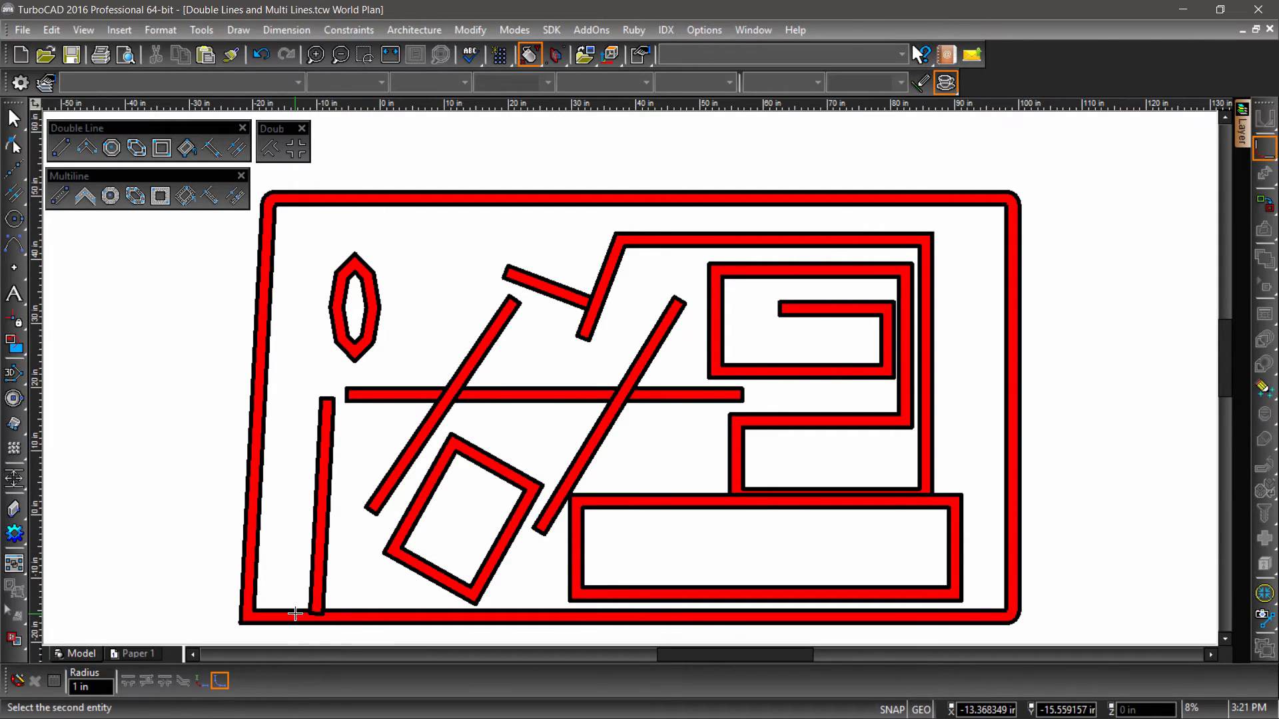
left_click(1264, 147)
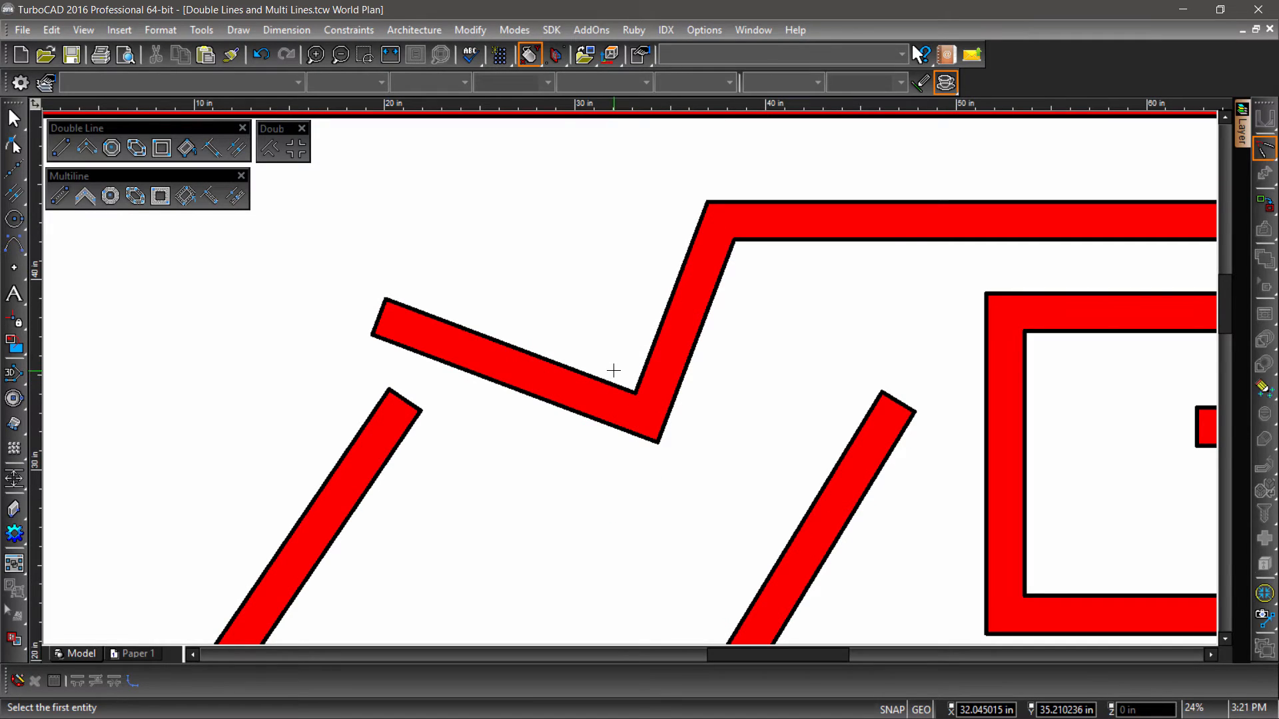
mouse_move(612, 369)
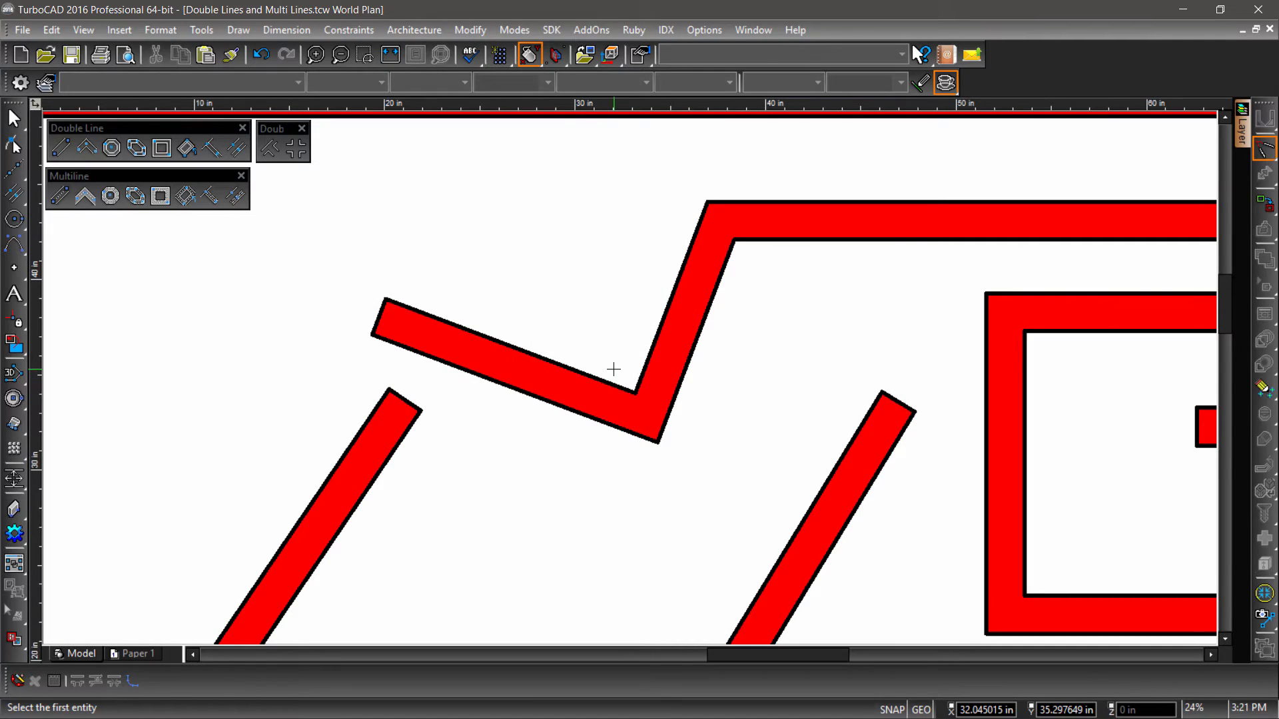
mouse_move(410, 253)
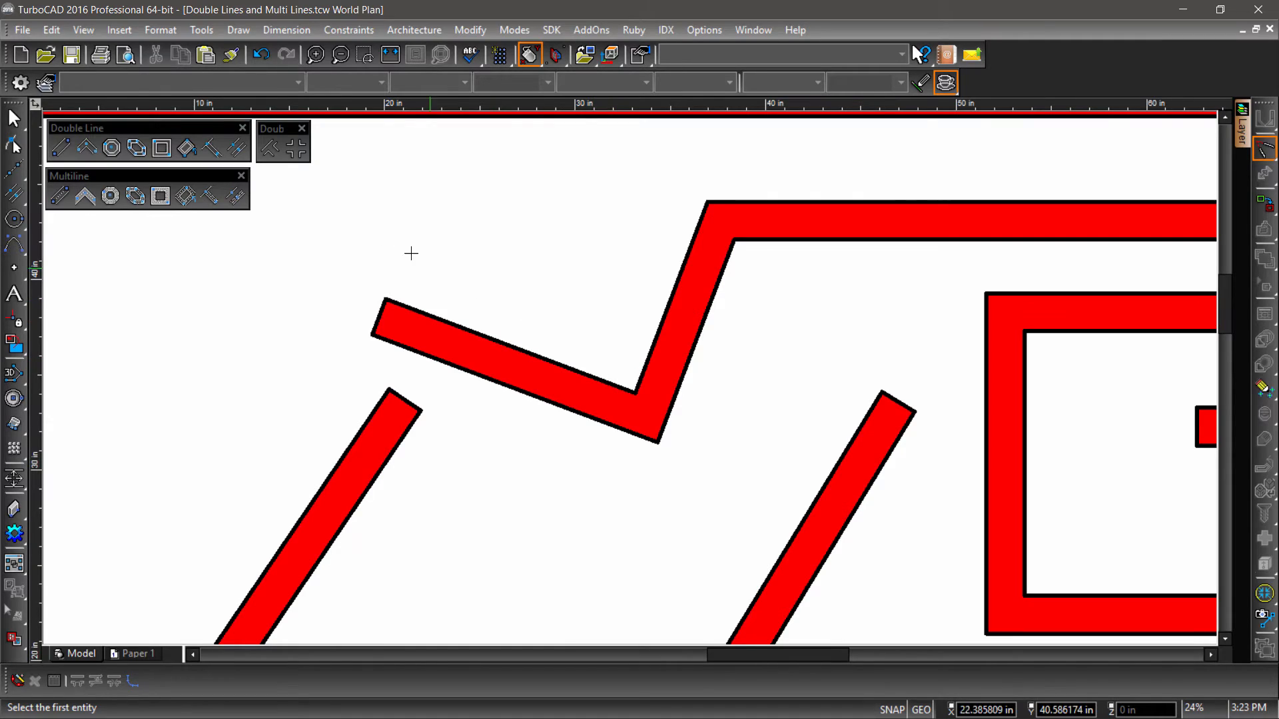
mouse_move(288, 165)
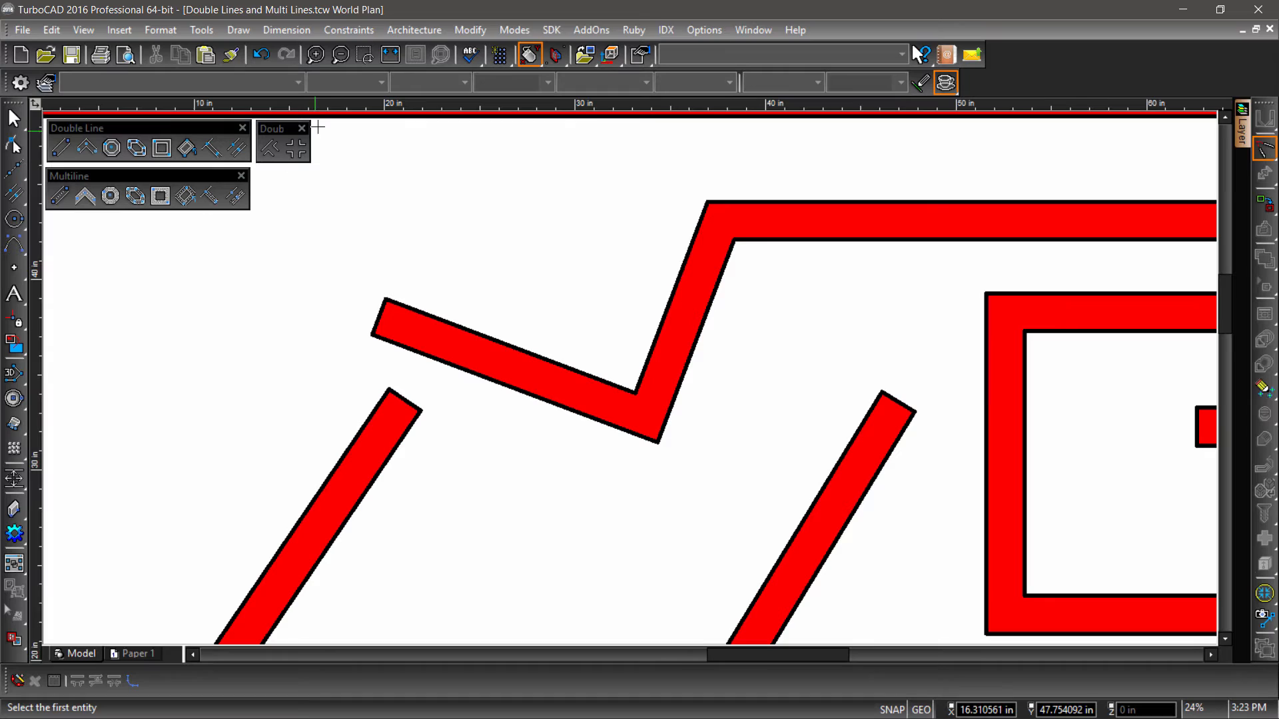
- Start a Cross Meet on the horizontal double line and the left diagonal
scroll("down", 3)
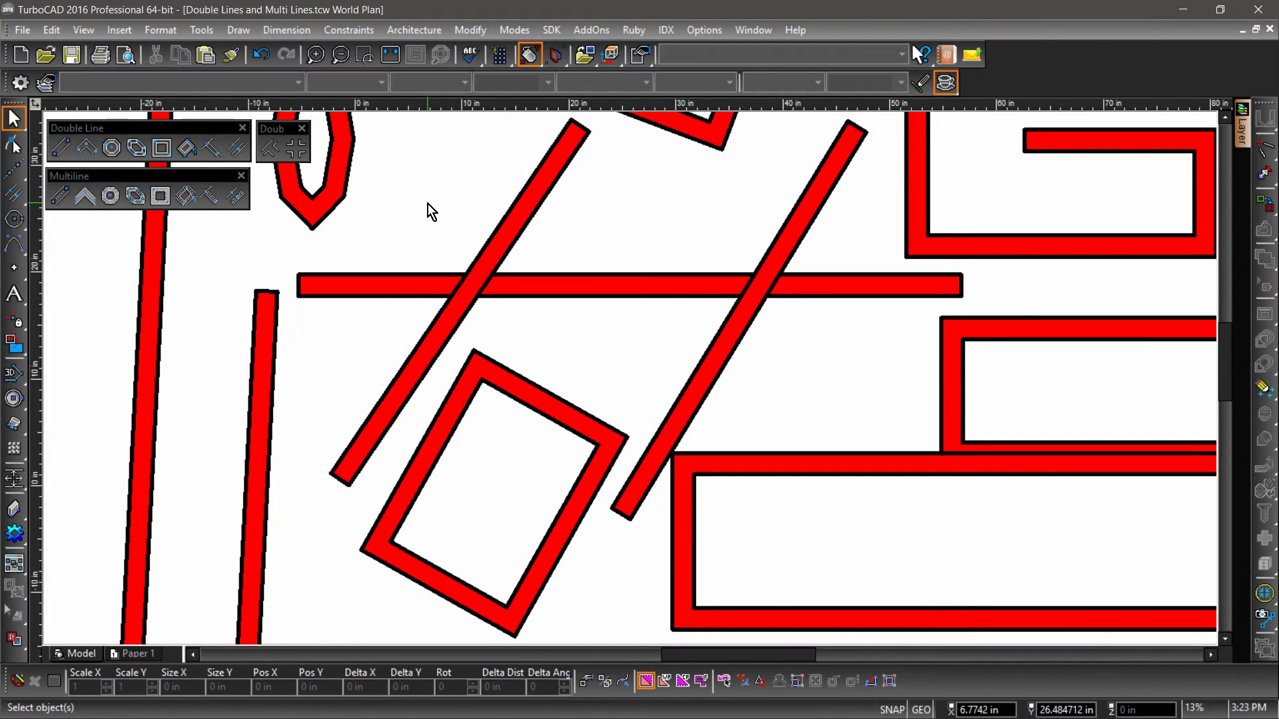
mouse_move(469, 238)
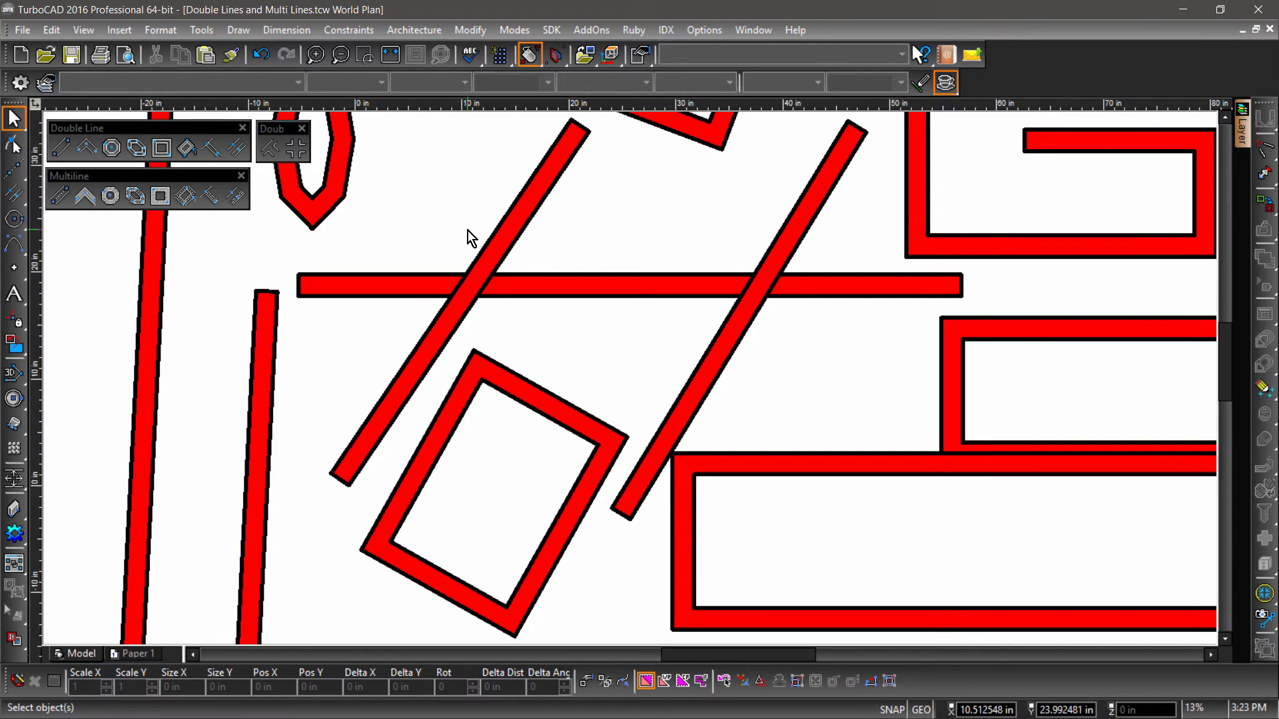
left_click(292, 148)
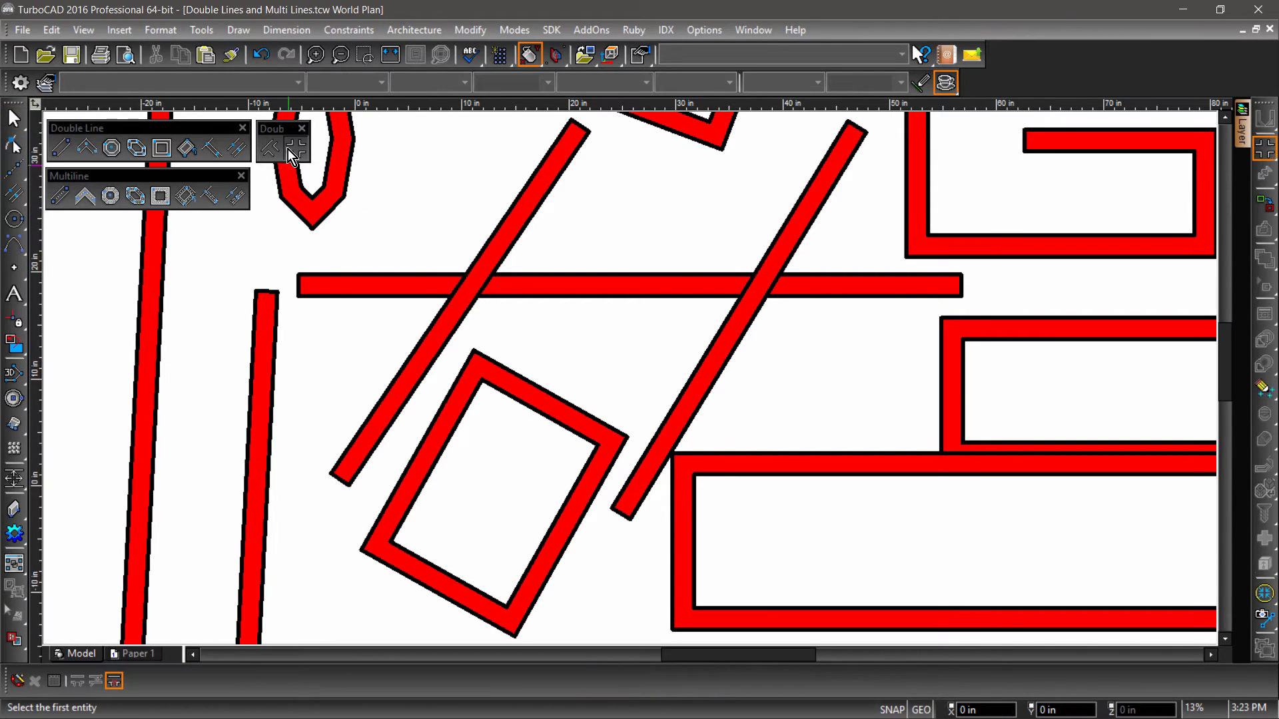
left_click(395, 284)
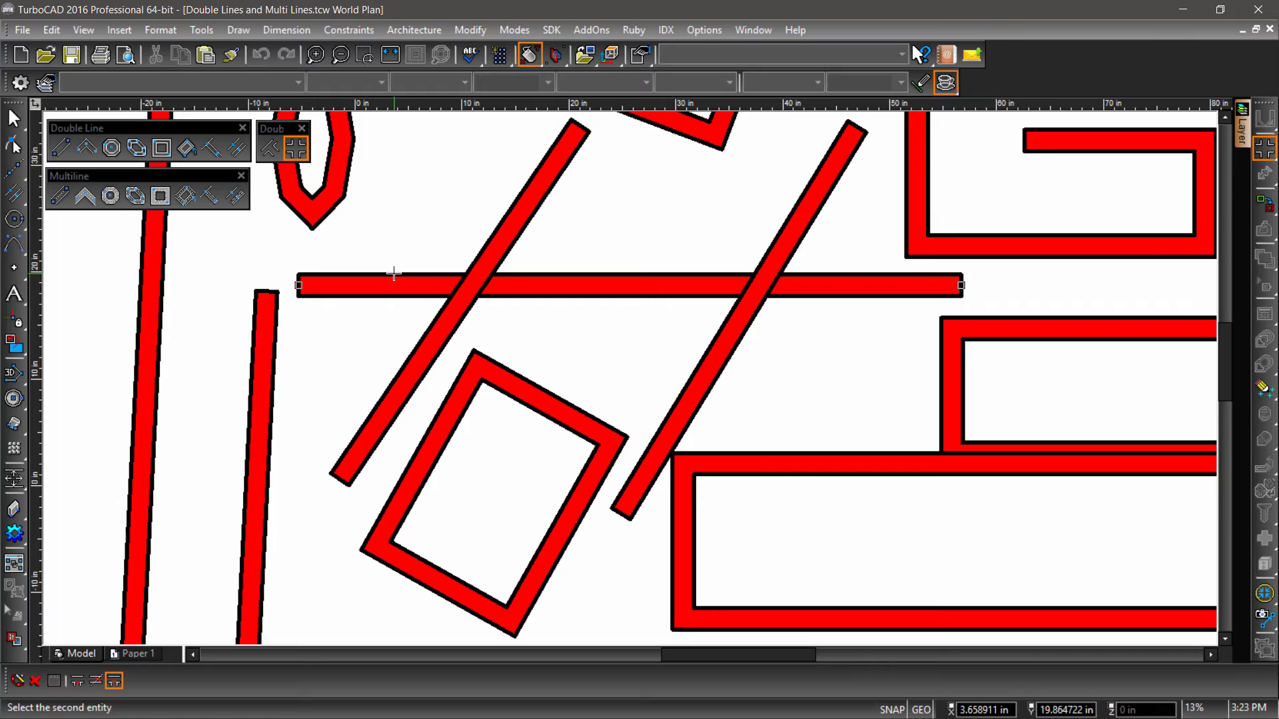
mouse_move(480, 238)
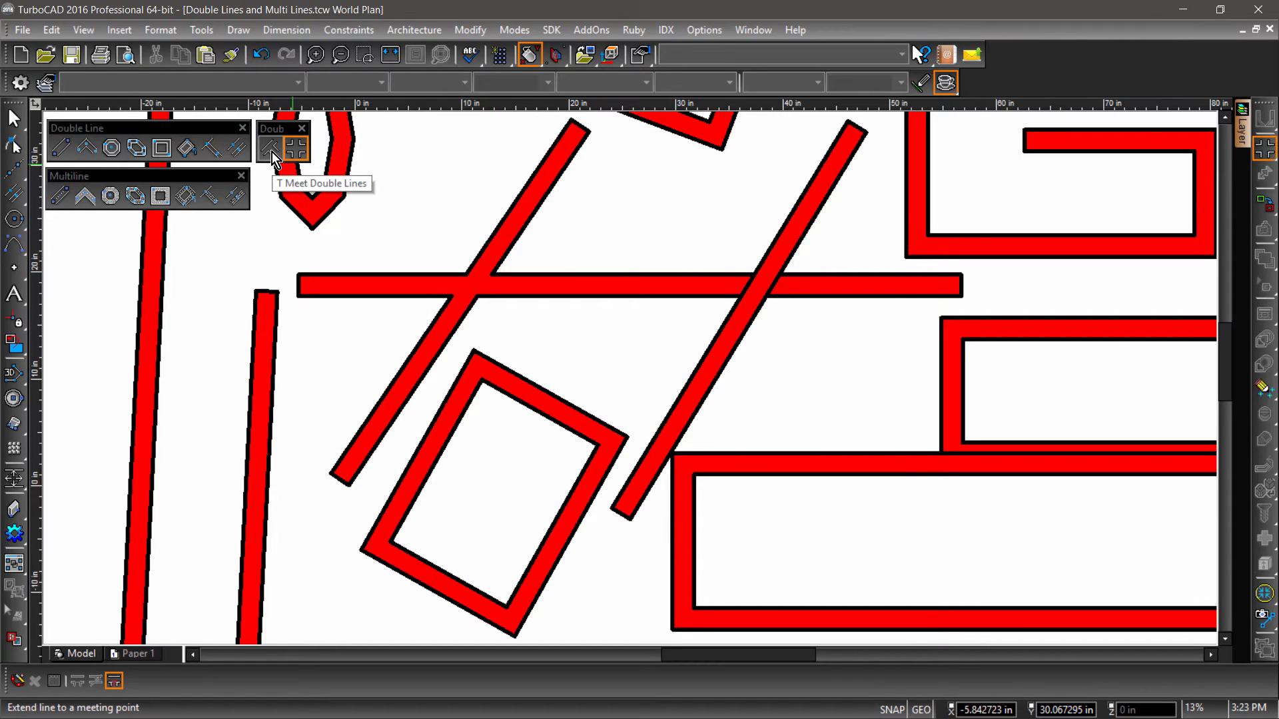
- T-Meet the right diagonal double line onto the horizontal double line
left_click(270, 148)
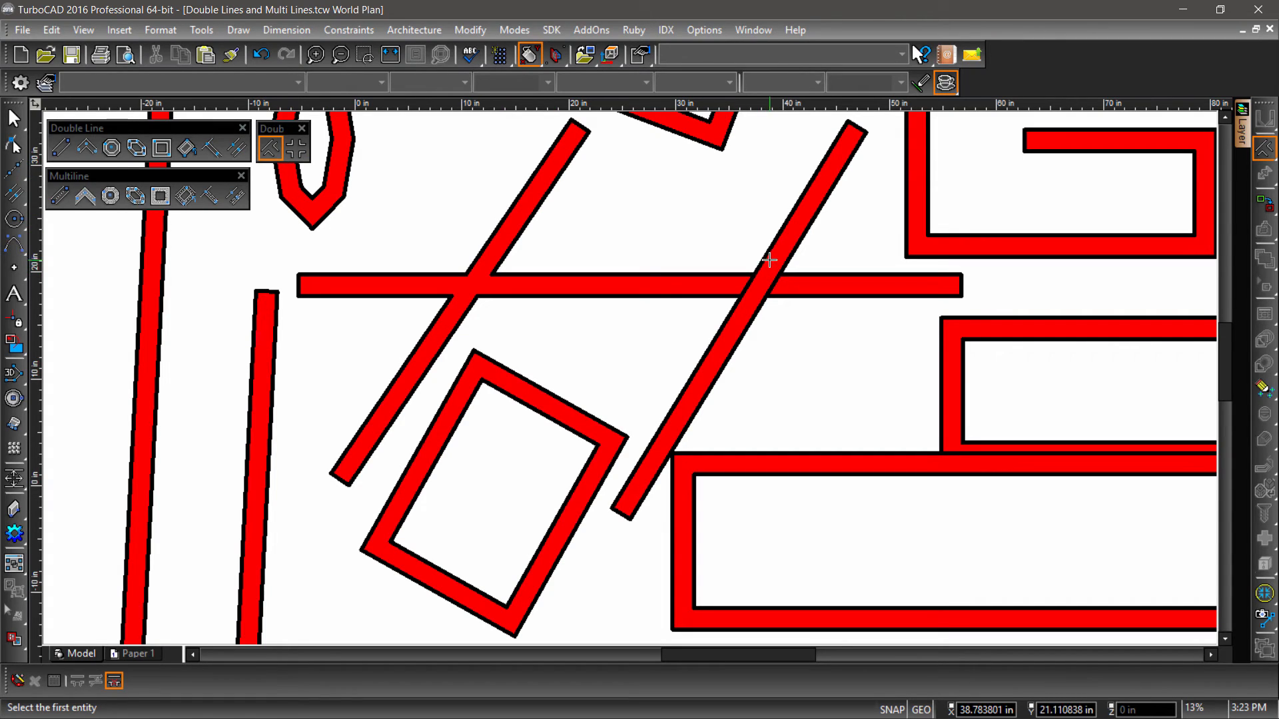
mouse_move(806, 235)
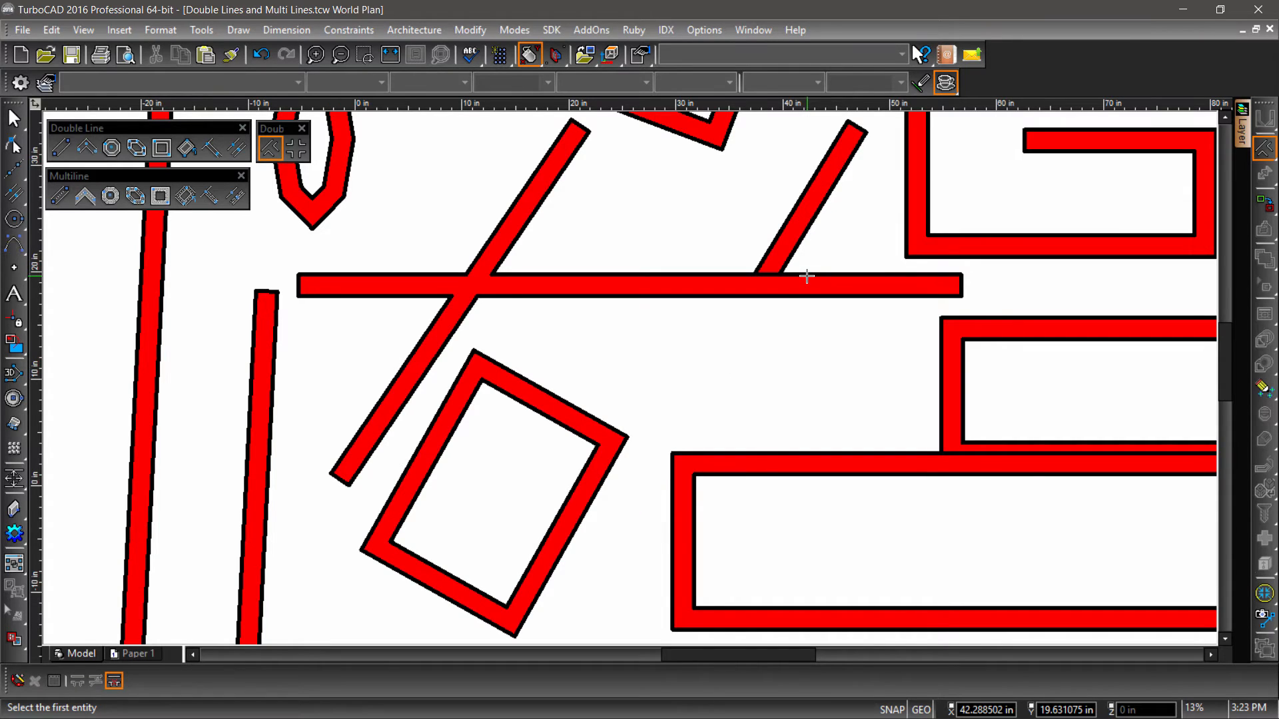
left_click(13, 119)
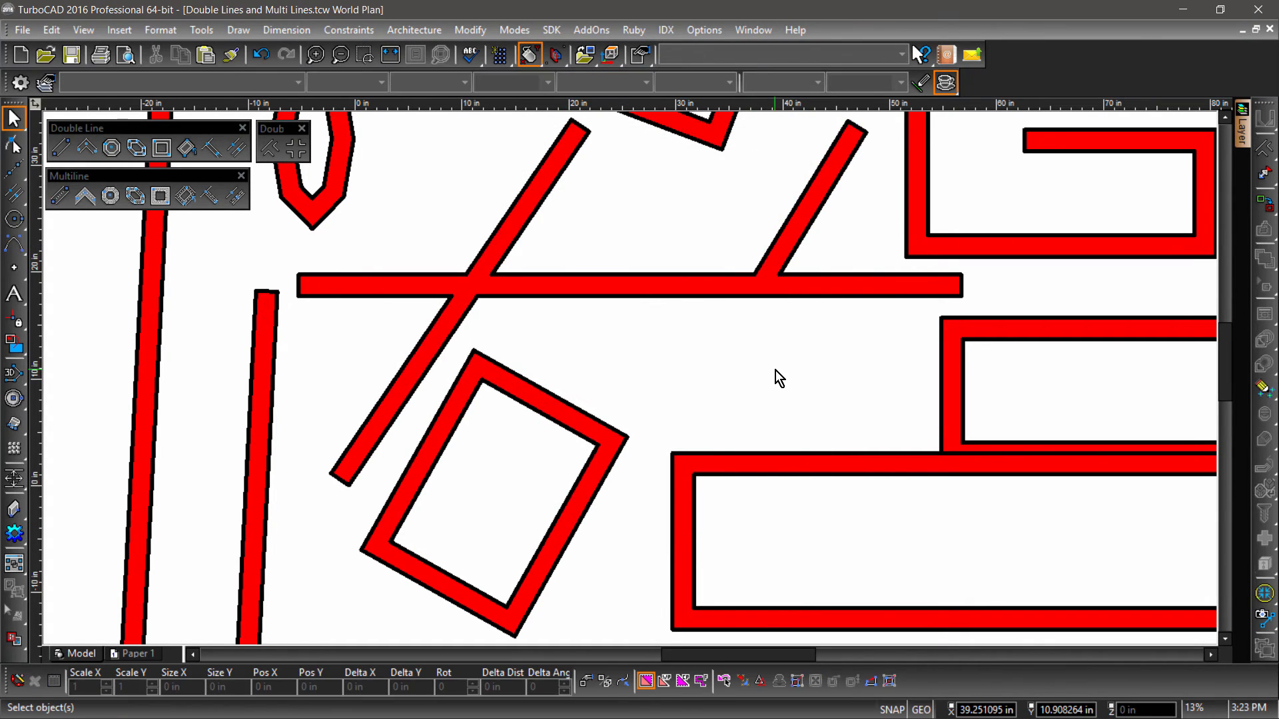
mouse_move(753, 345)
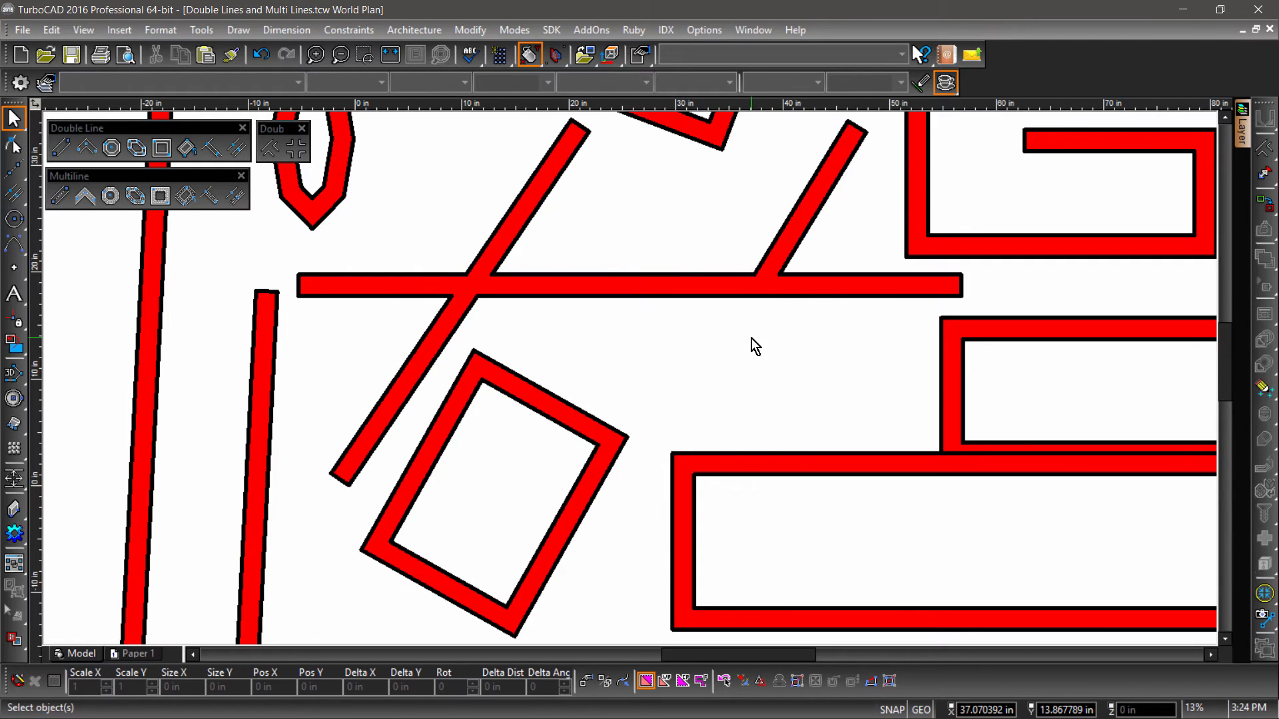
- Draw a square multiline rectangle in an empty area of the drawing
scroll("down", 3)
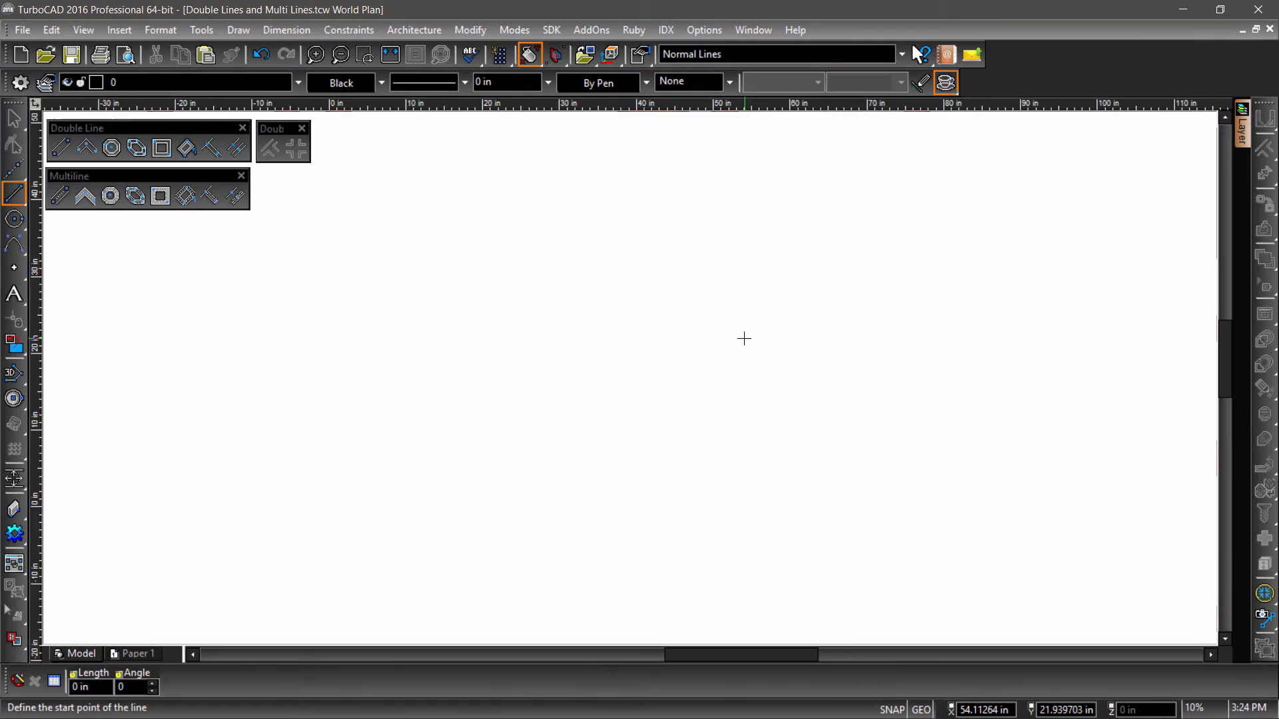
mouse_move(550, 410)
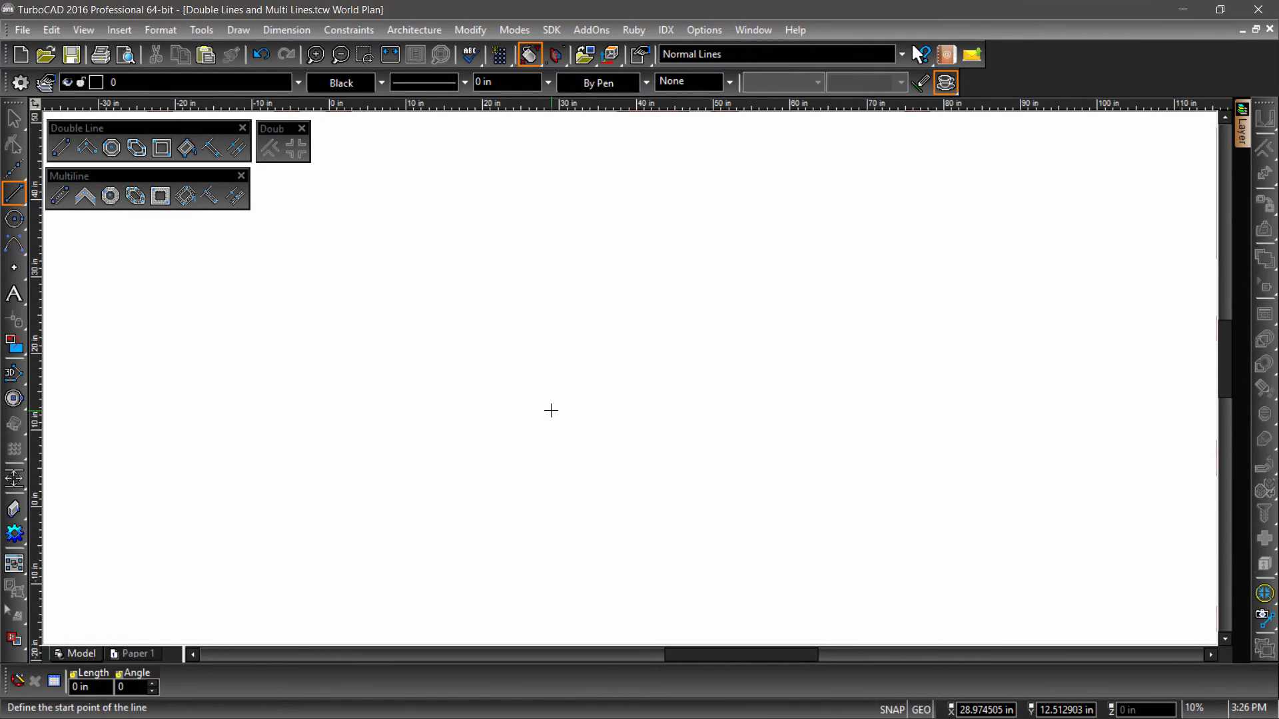
mouse_move(161, 196)
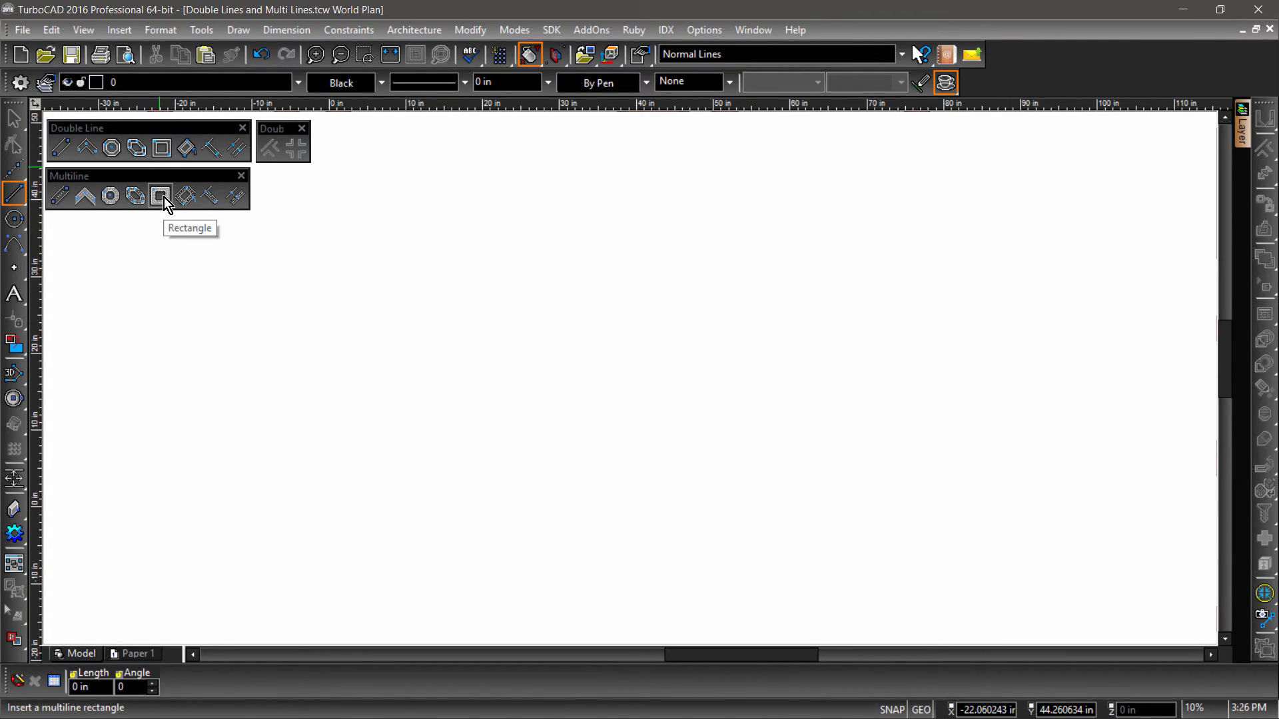
left_click(162, 196)
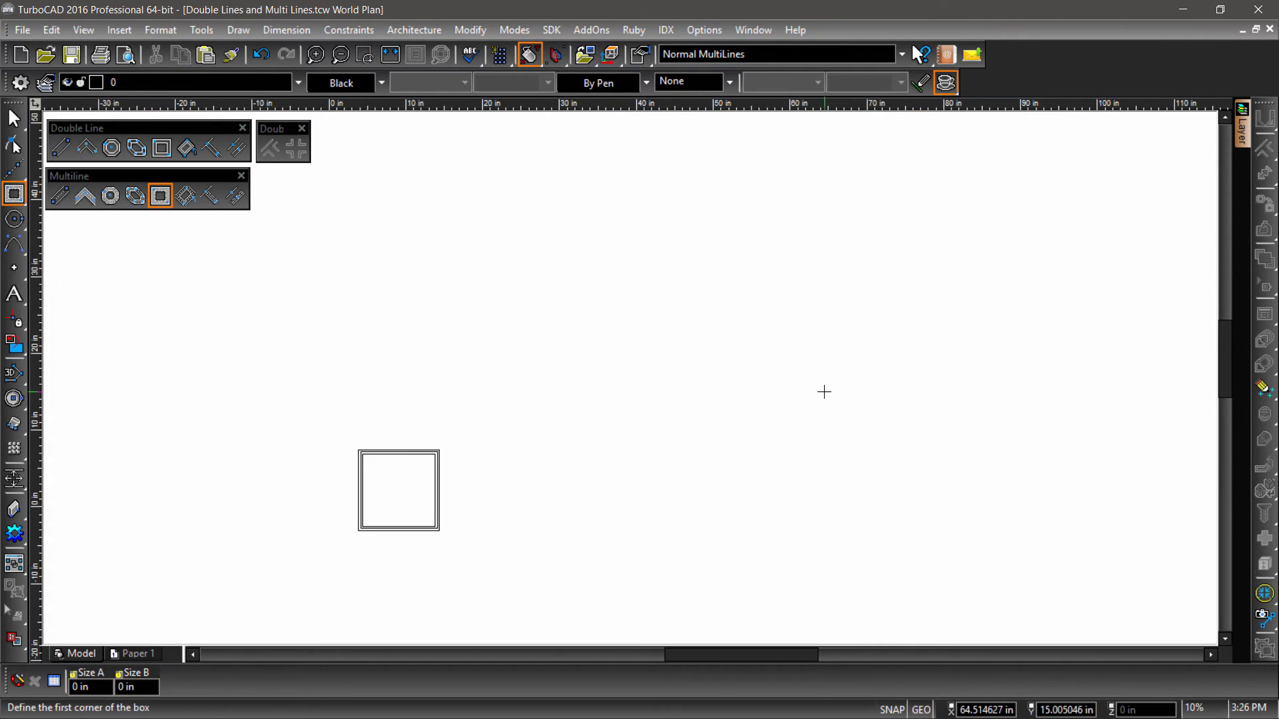
left_click(340, 53)
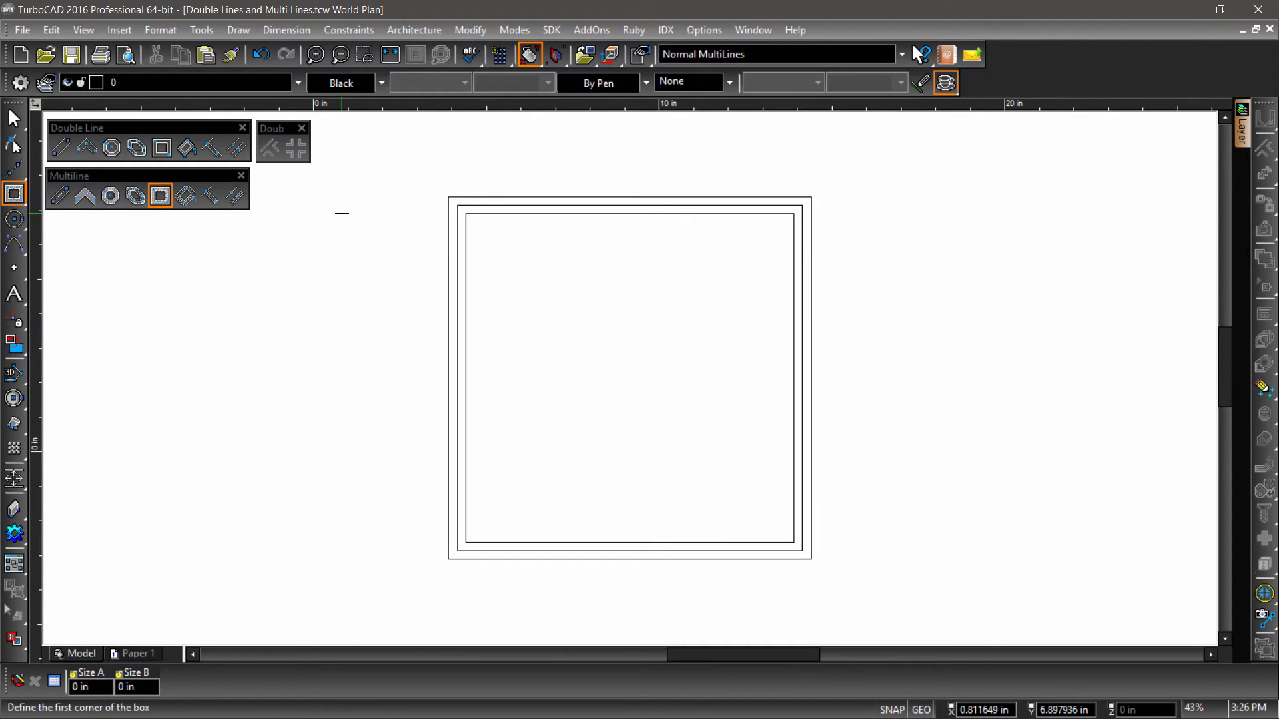
left_click(13, 118)
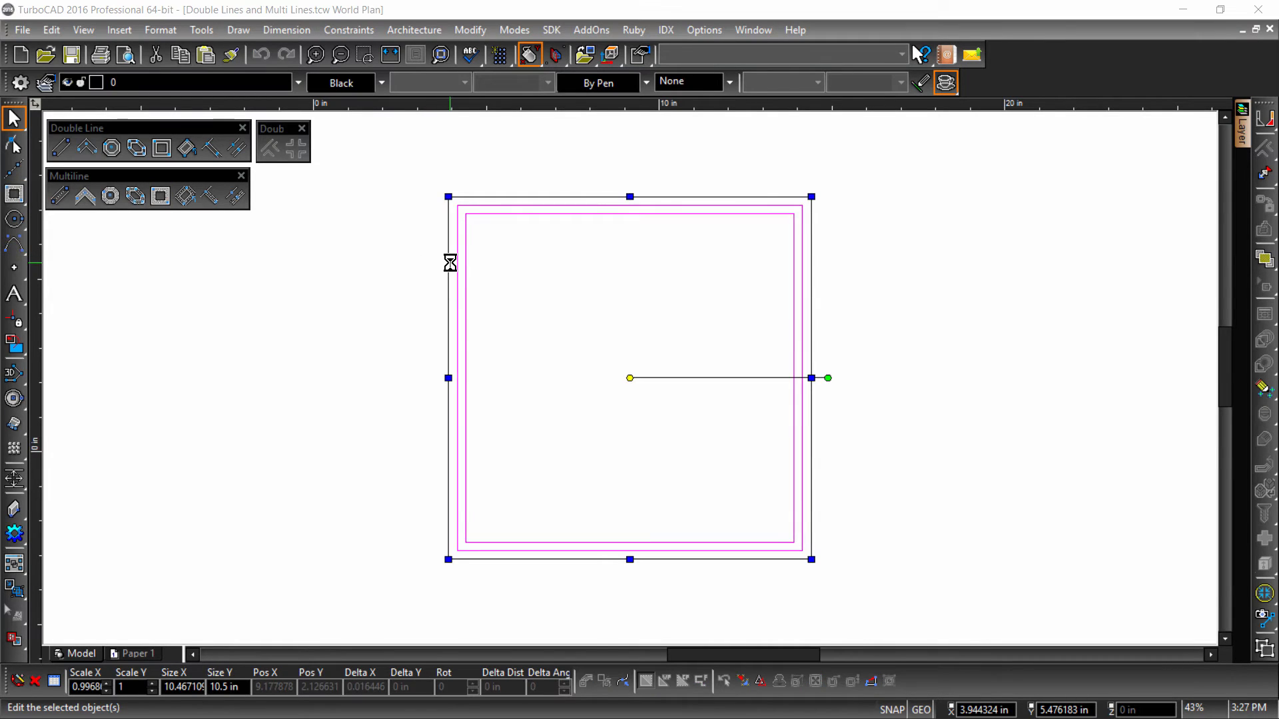
- In the rectangle's Line Elements, colour the -0.25 in outer element Blue
double_click(629, 377)
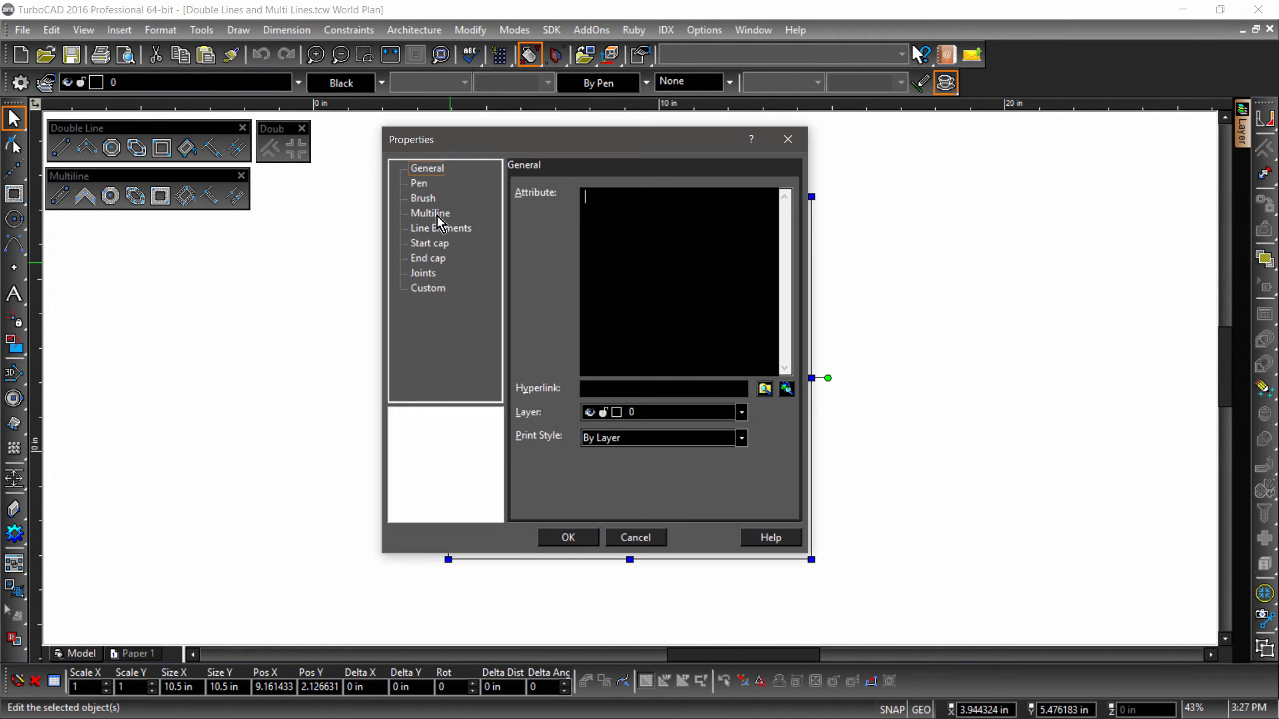
left_click(430, 213)
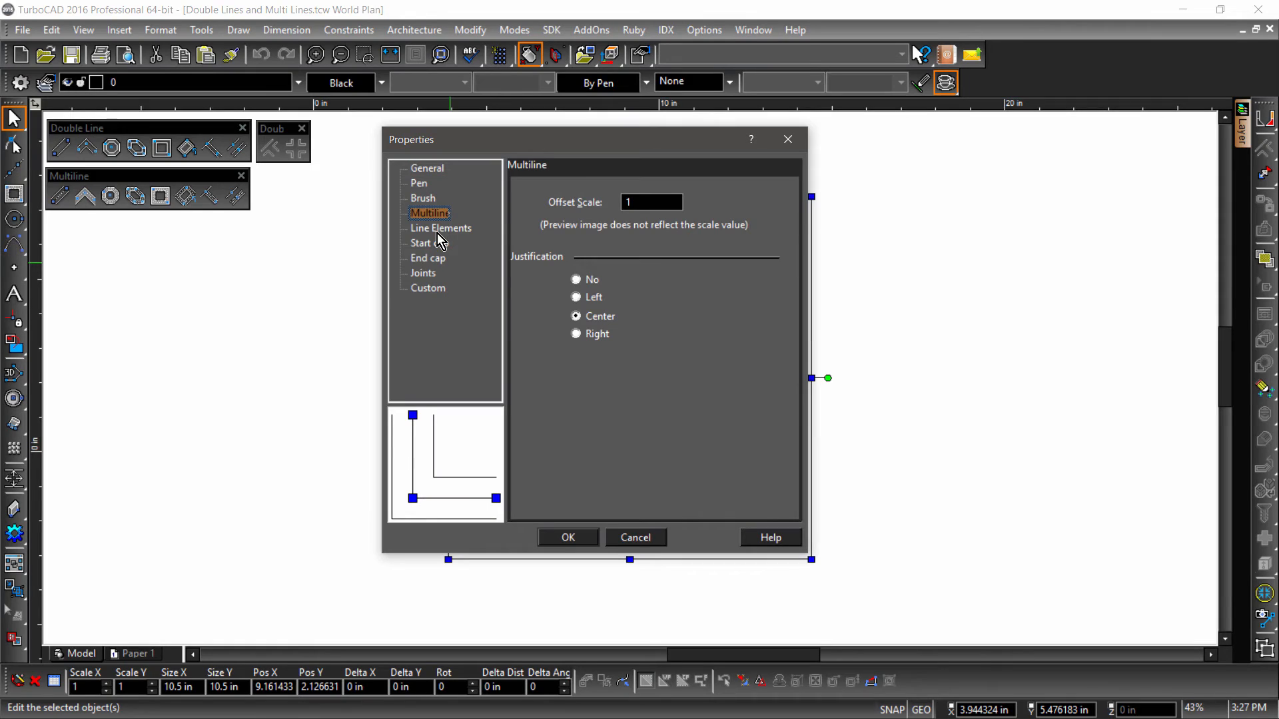
left_click(439, 228)
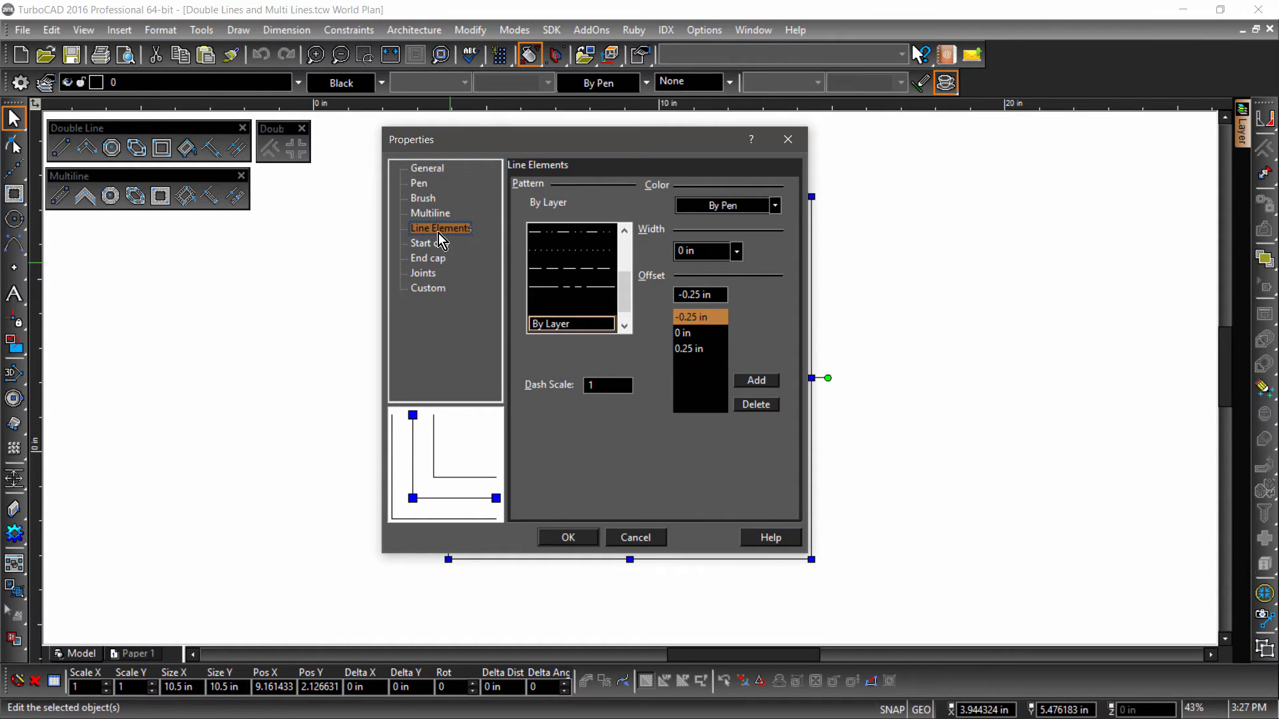
mouse_move(659, 319)
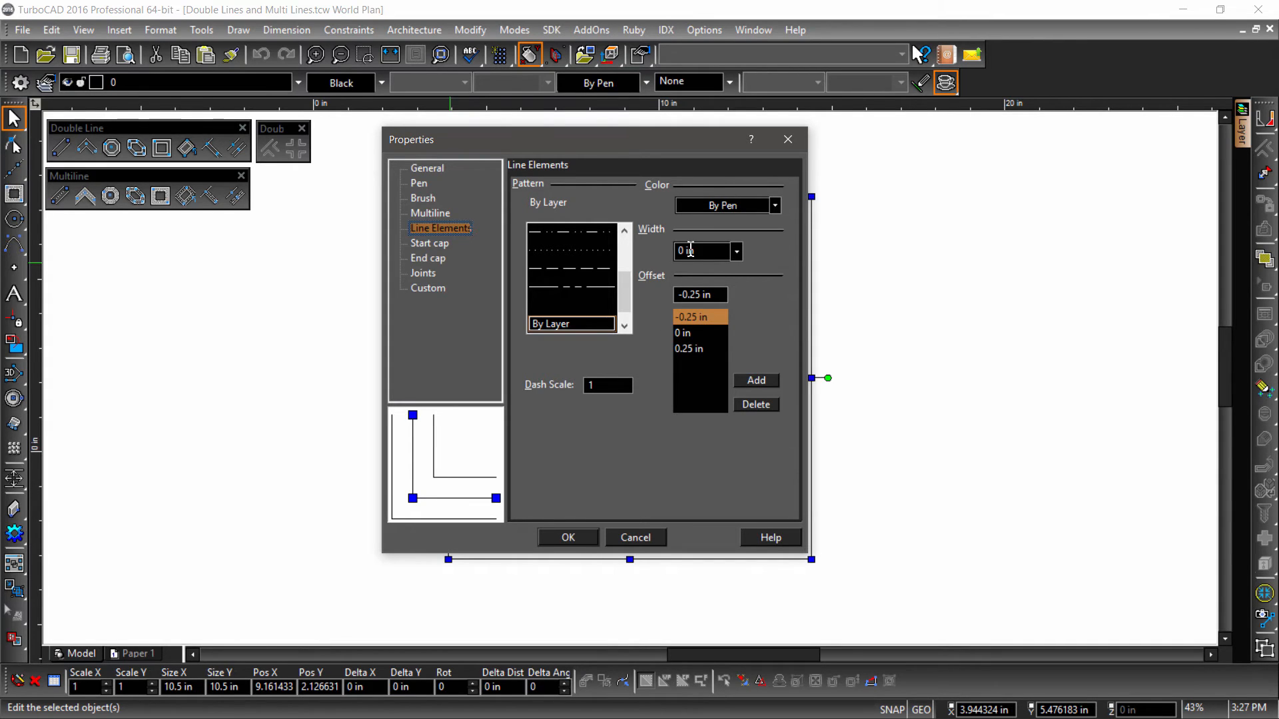
left_click(773, 205)
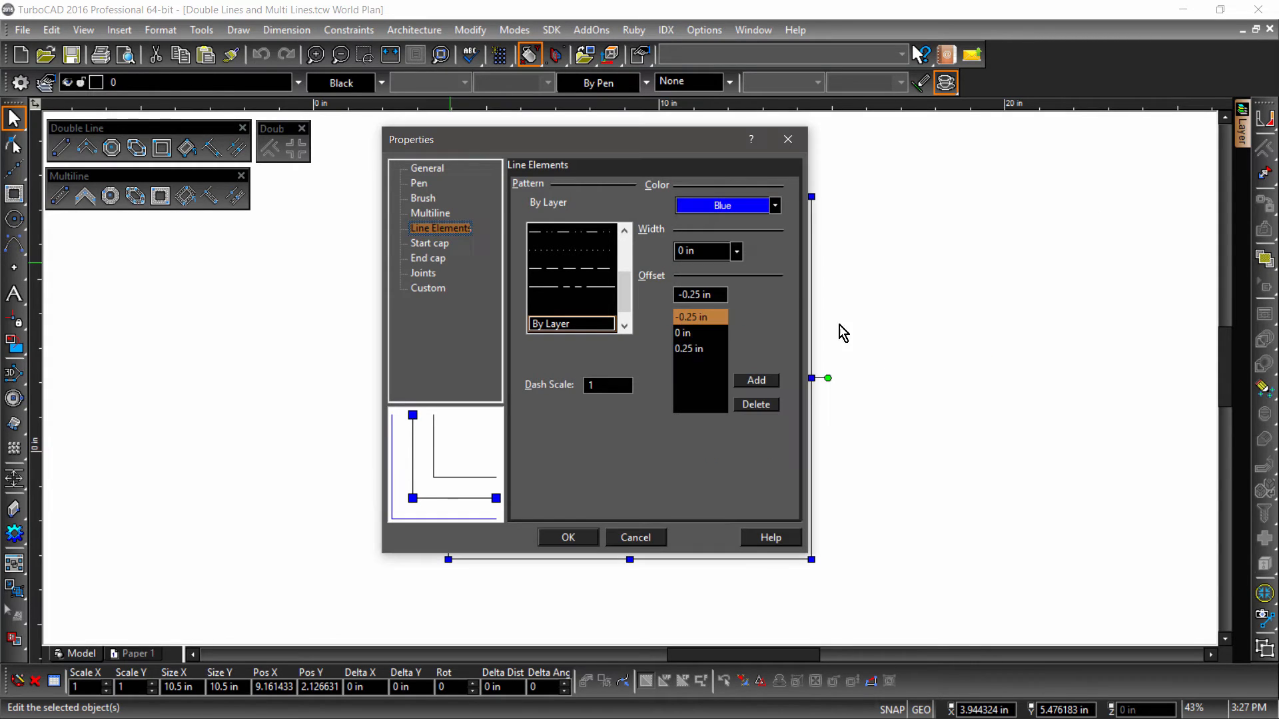
- Colour the 0 in element Red and the 0.25 in inner element Lime Green, then apply
left_click(683, 333)
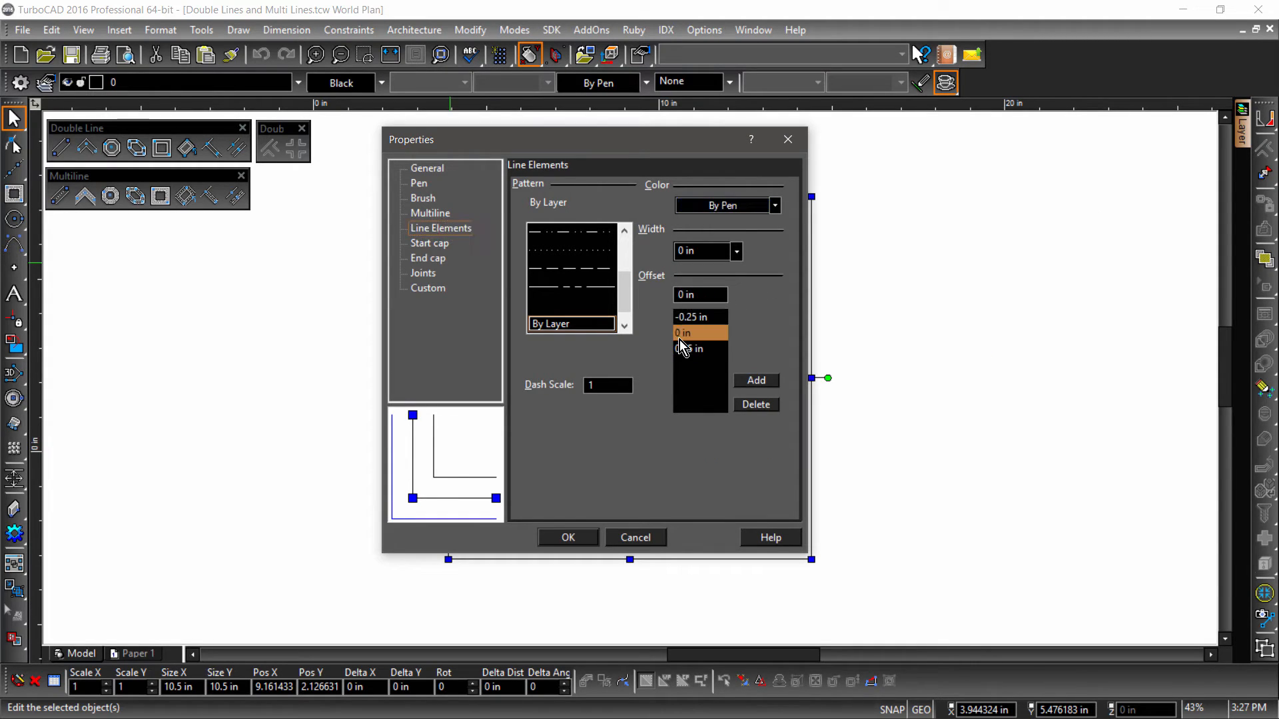
left_click(773, 206)
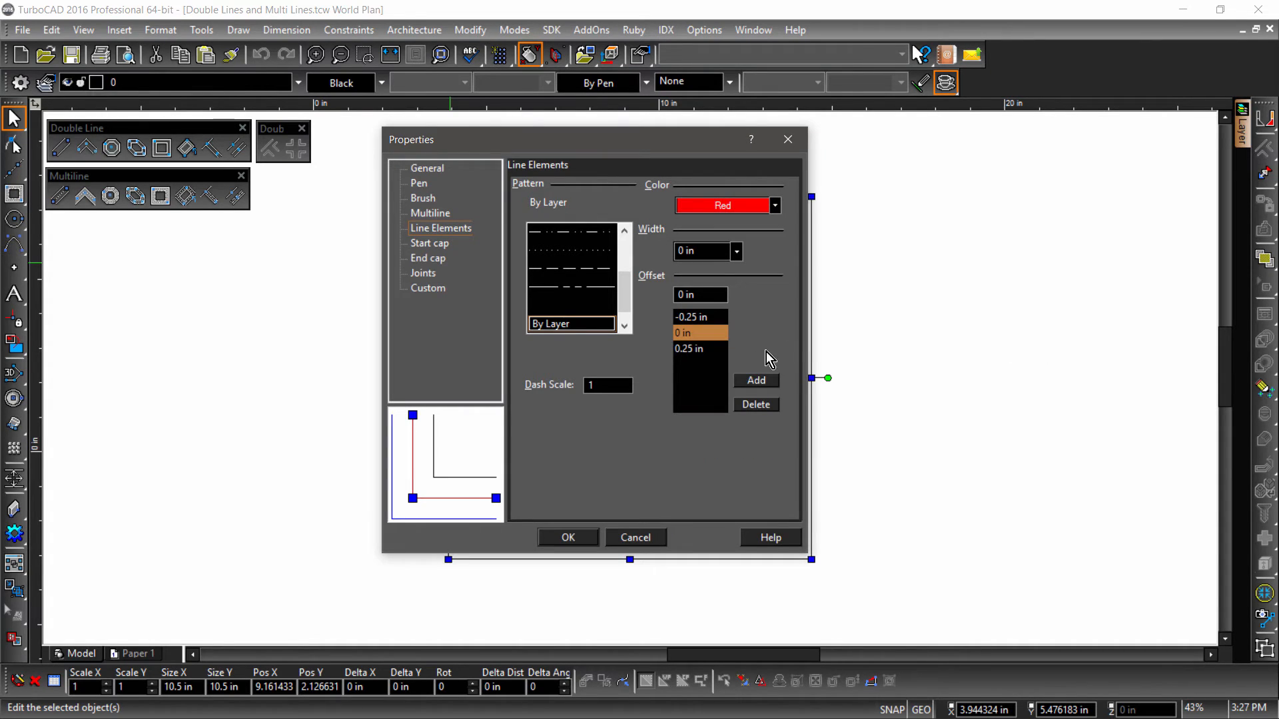
left_click(773, 206)
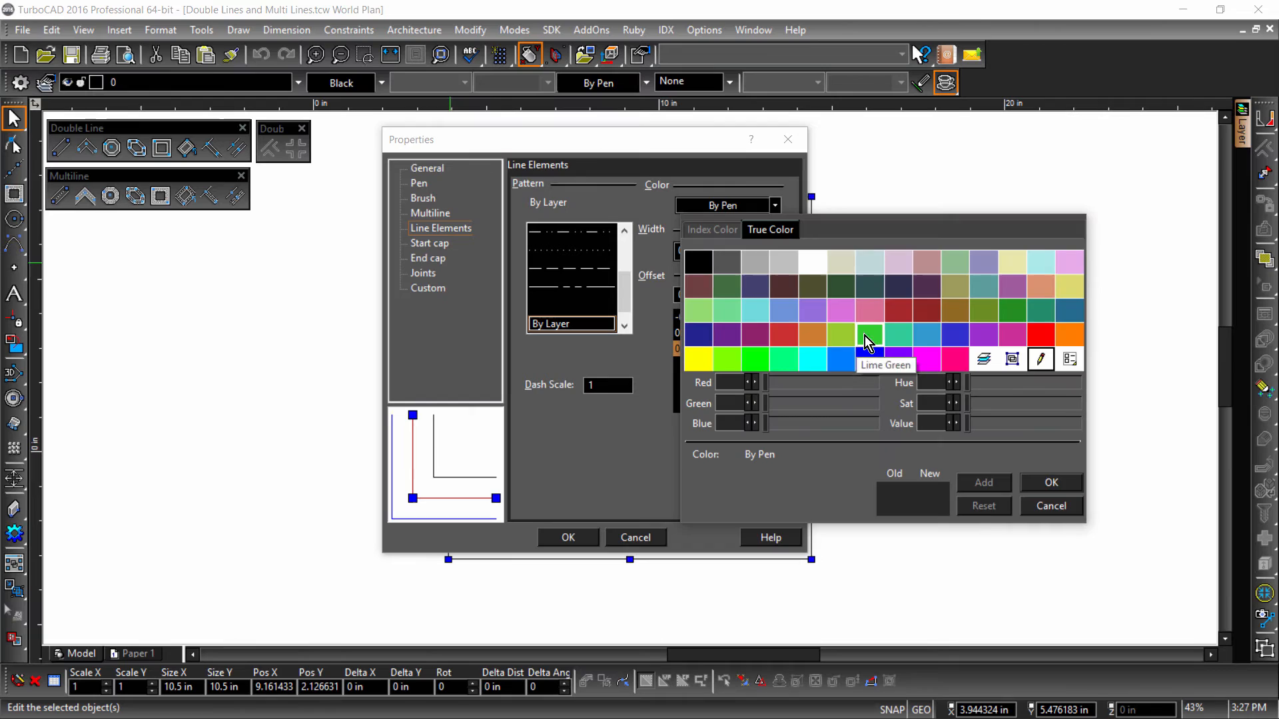
left_click(1052, 482)
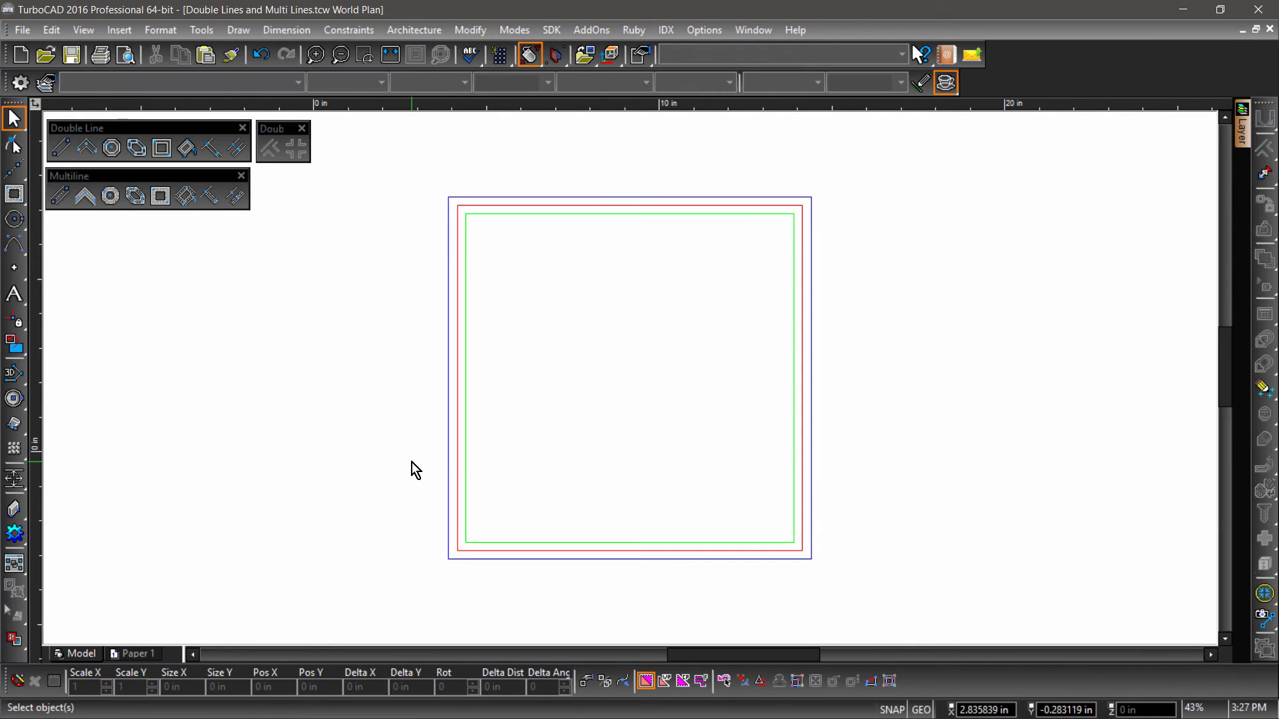
mouse_move(407, 391)
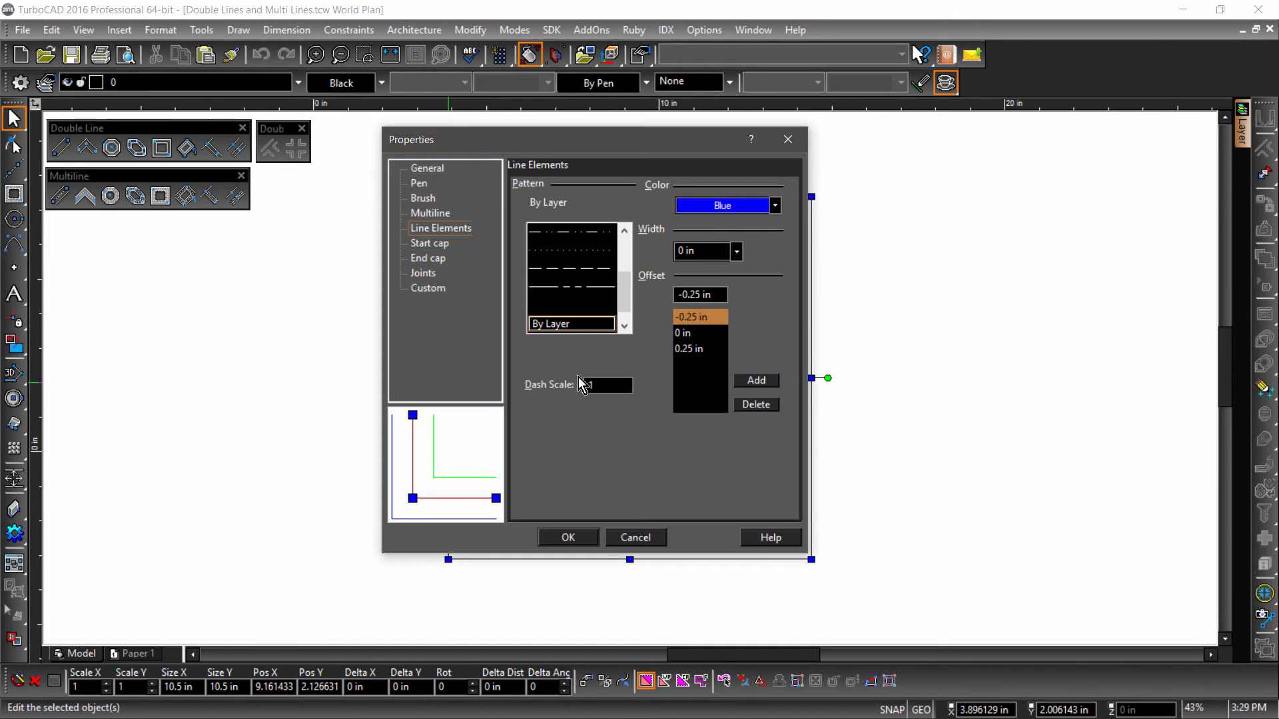
- Add a DASHED element at 0.5 in and a BORDER-pattern element at -0.5 in to the multiline
left_click(754, 380)
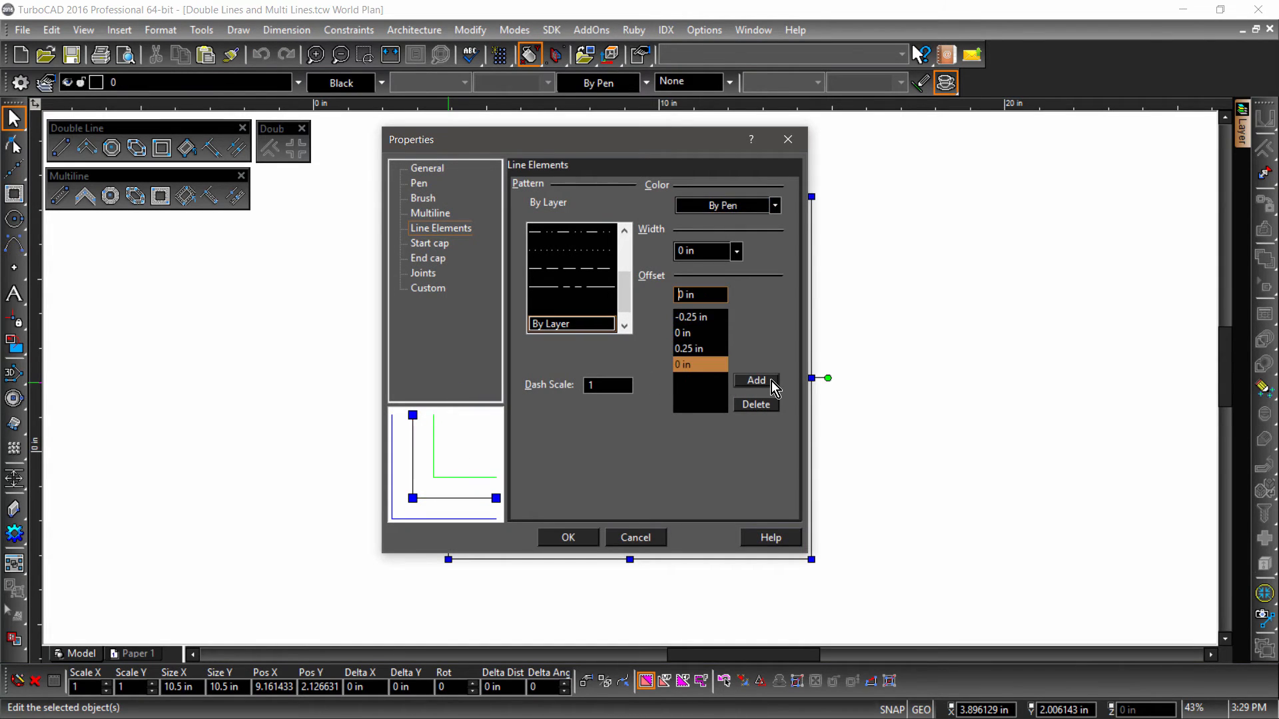
mouse_move(702, 333)
type("0.5")
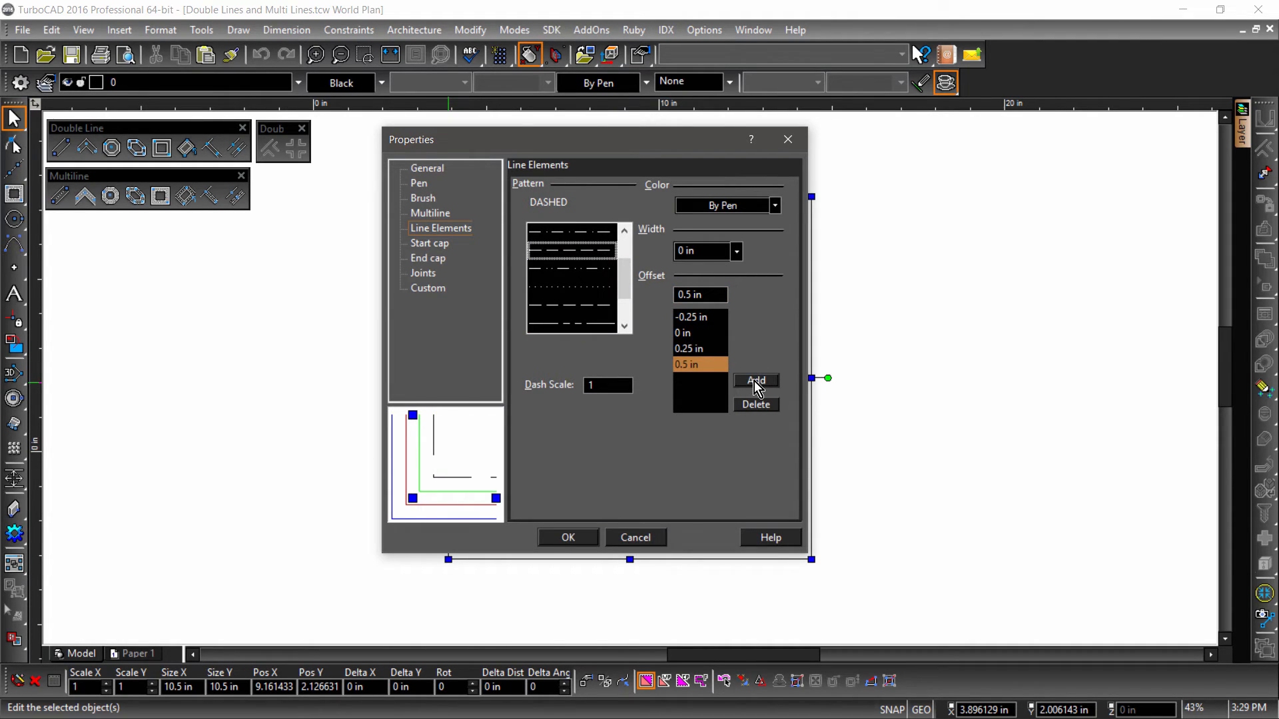
left_click(754, 379)
type("-0.5")
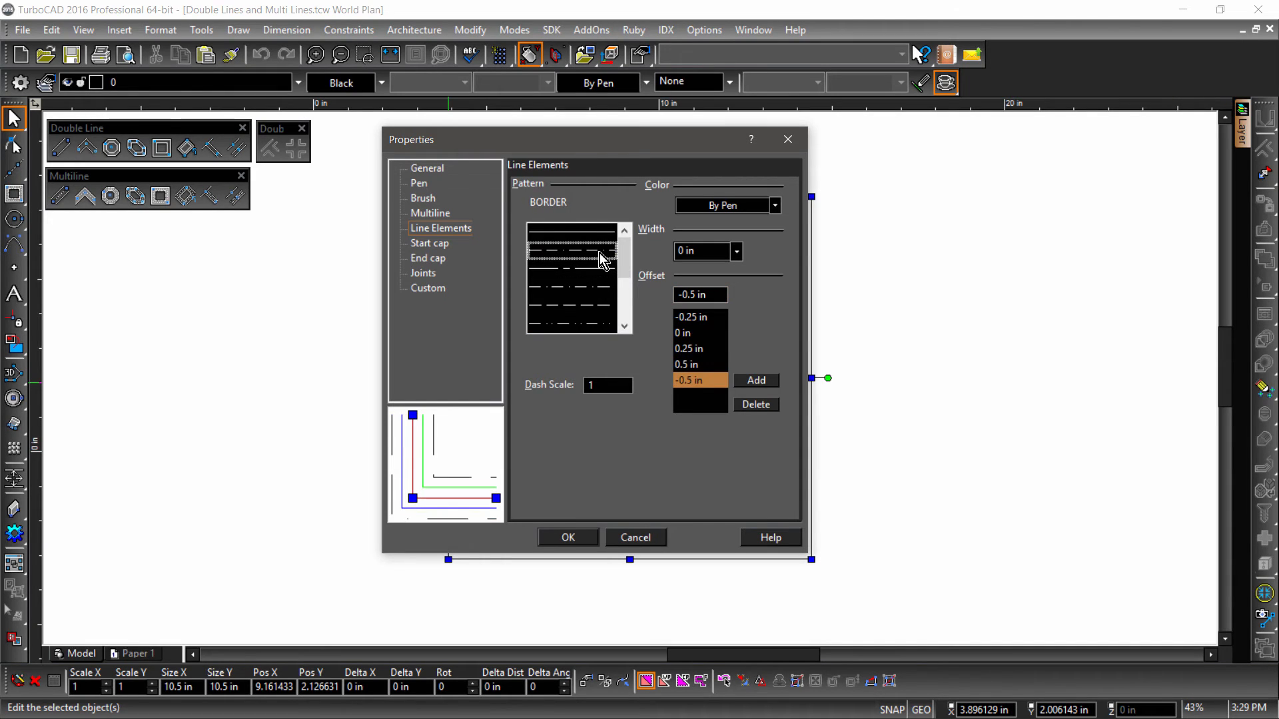
left_click(773, 205)
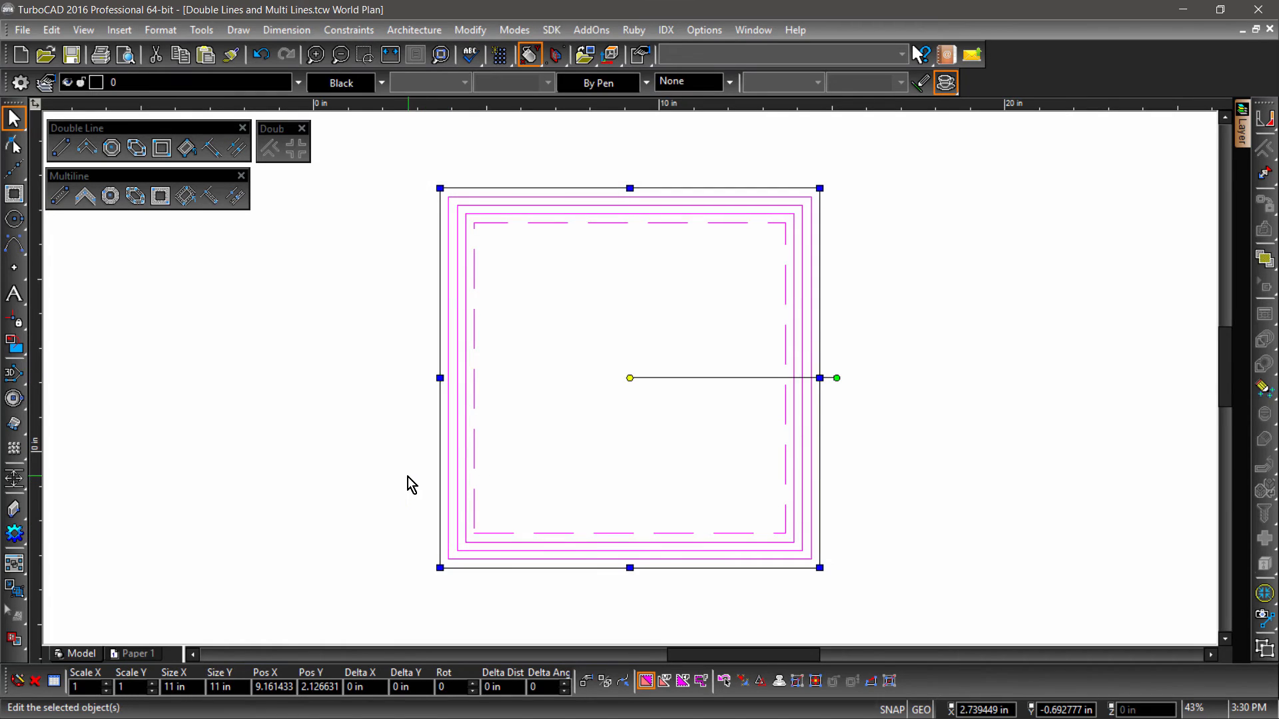
left_click(365, 432)
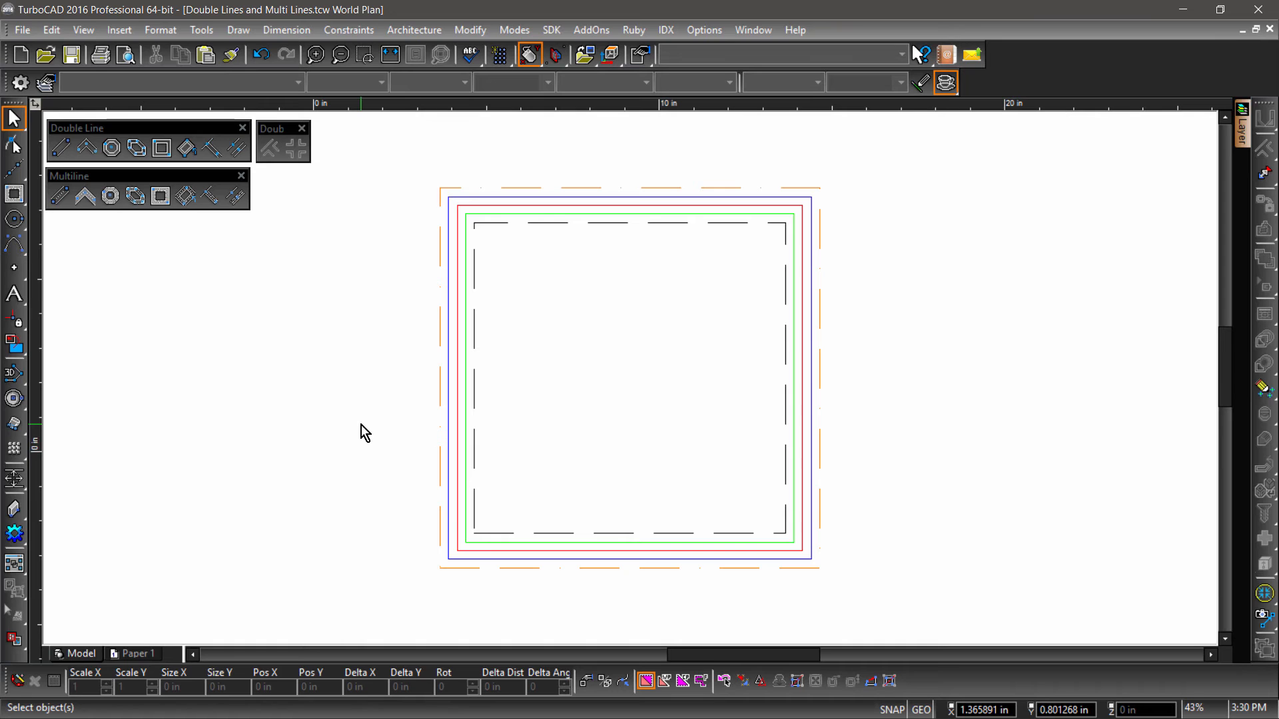
mouse_move(447, 419)
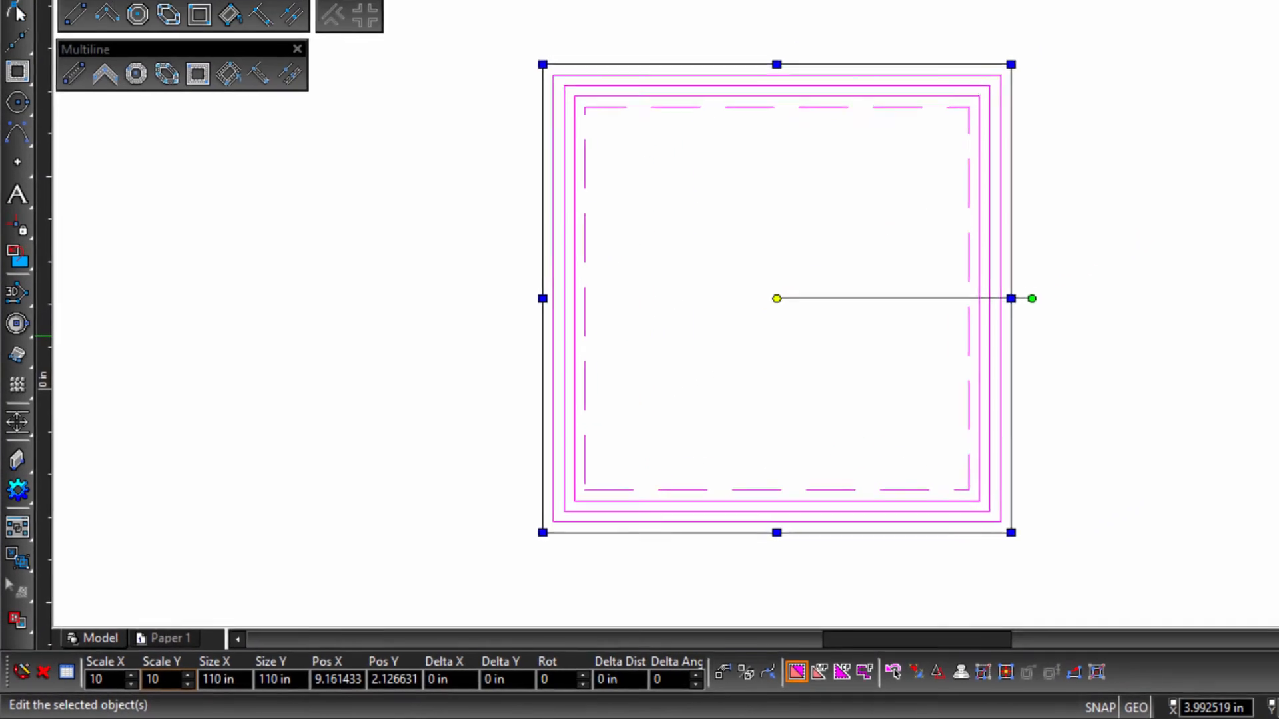
- Scale the rectangle by 10 in X/Y and raise its multiline Offset Scale to match
left_click(390, 54)
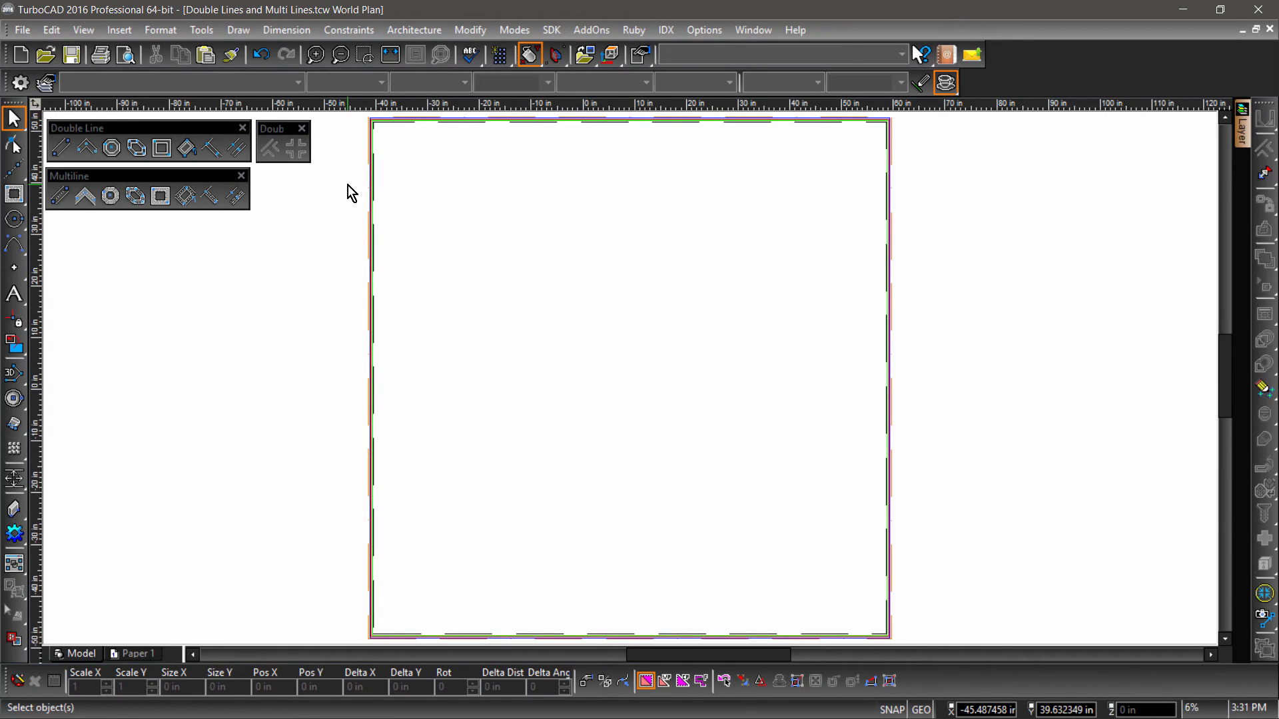
mouse_move(375, 188)
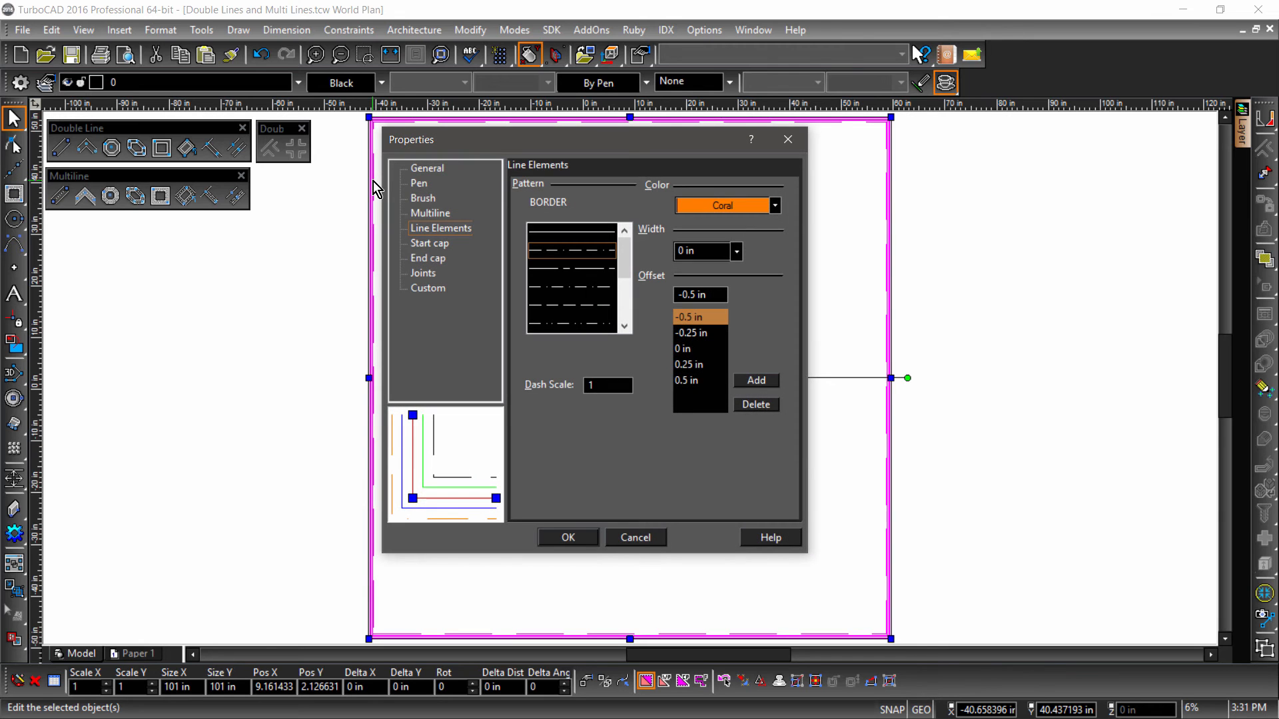
left_click(430, 213)
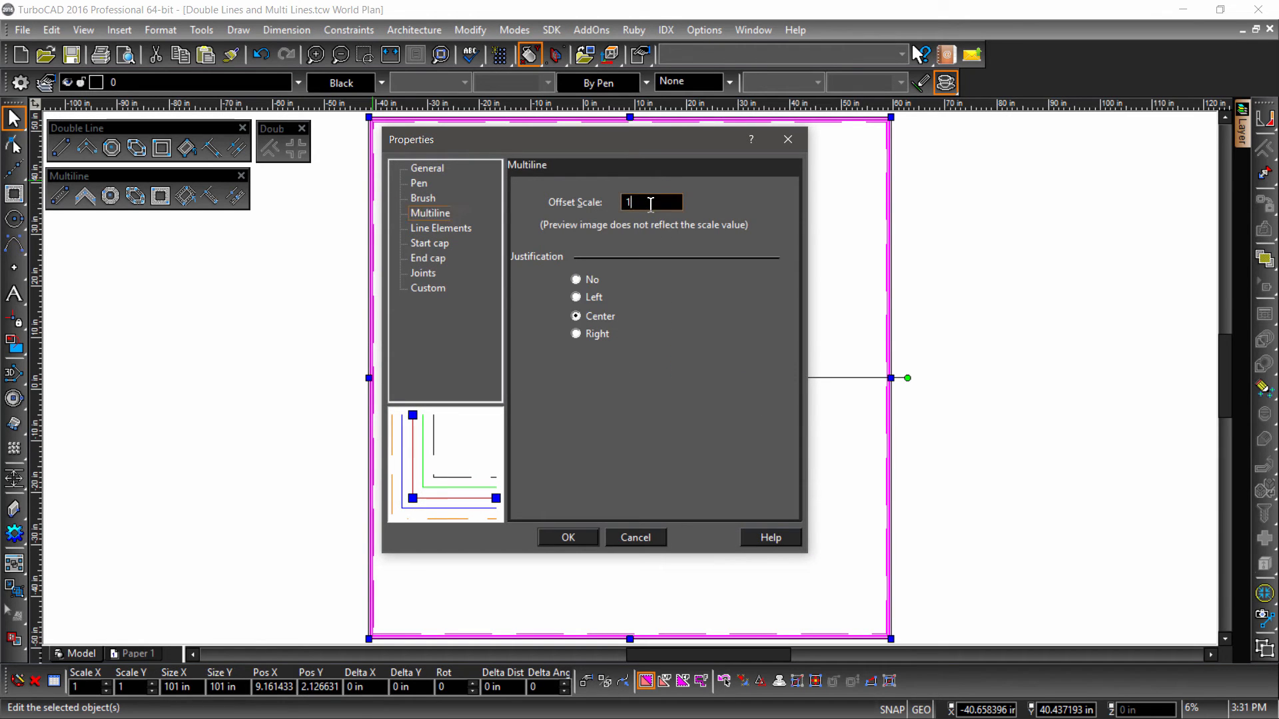
left_click(568, 537)
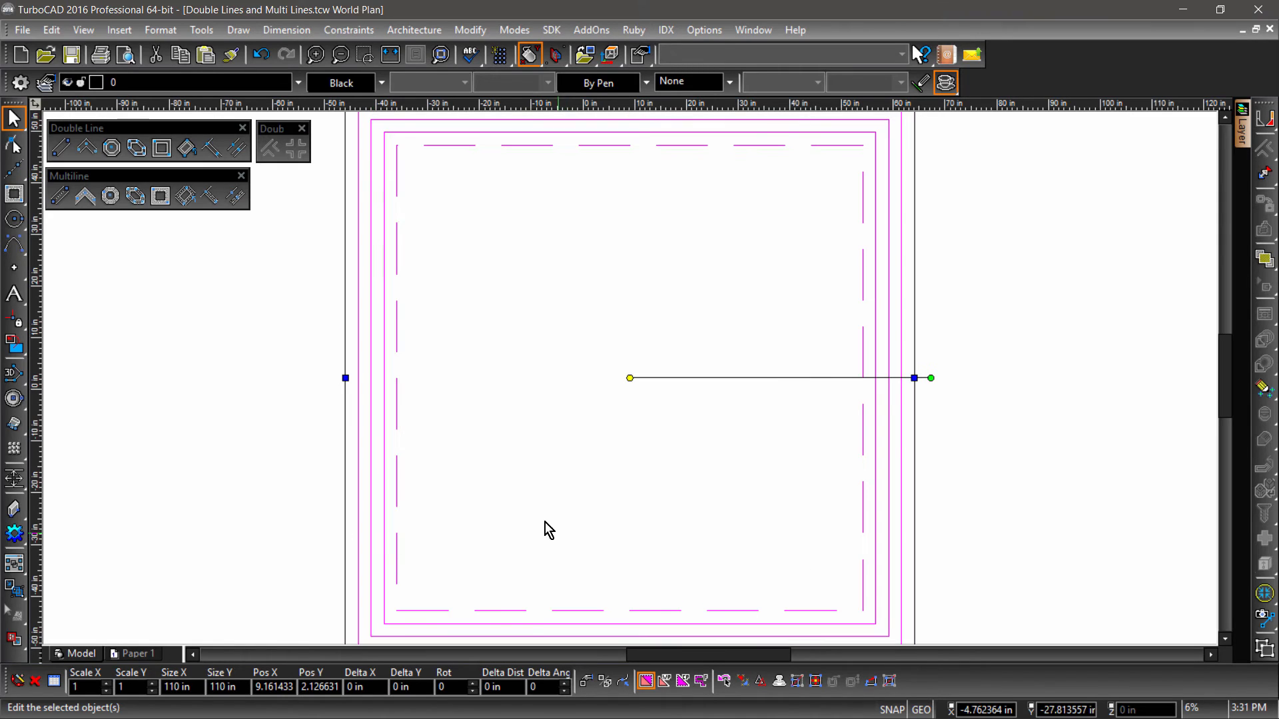
left_click(306, 398)
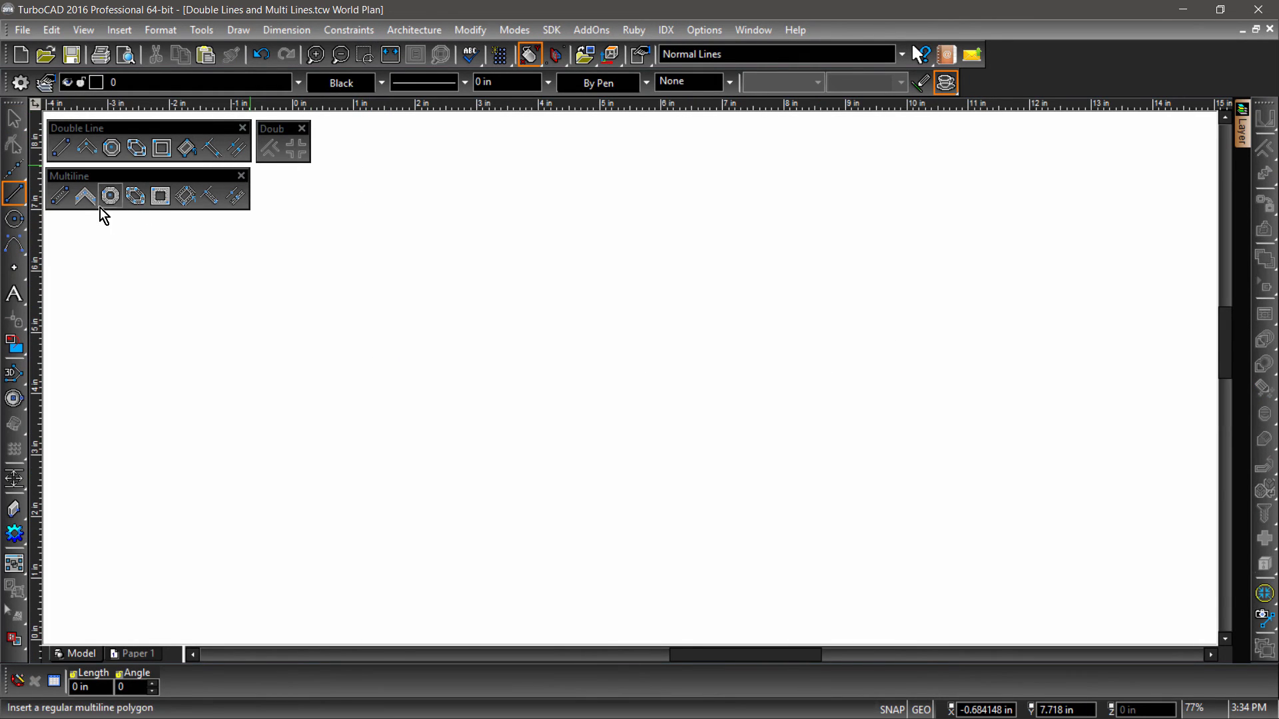
left_click(84, 194)
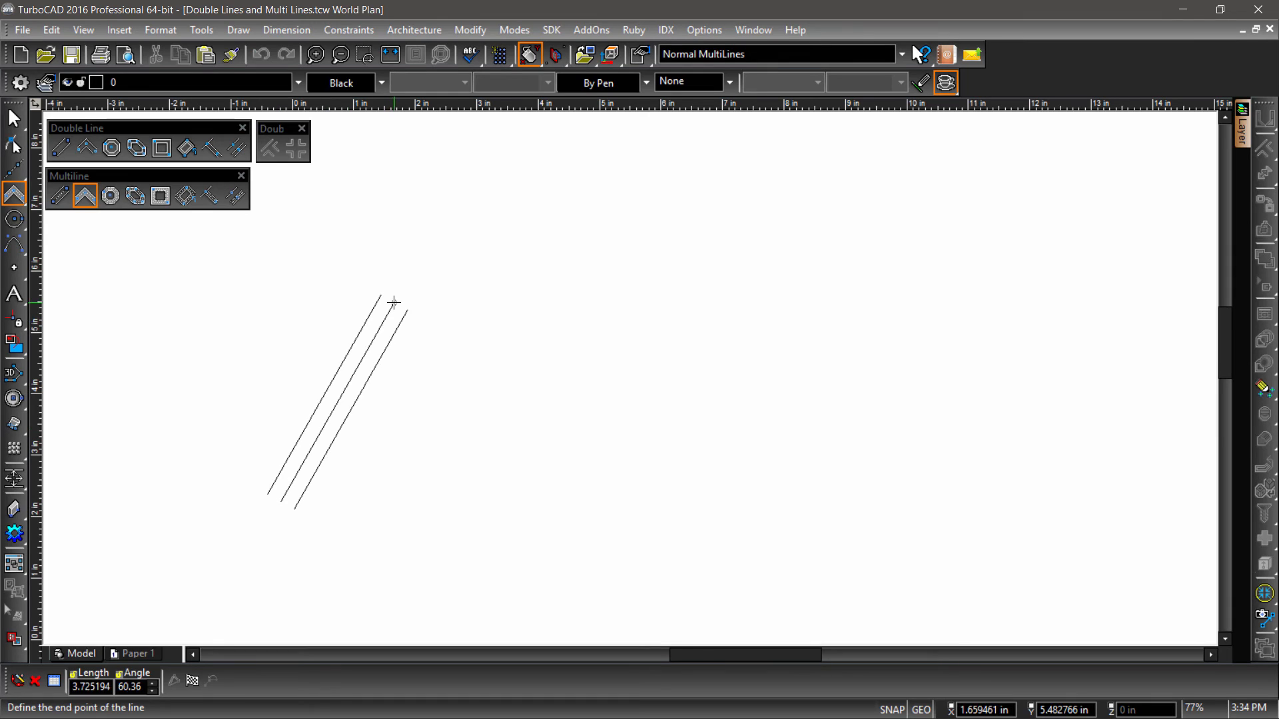
left_click(968, 273)
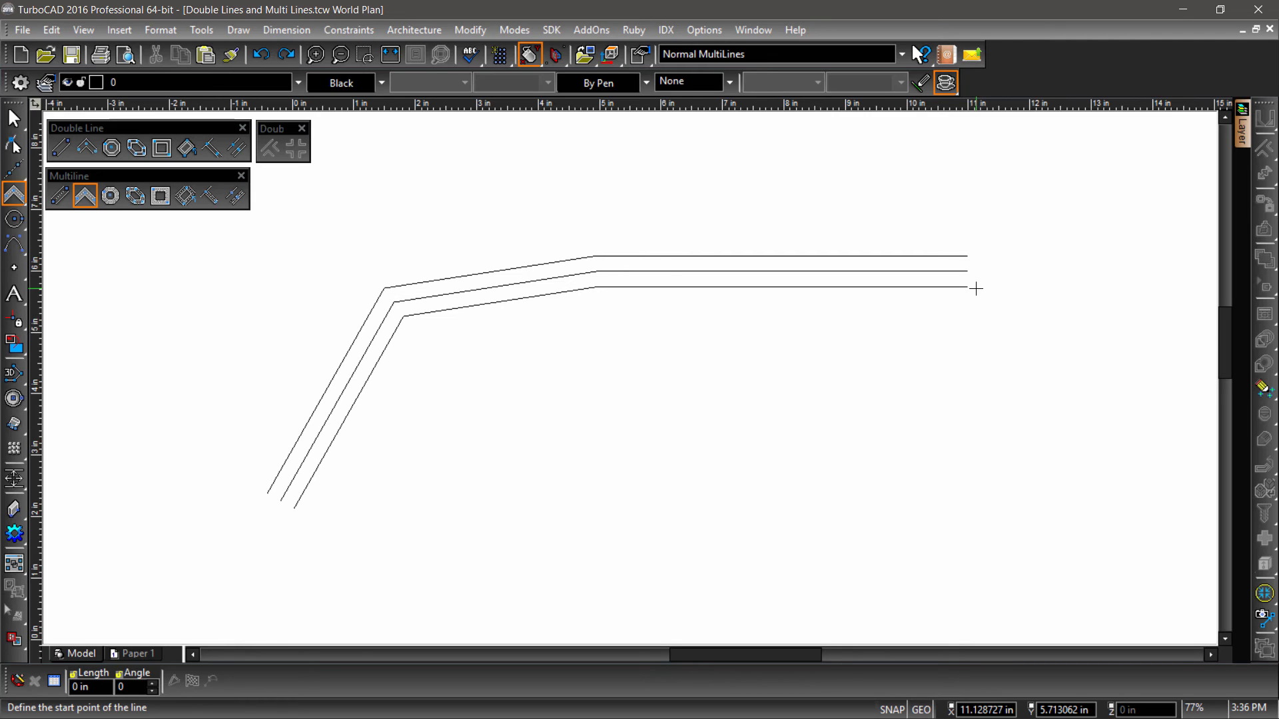
mouse_move(940, 296)
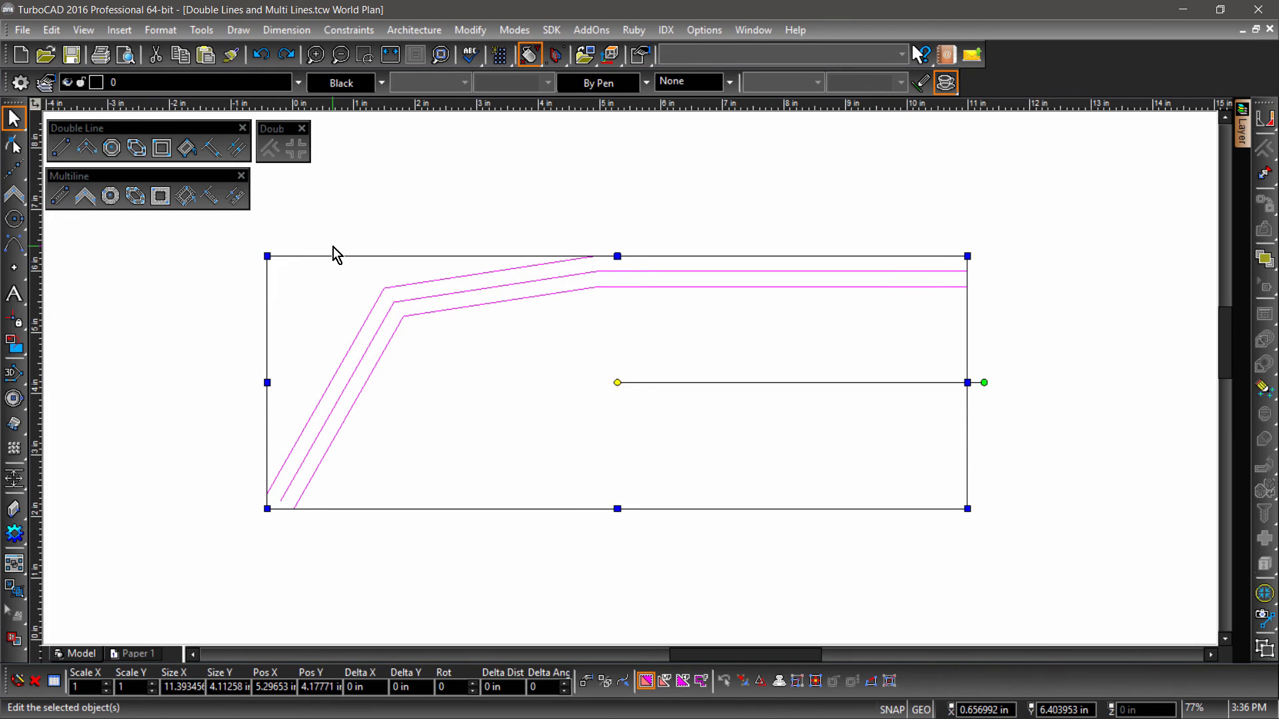
left_click(86, 195)
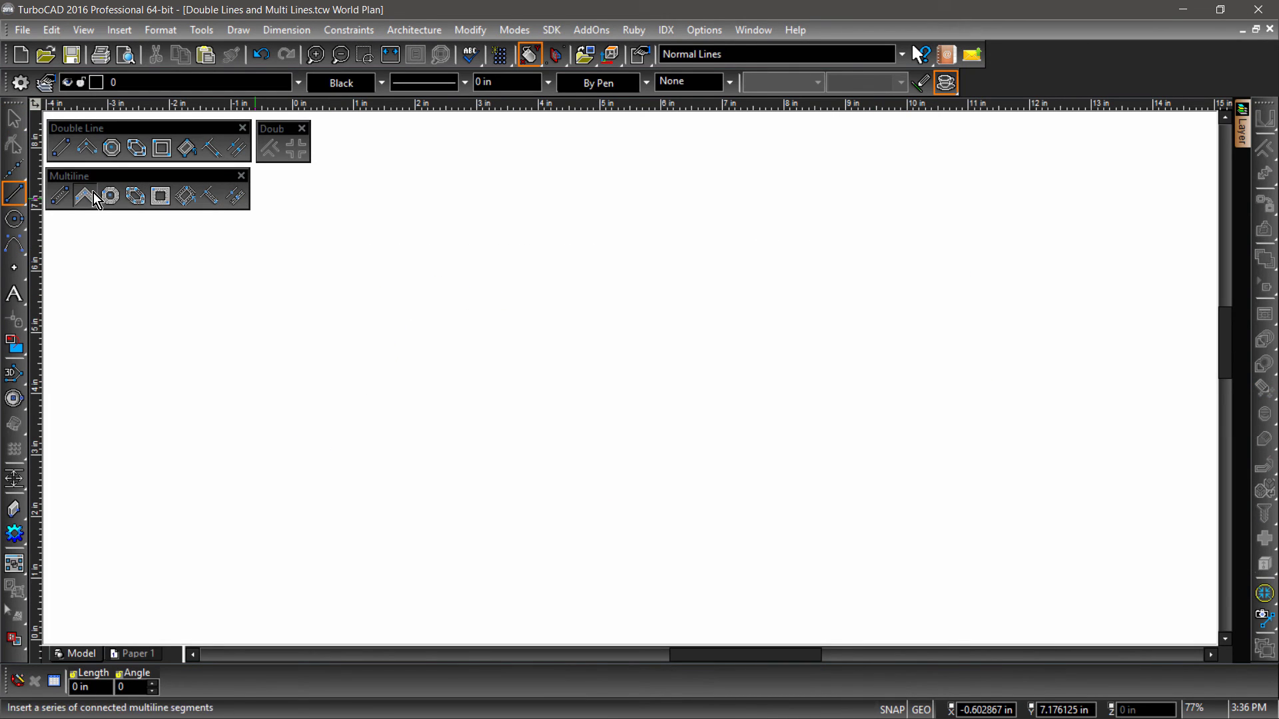
- Create a new multiline preset named 'Blue Round Cap' in the polyline defaults
left_click(85, 196)
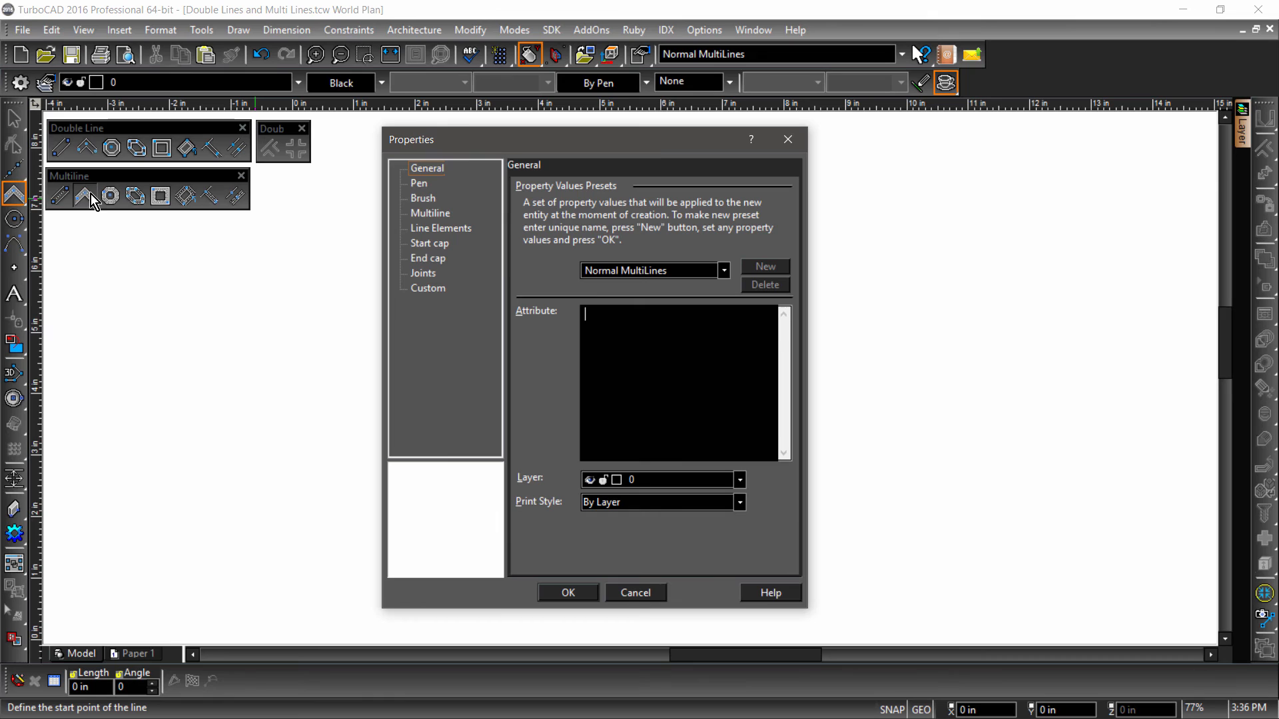
left_click(426, 168)
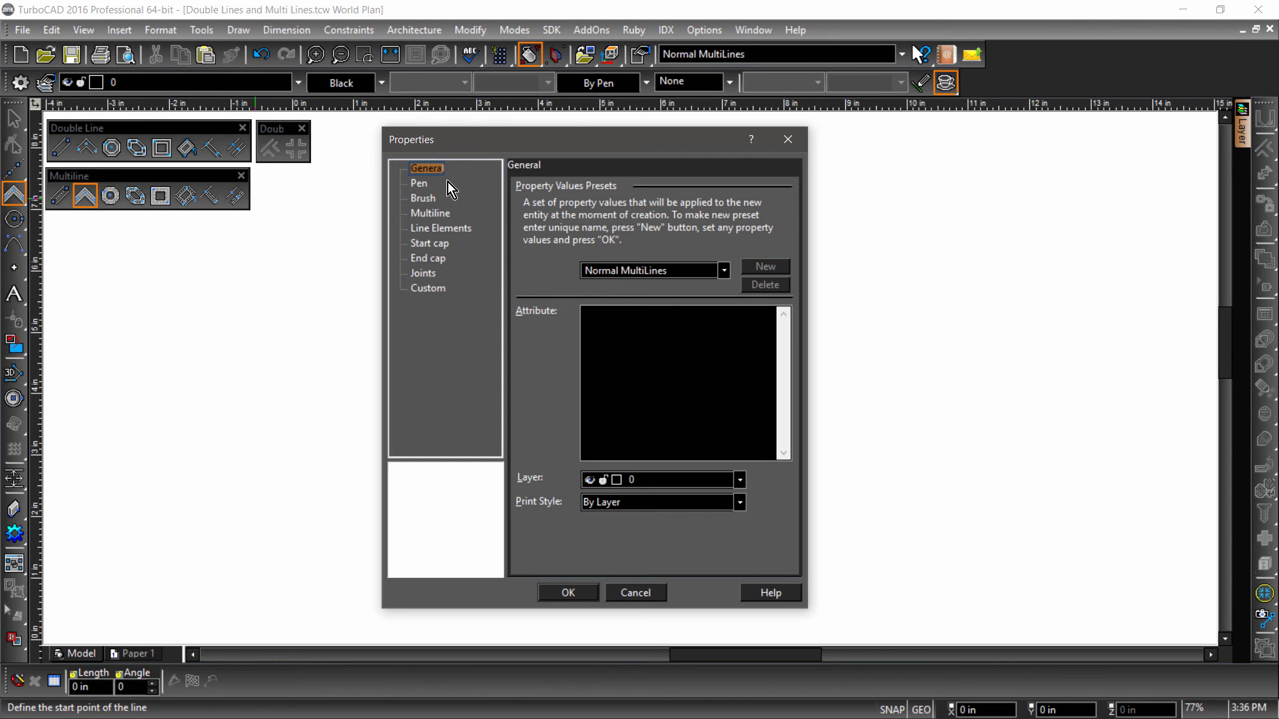
triple_click(626, 270)
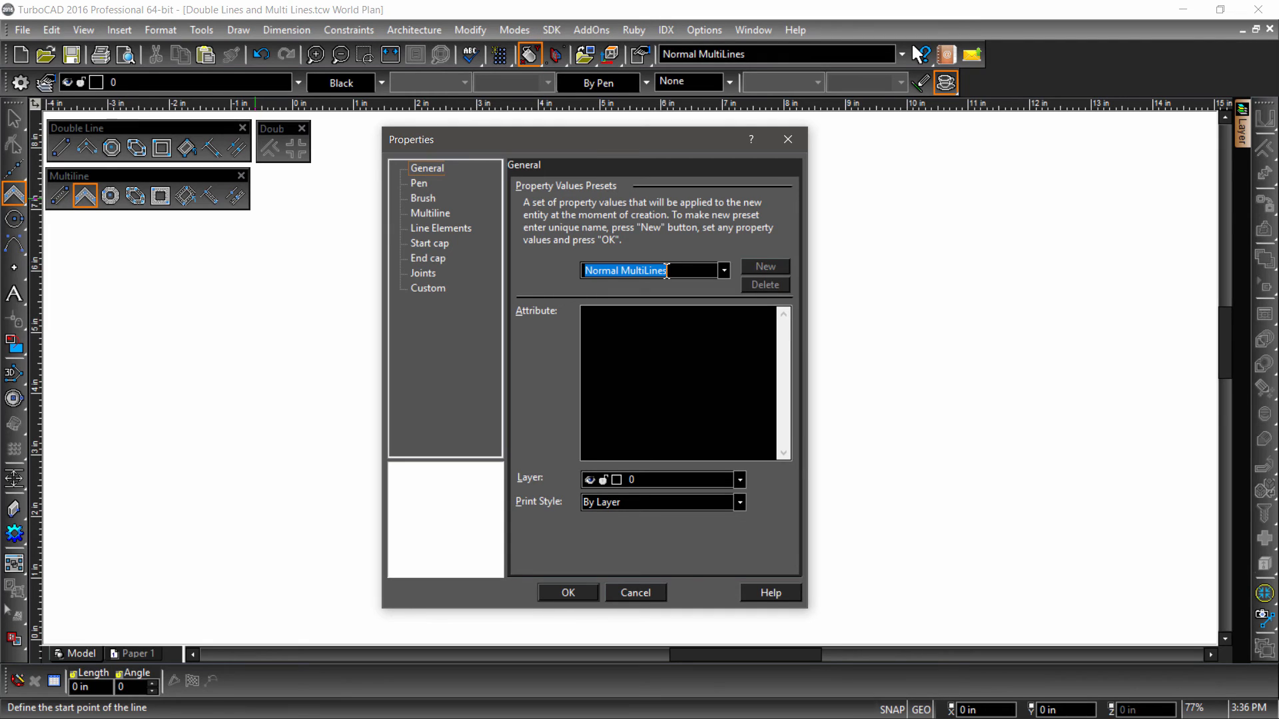
type("B")
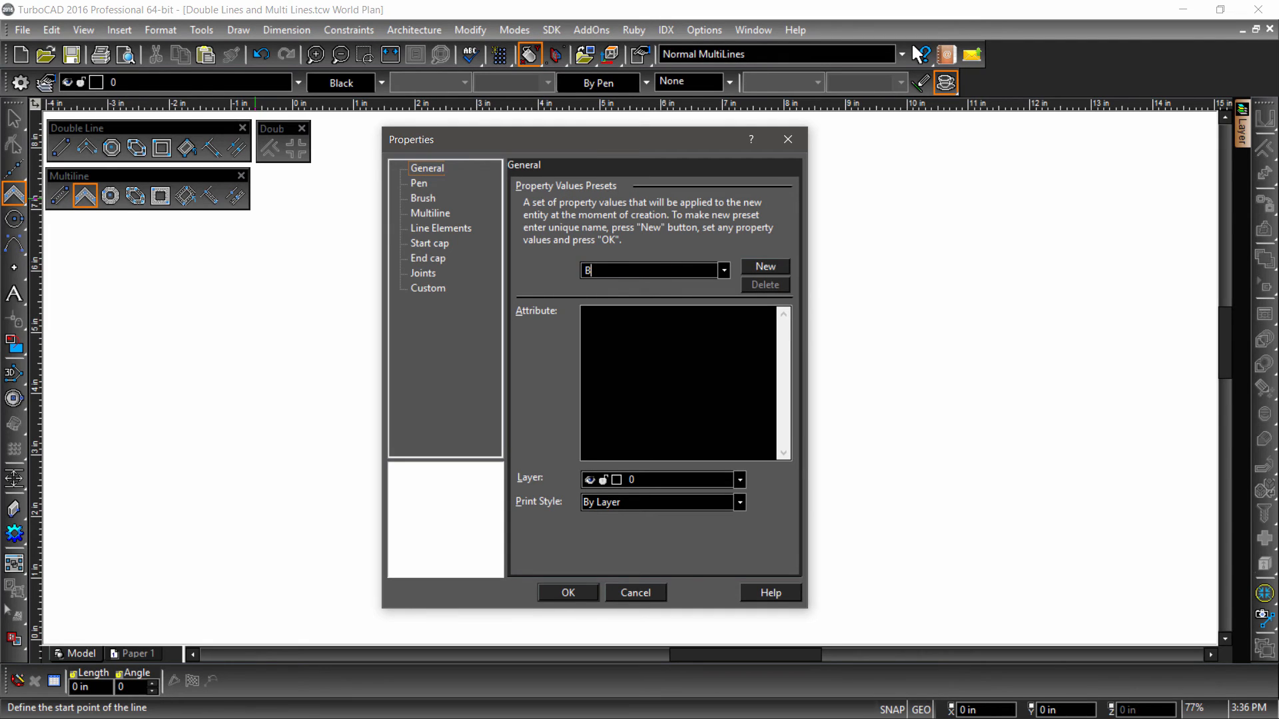
type("lue Roun")
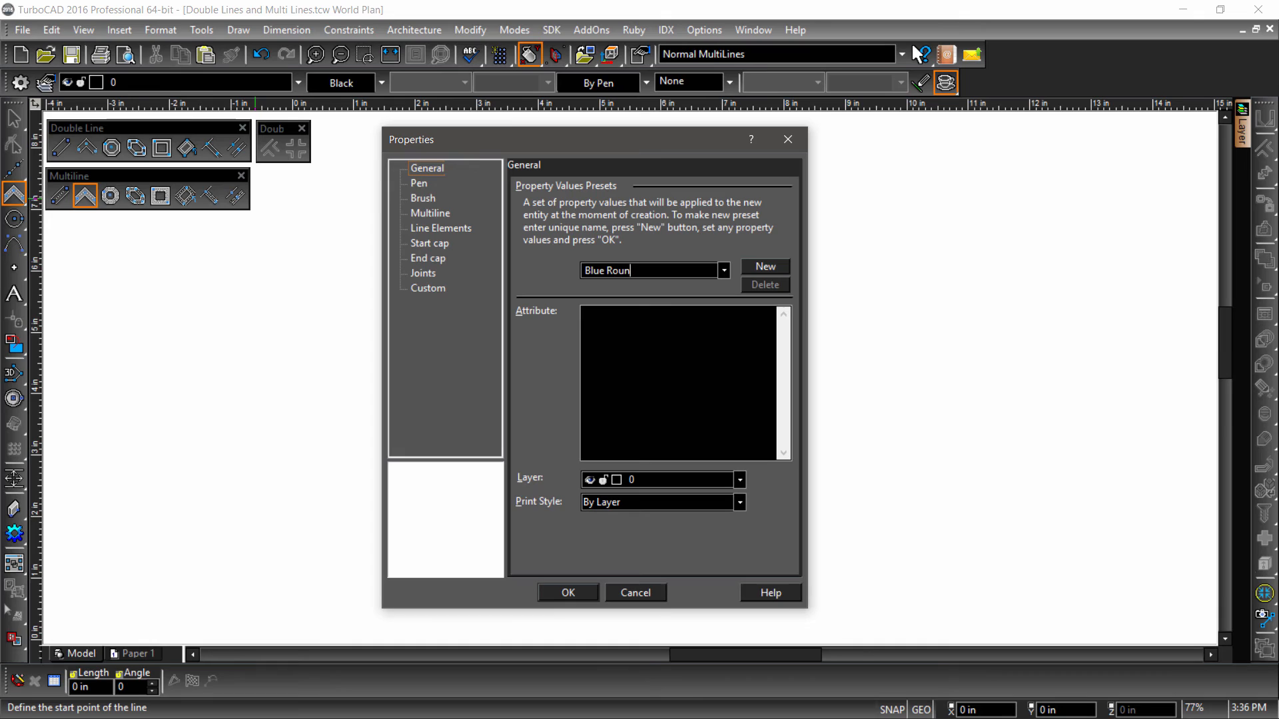
type("d Cap")
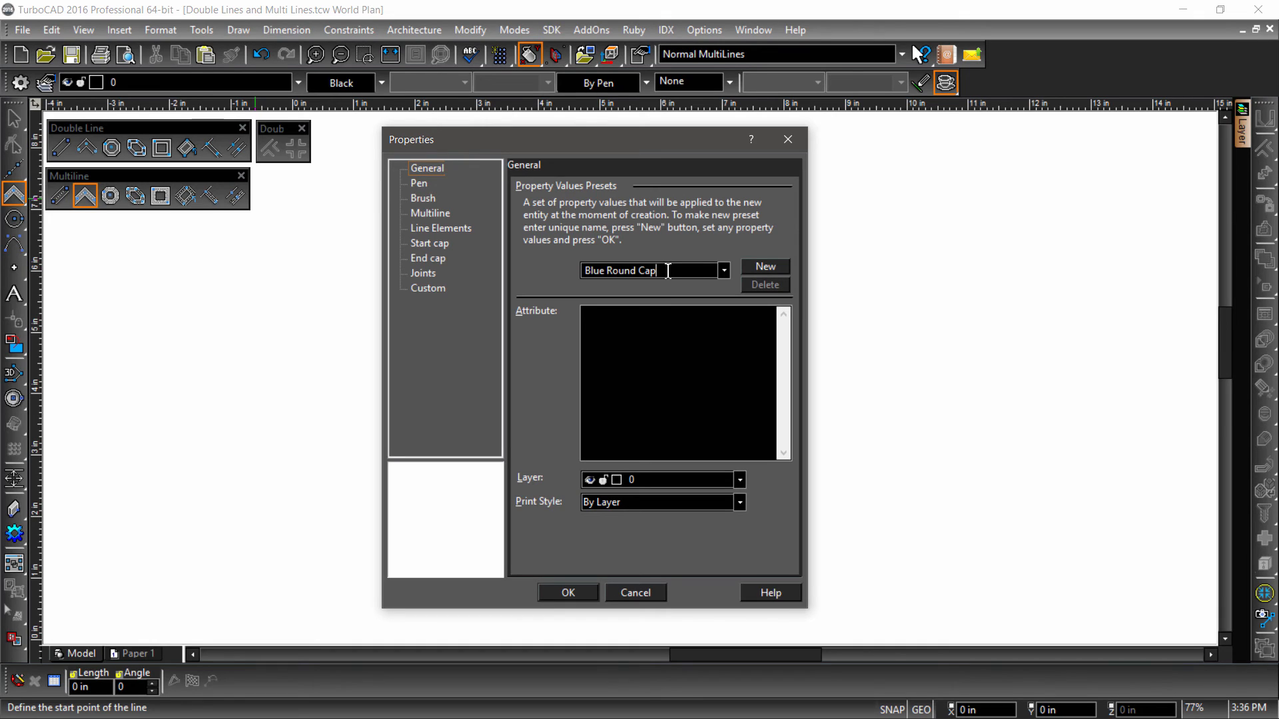
left_click(765, 267)
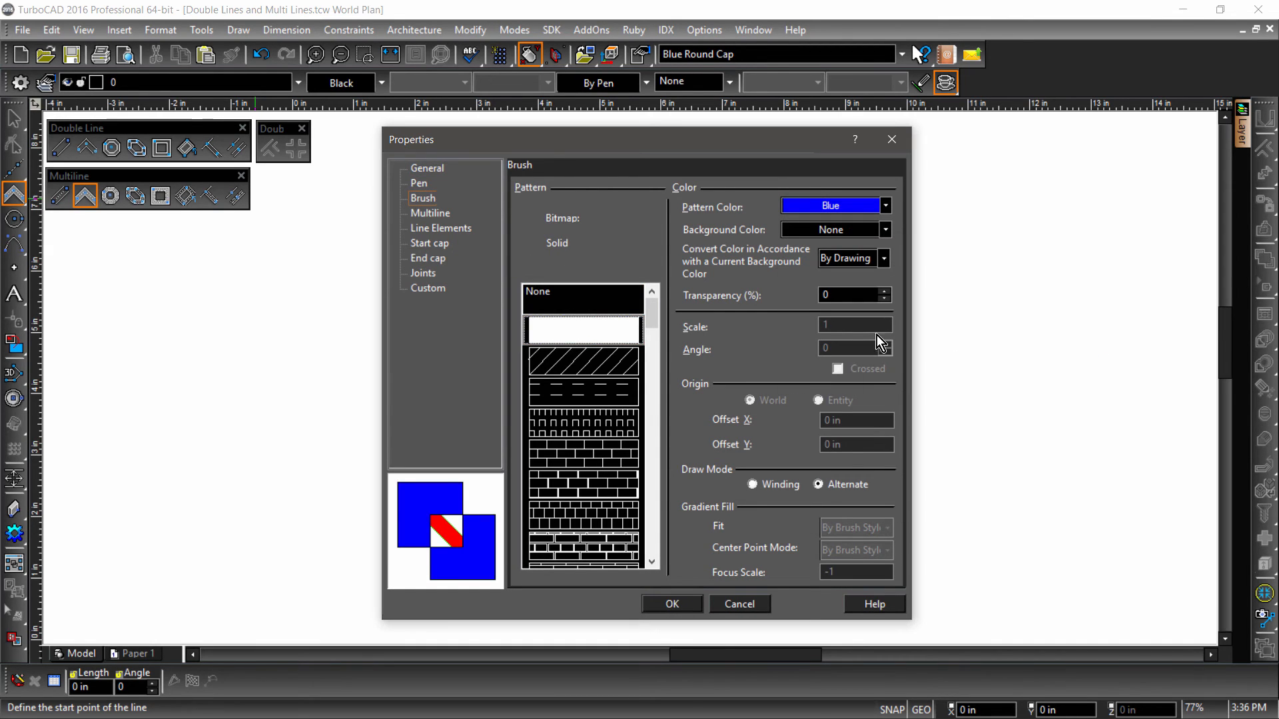
- Give the preset Outer arc start and end caps and visible joints, then confirm
left_click(429, 242)
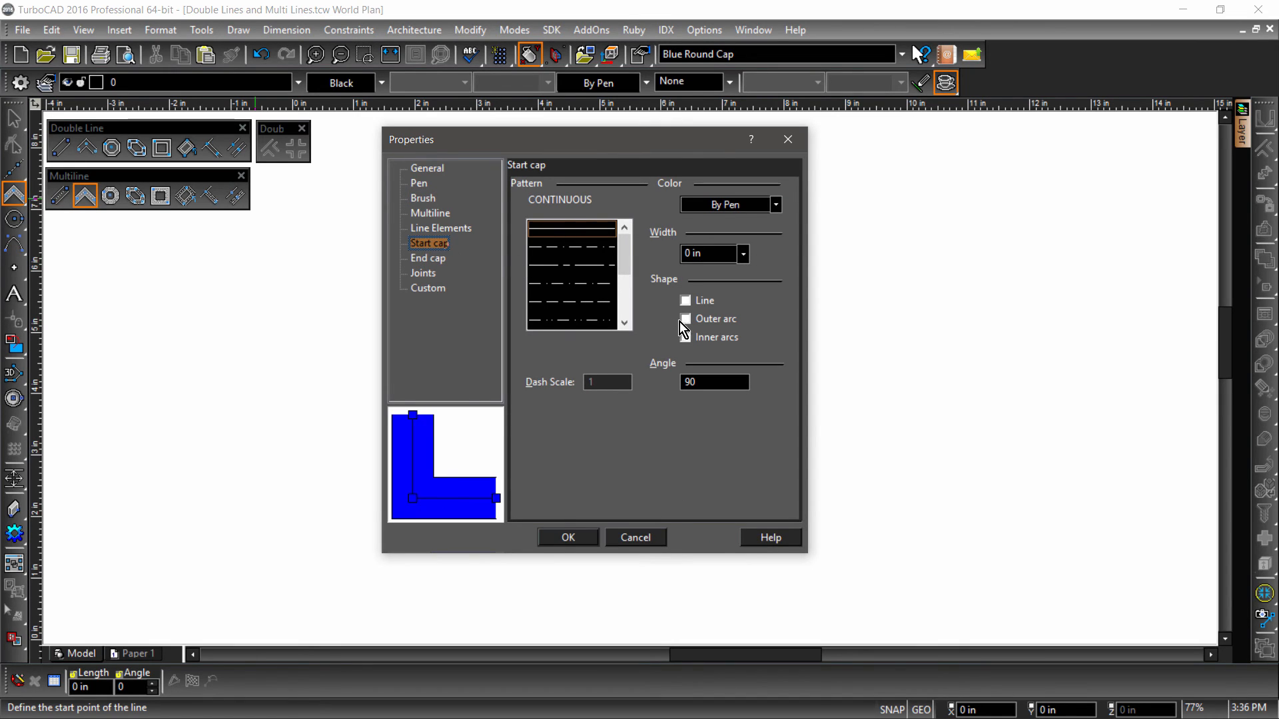
left_click(685, 318)
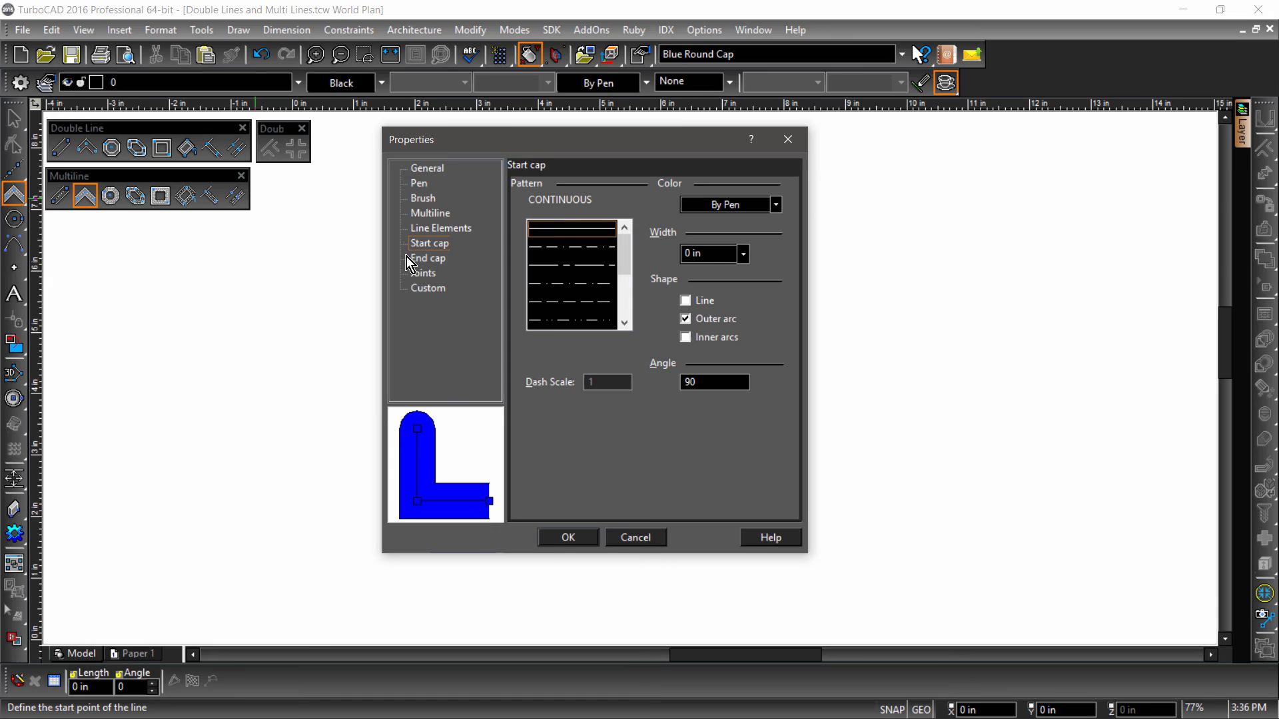
left_click(428, 258)
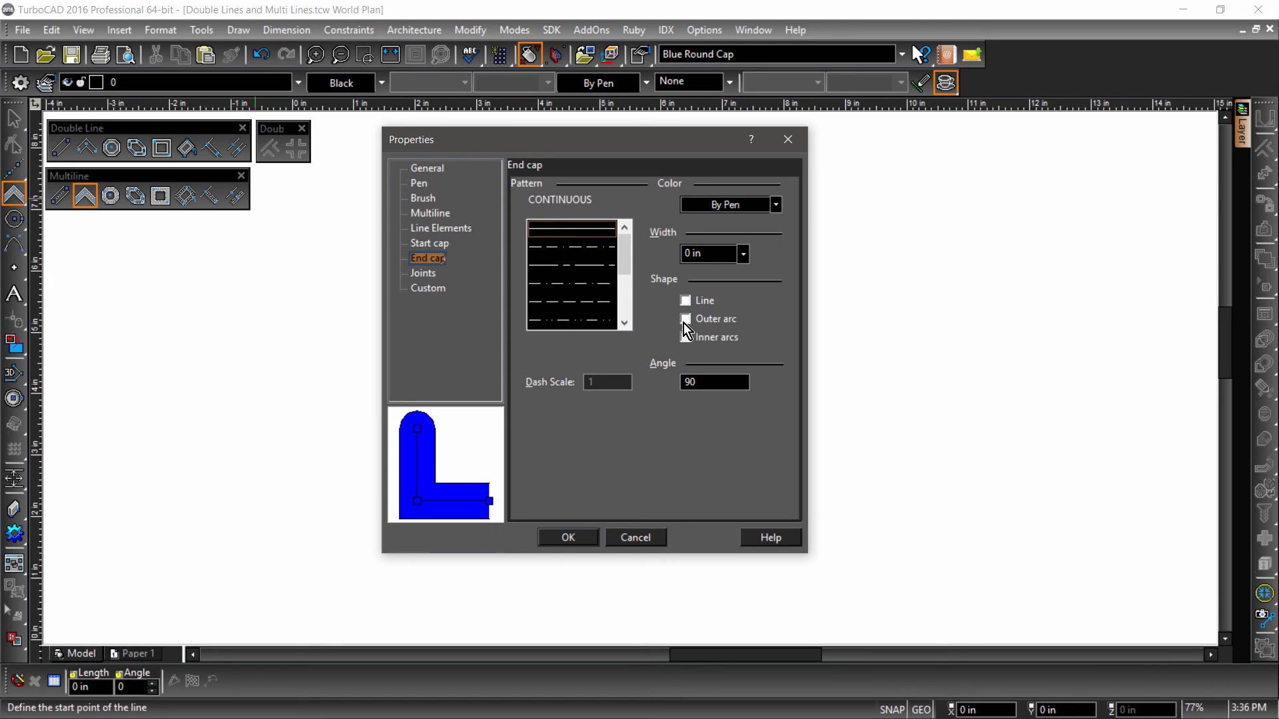
left_click(686, 318)
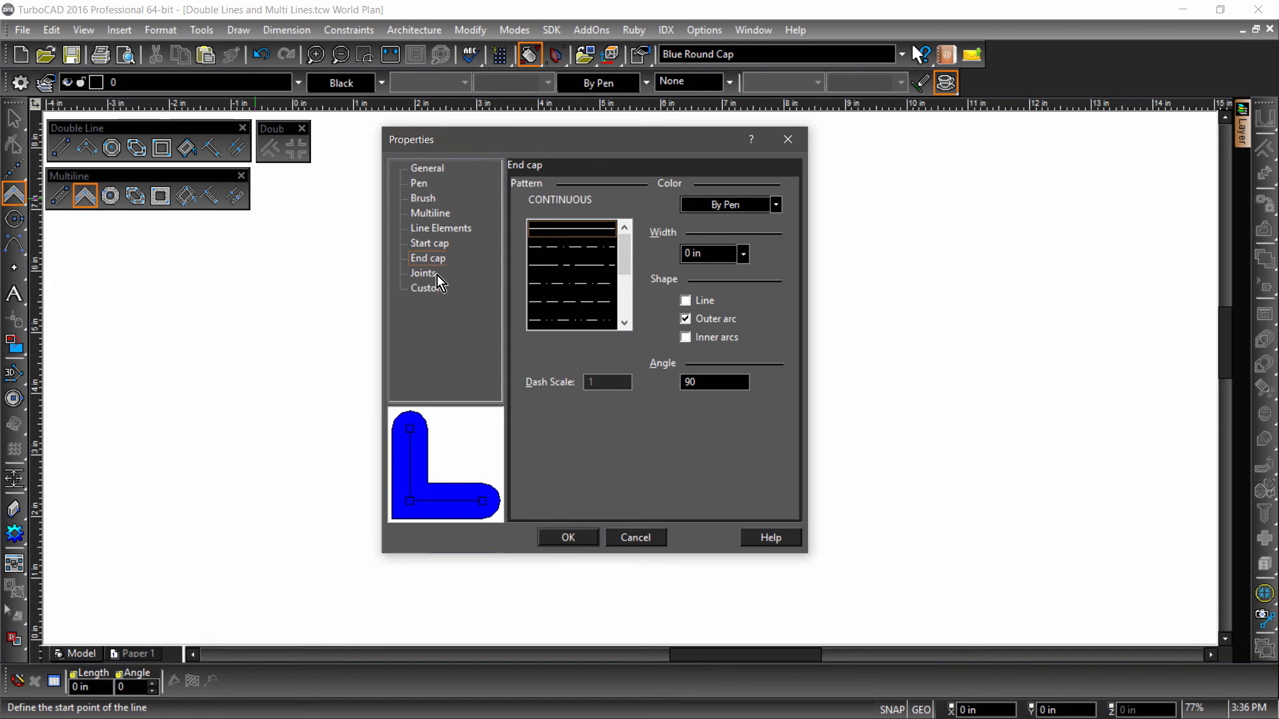
left_click(424, 272)
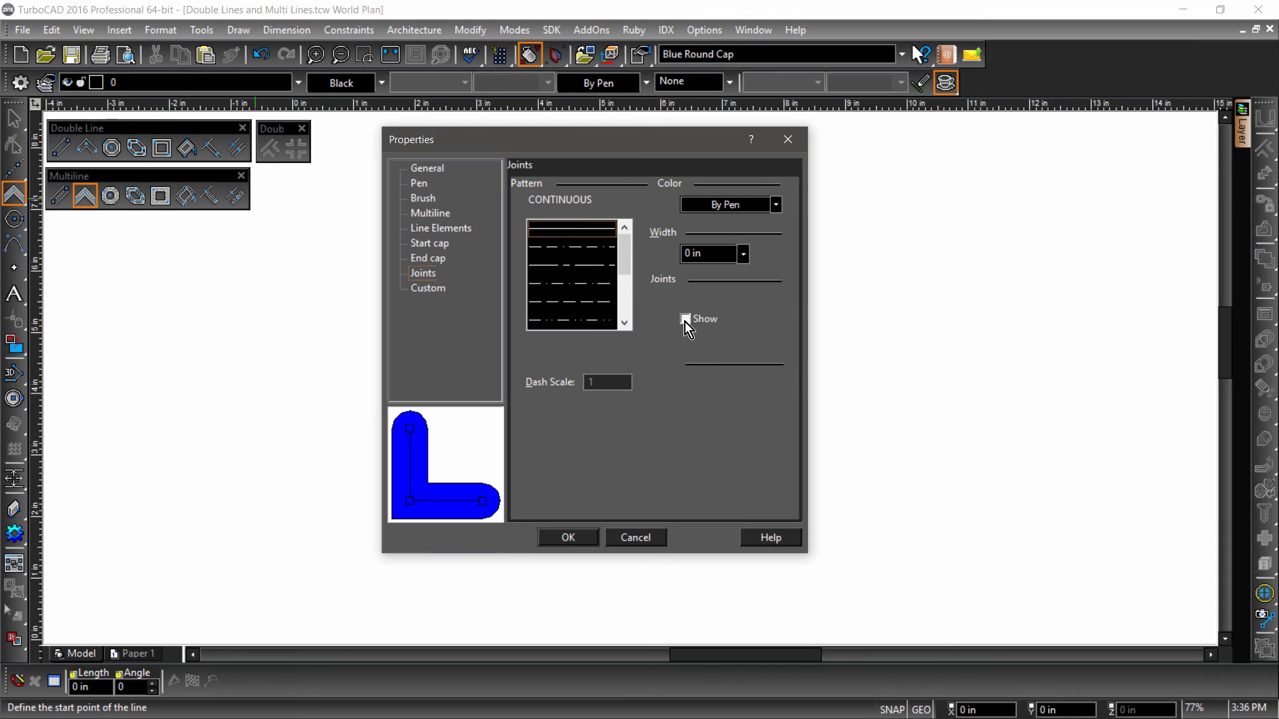
left_click(685, 318)
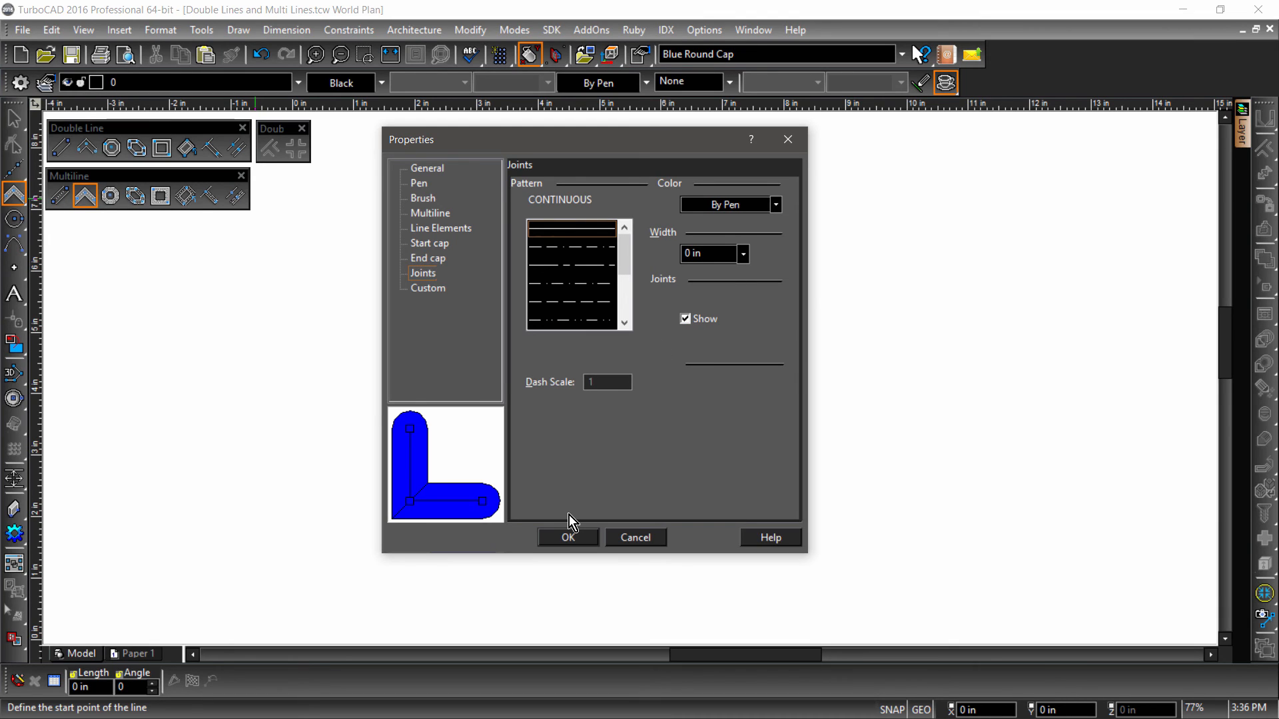
mouse_move(569, 538)
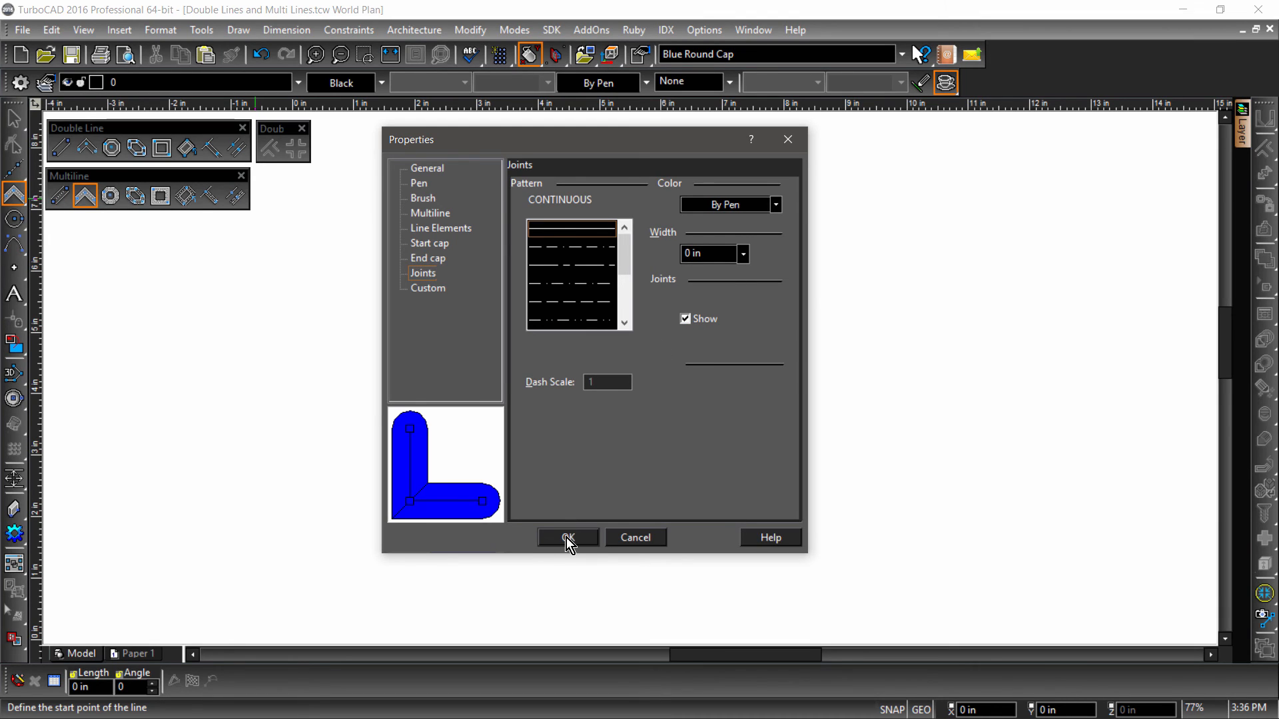
left_click(569, 536)
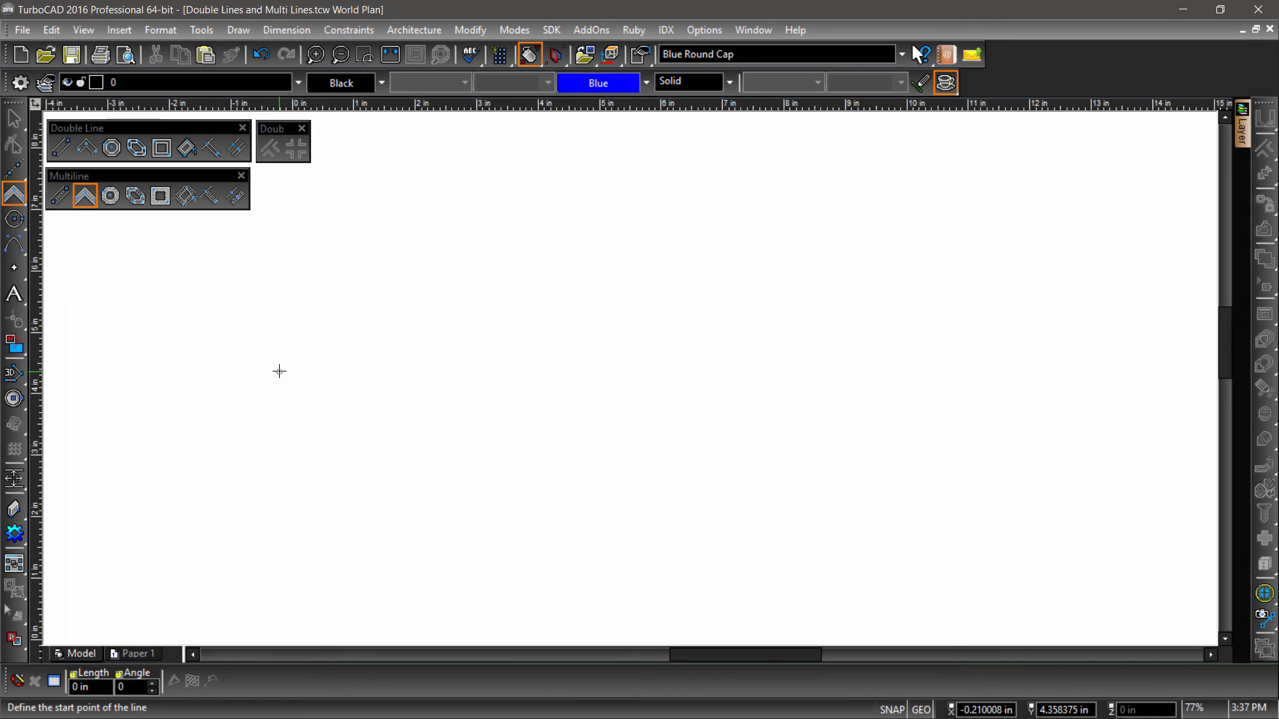
- Place corner points for the blue round-capped multiline polylines across the drawing area
left_click(445, 223)
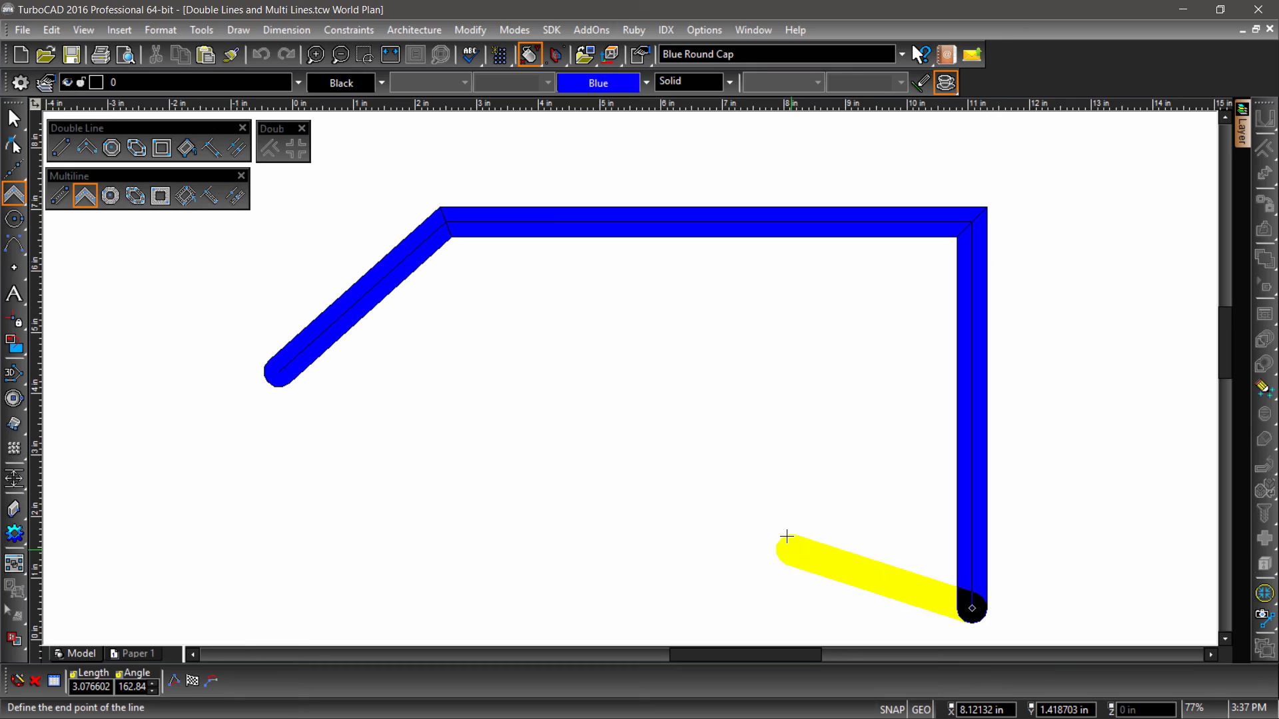
left_click(310, 497)
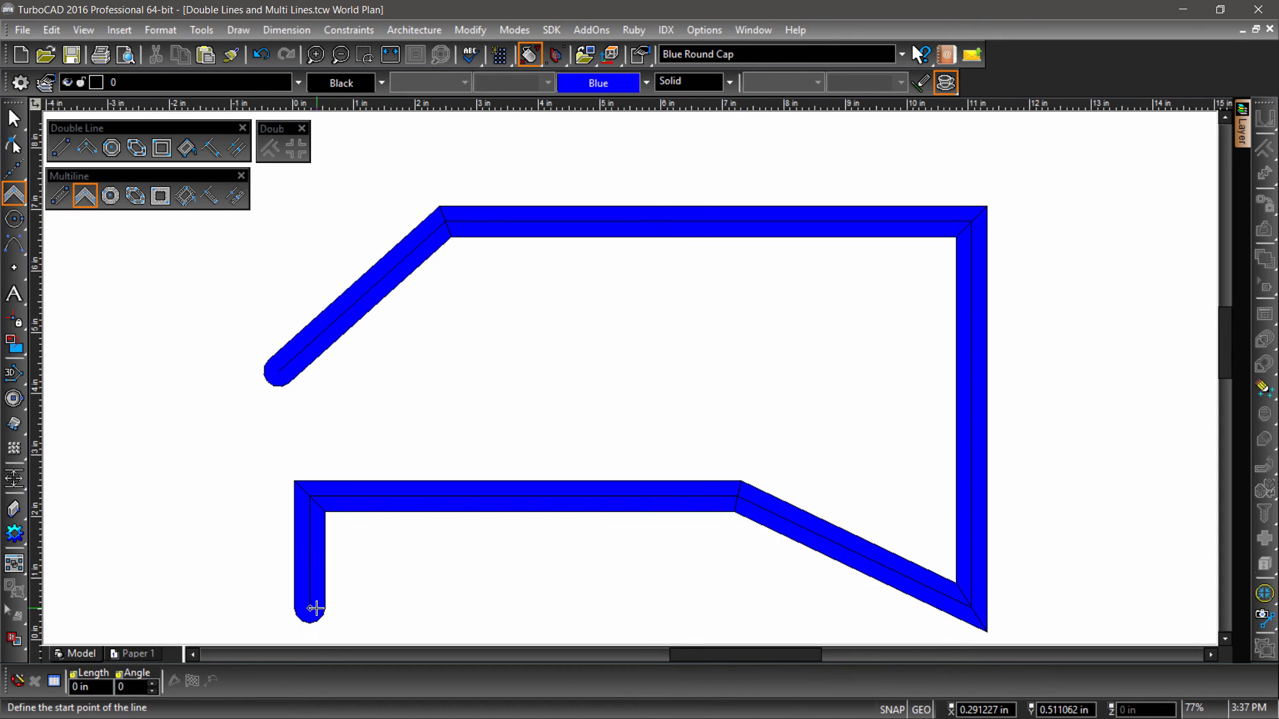
left_click(84, 196)
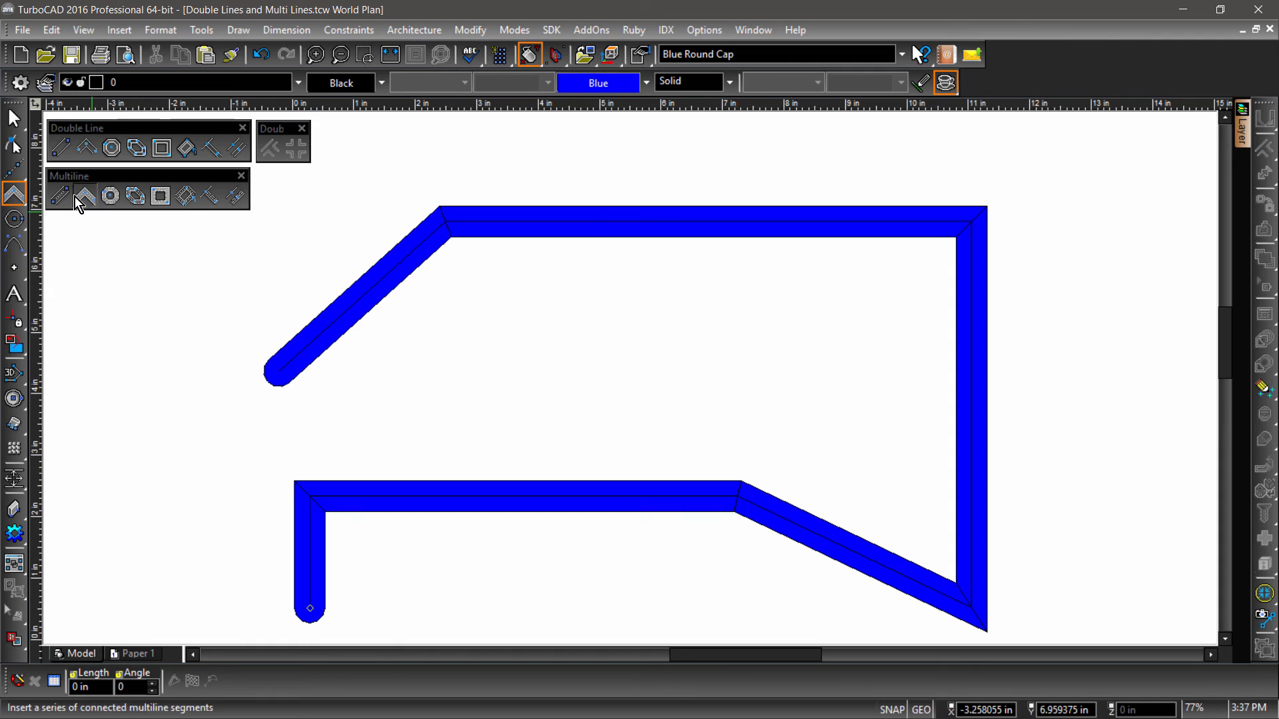
- Switch to the single Multiline tool for drawing the crossing thin multilines
left_click(59, 196)
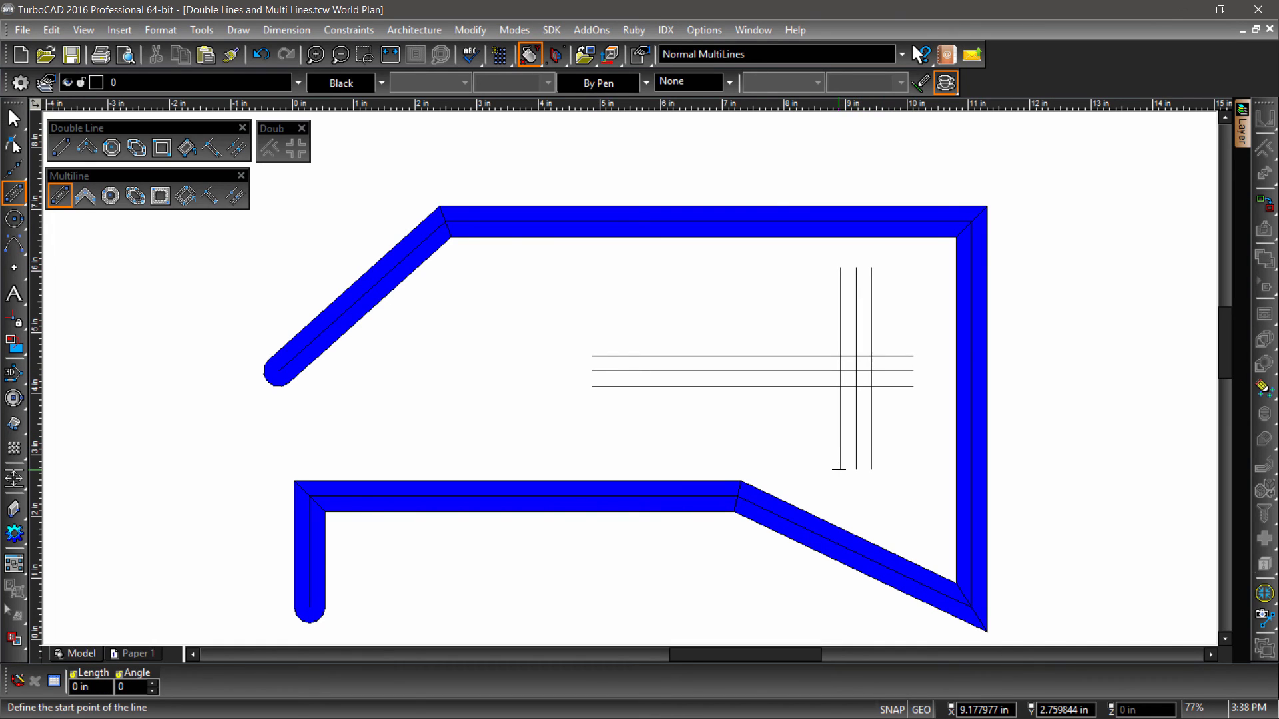
mouse_move(887, 417)
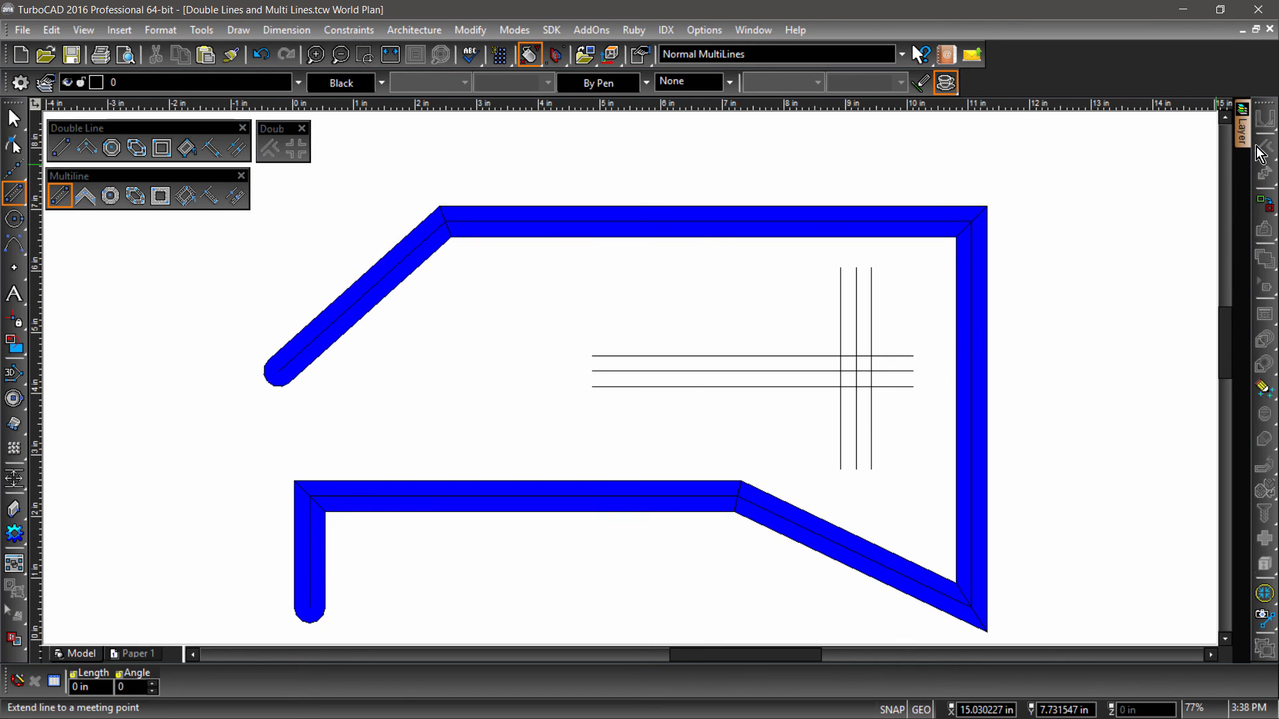
- Choose Meet 2 Lines from the Modify flyout and apply it at the crossing
left_click(1262, 114)
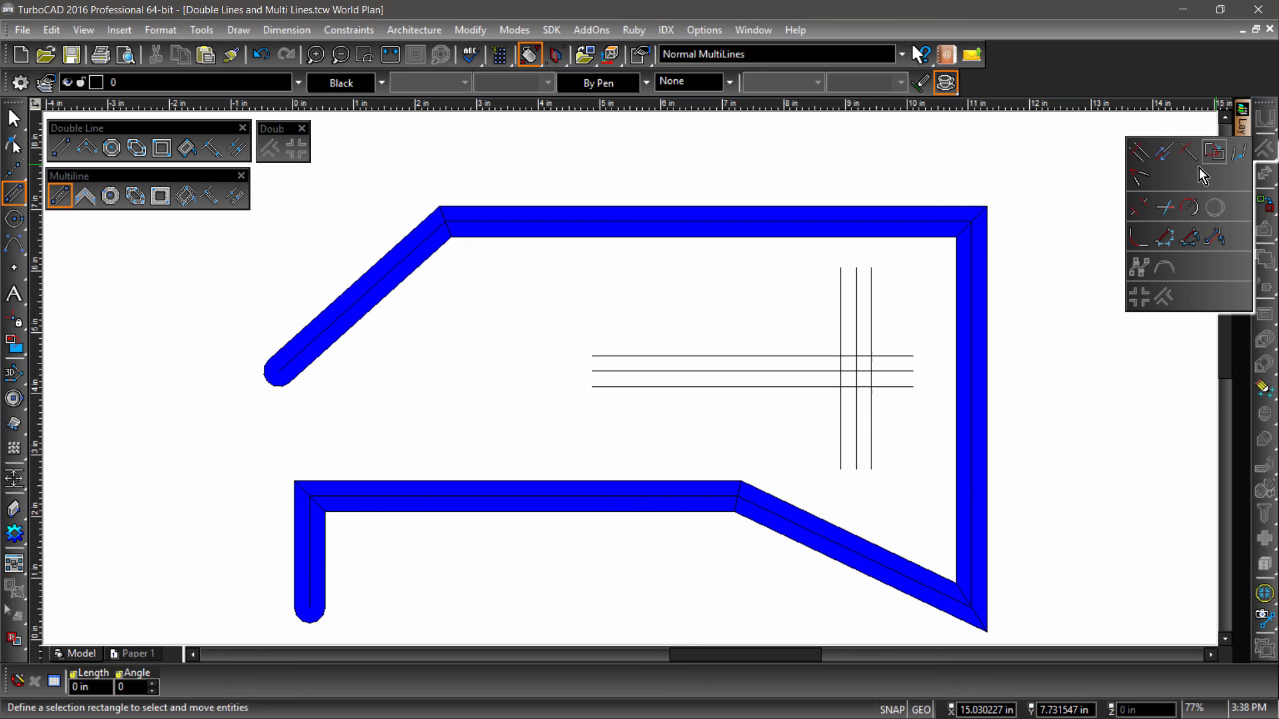
left_click(1266, 145)
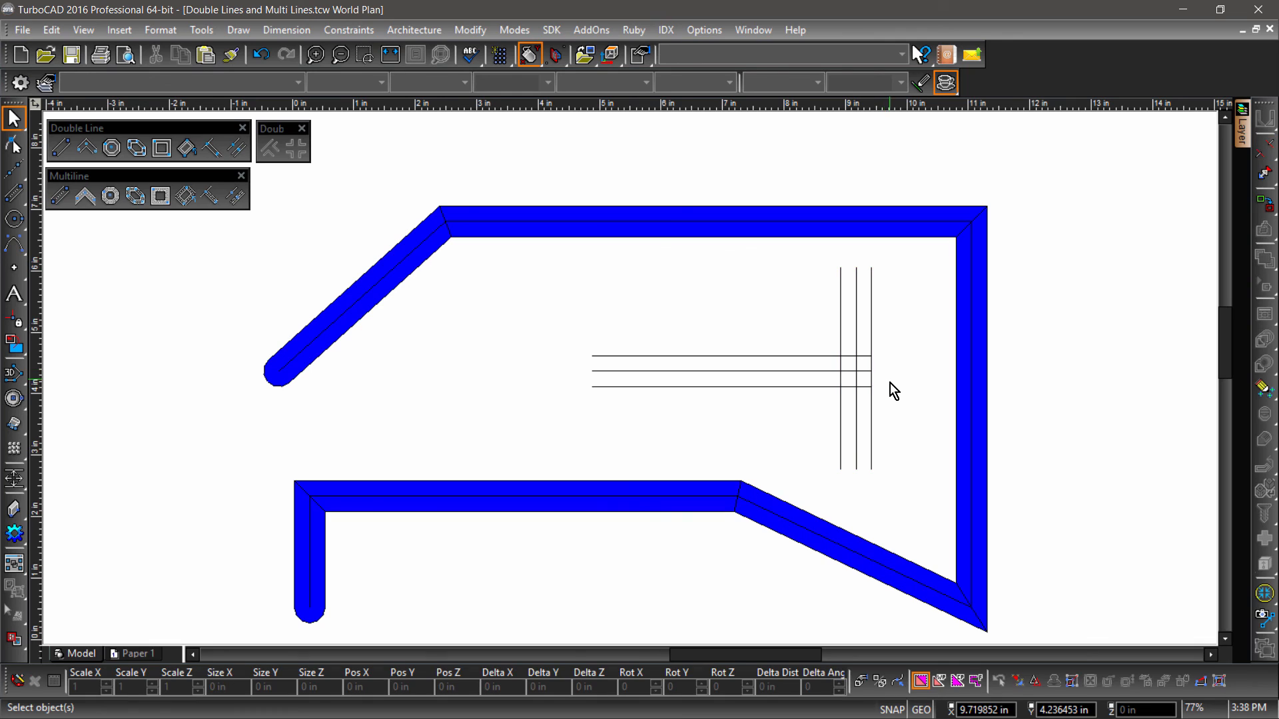
left_click(731, 367)
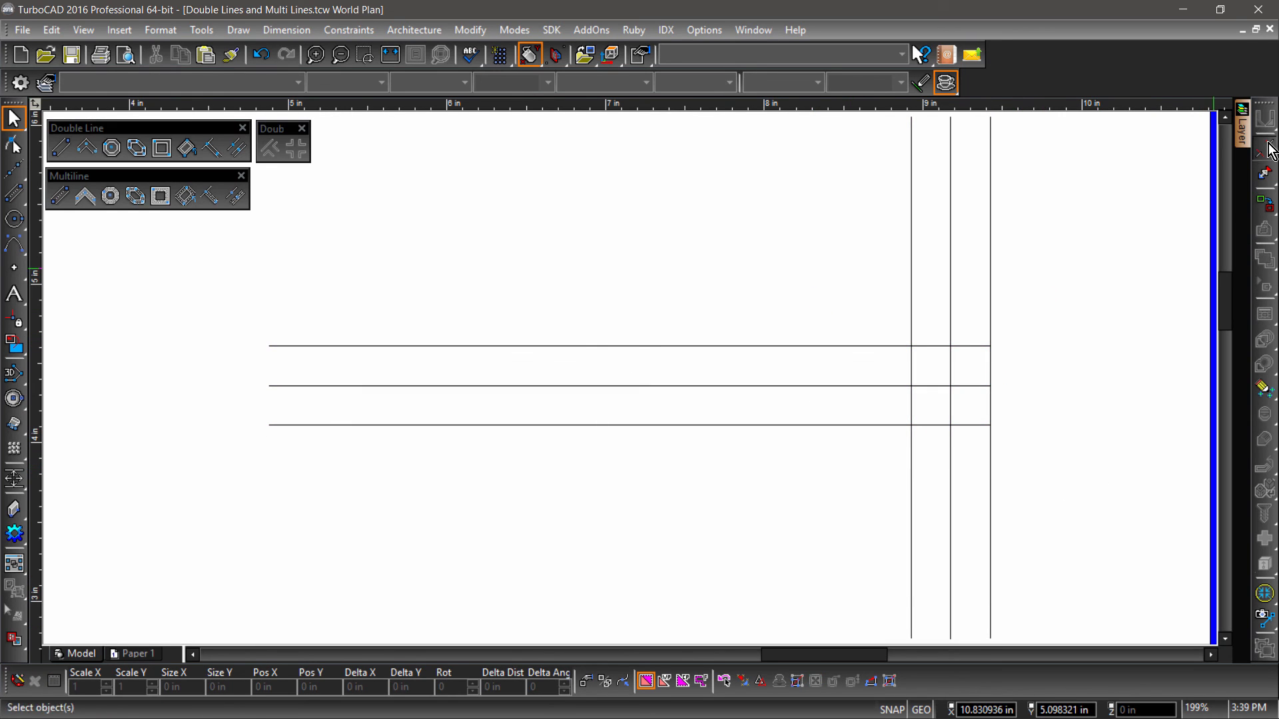
- Start Object Trim with the top and bottom horizontal lines as cutting edges
left_click(950, 245)
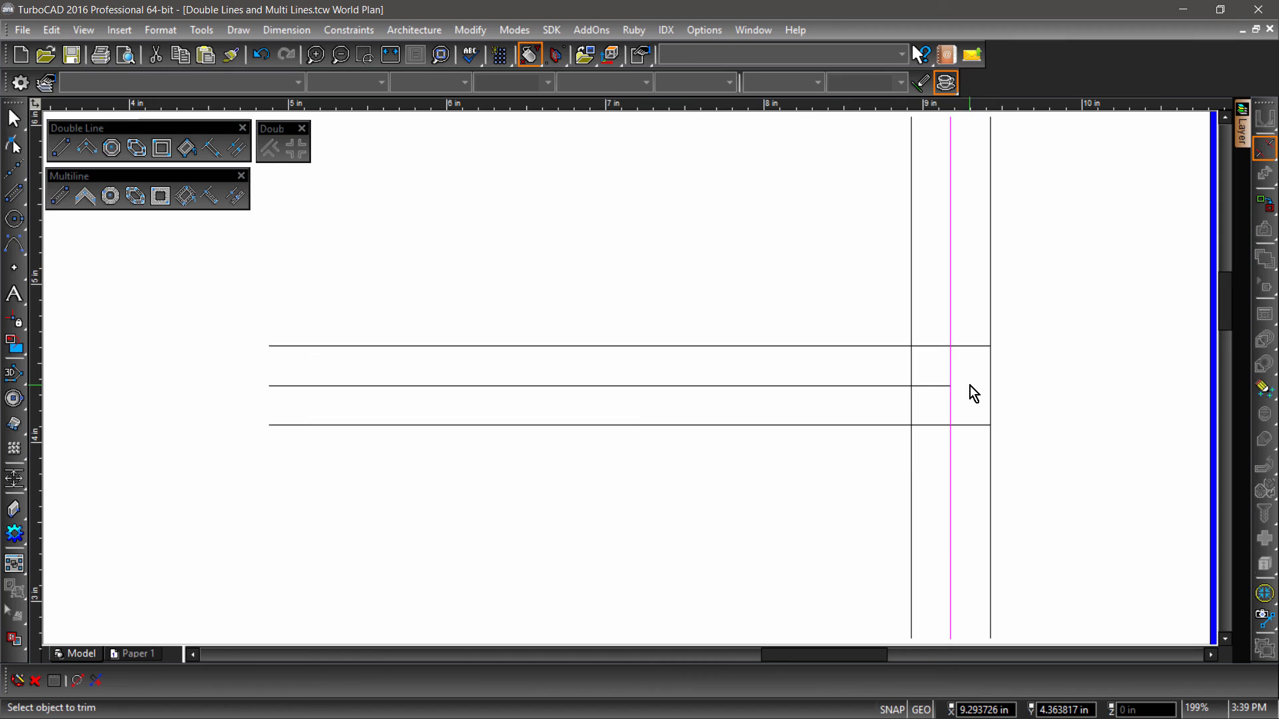
left_click(571, 347)
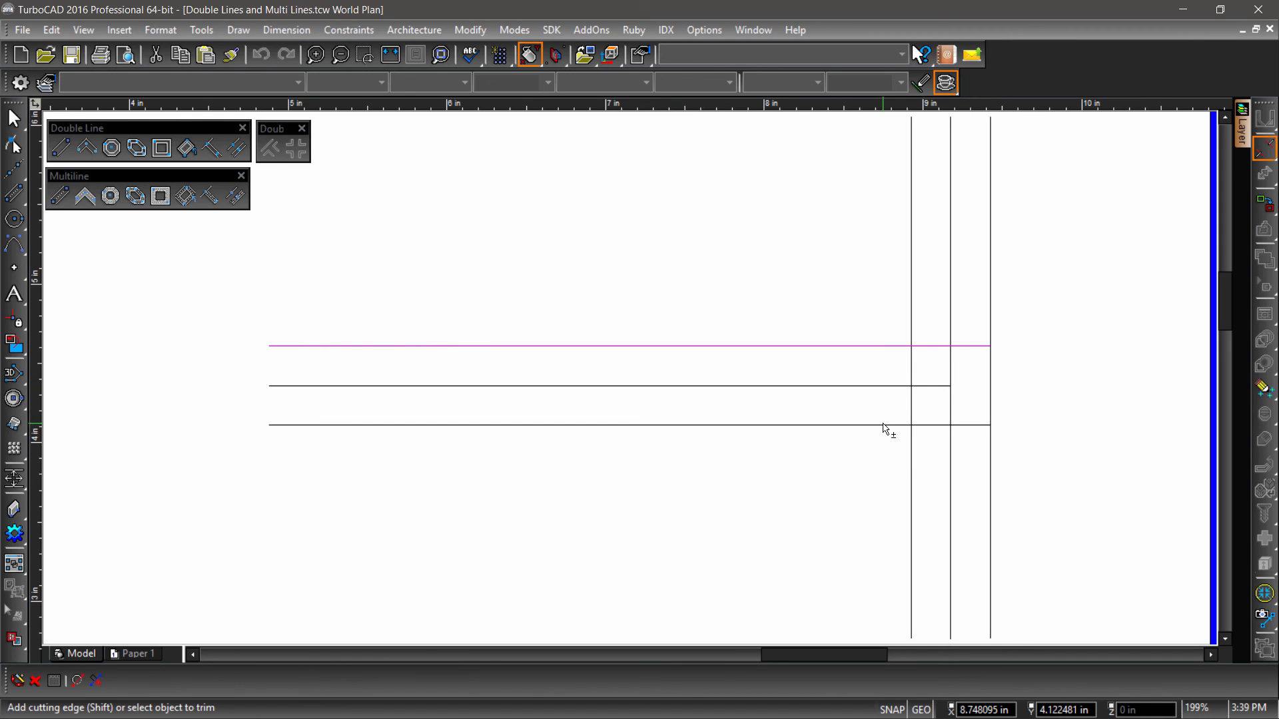
left_click(887, 425)
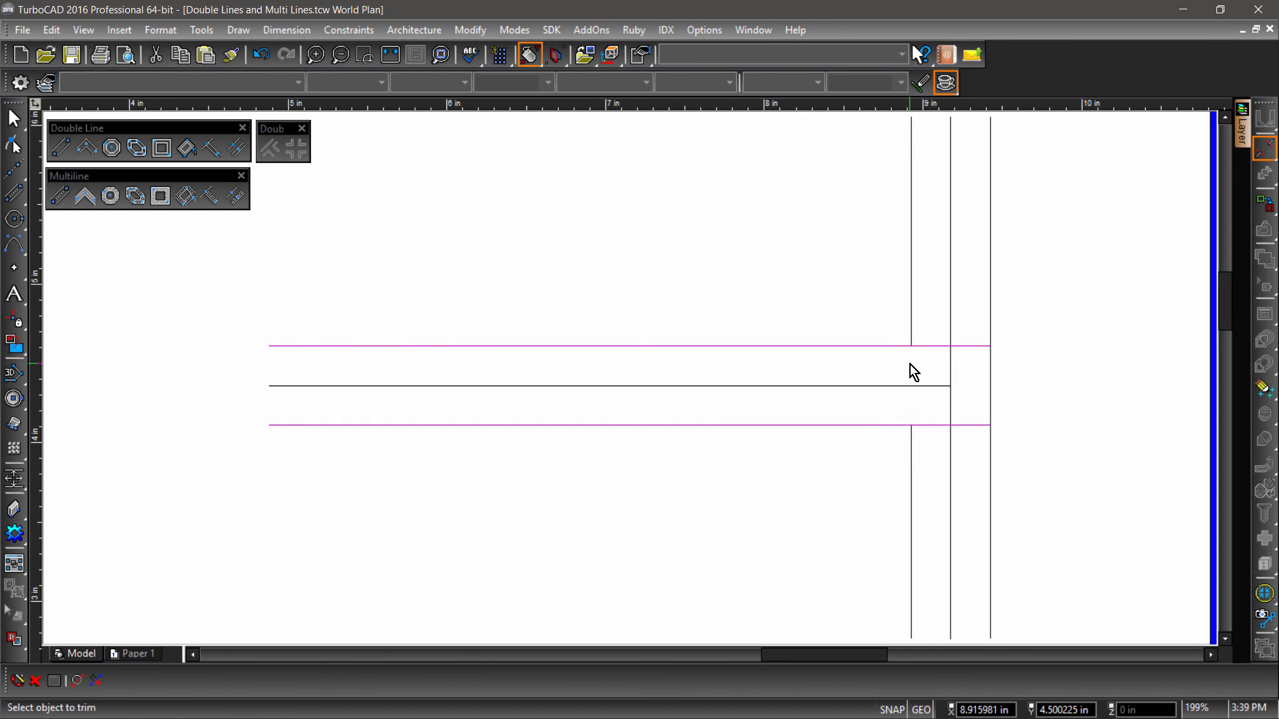